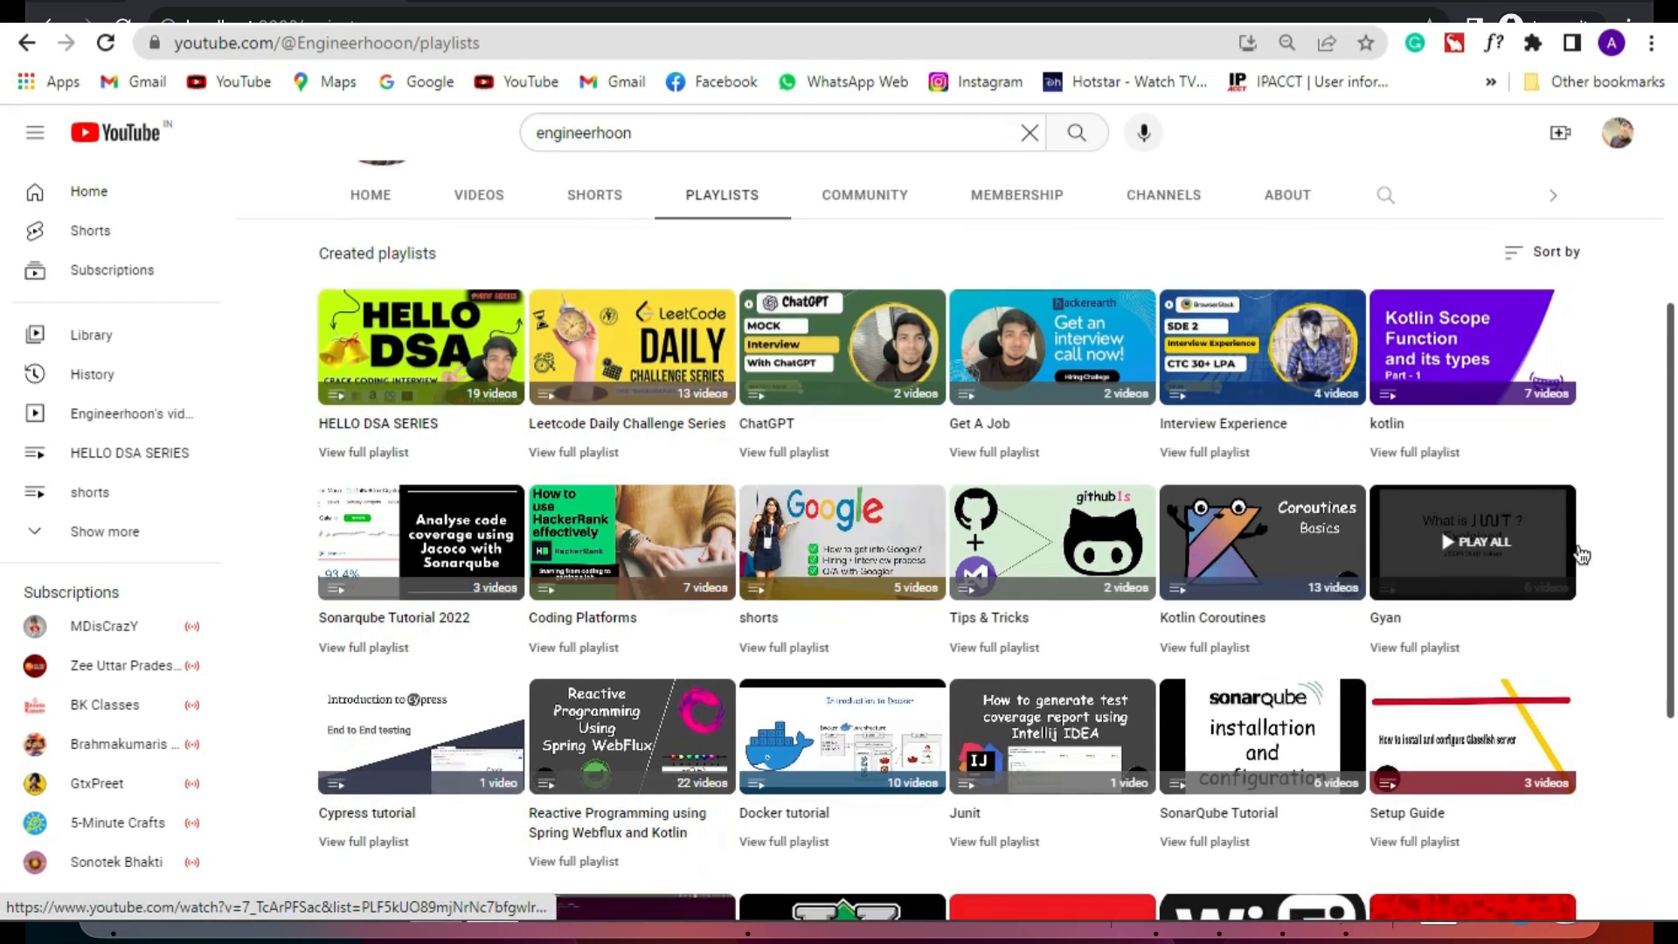
- Glance over the Jenkins dashboard and the retail-store GitHub repository
scroll(down, 3)
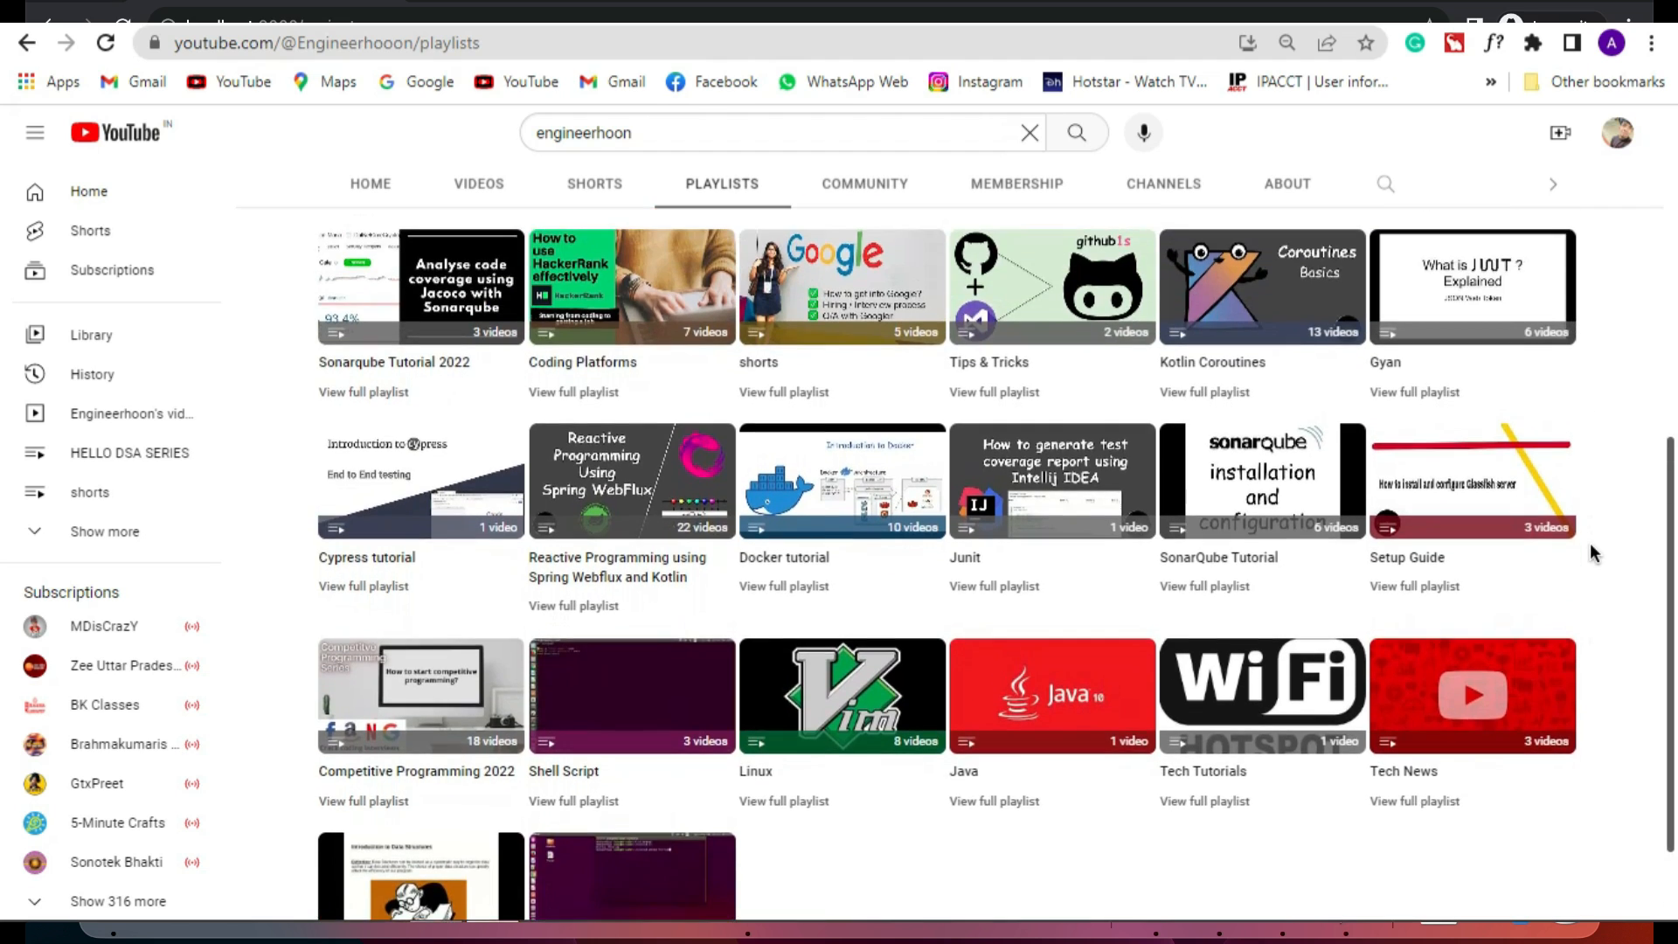
scroll(up, 3)
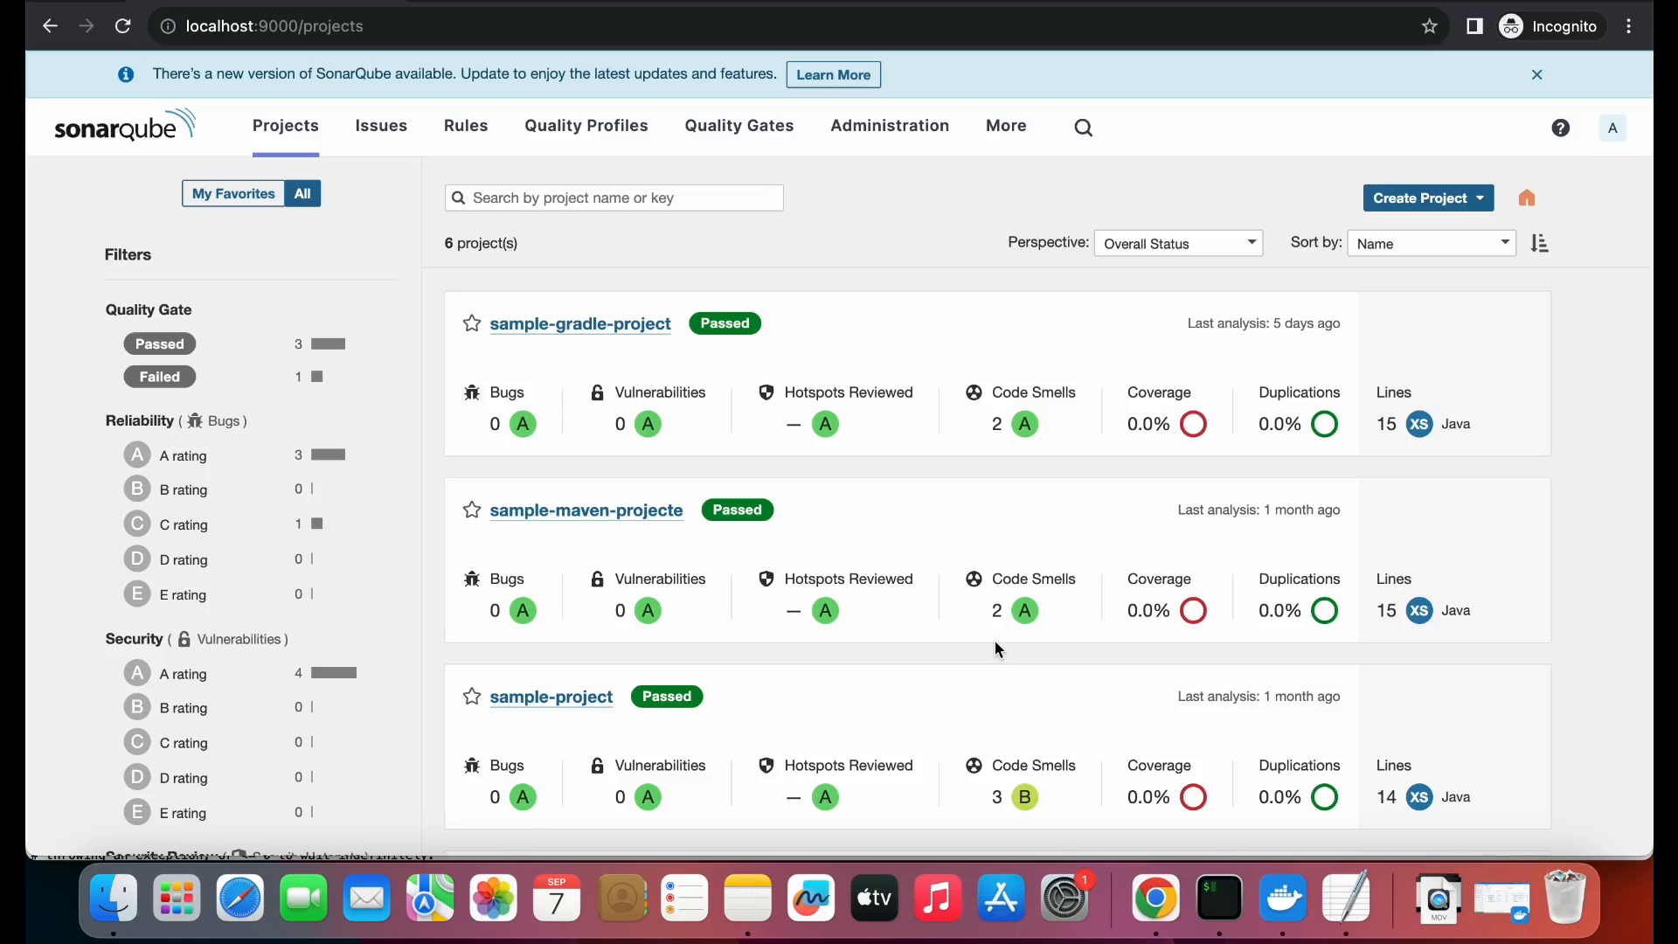
mouse_move(439, 51)
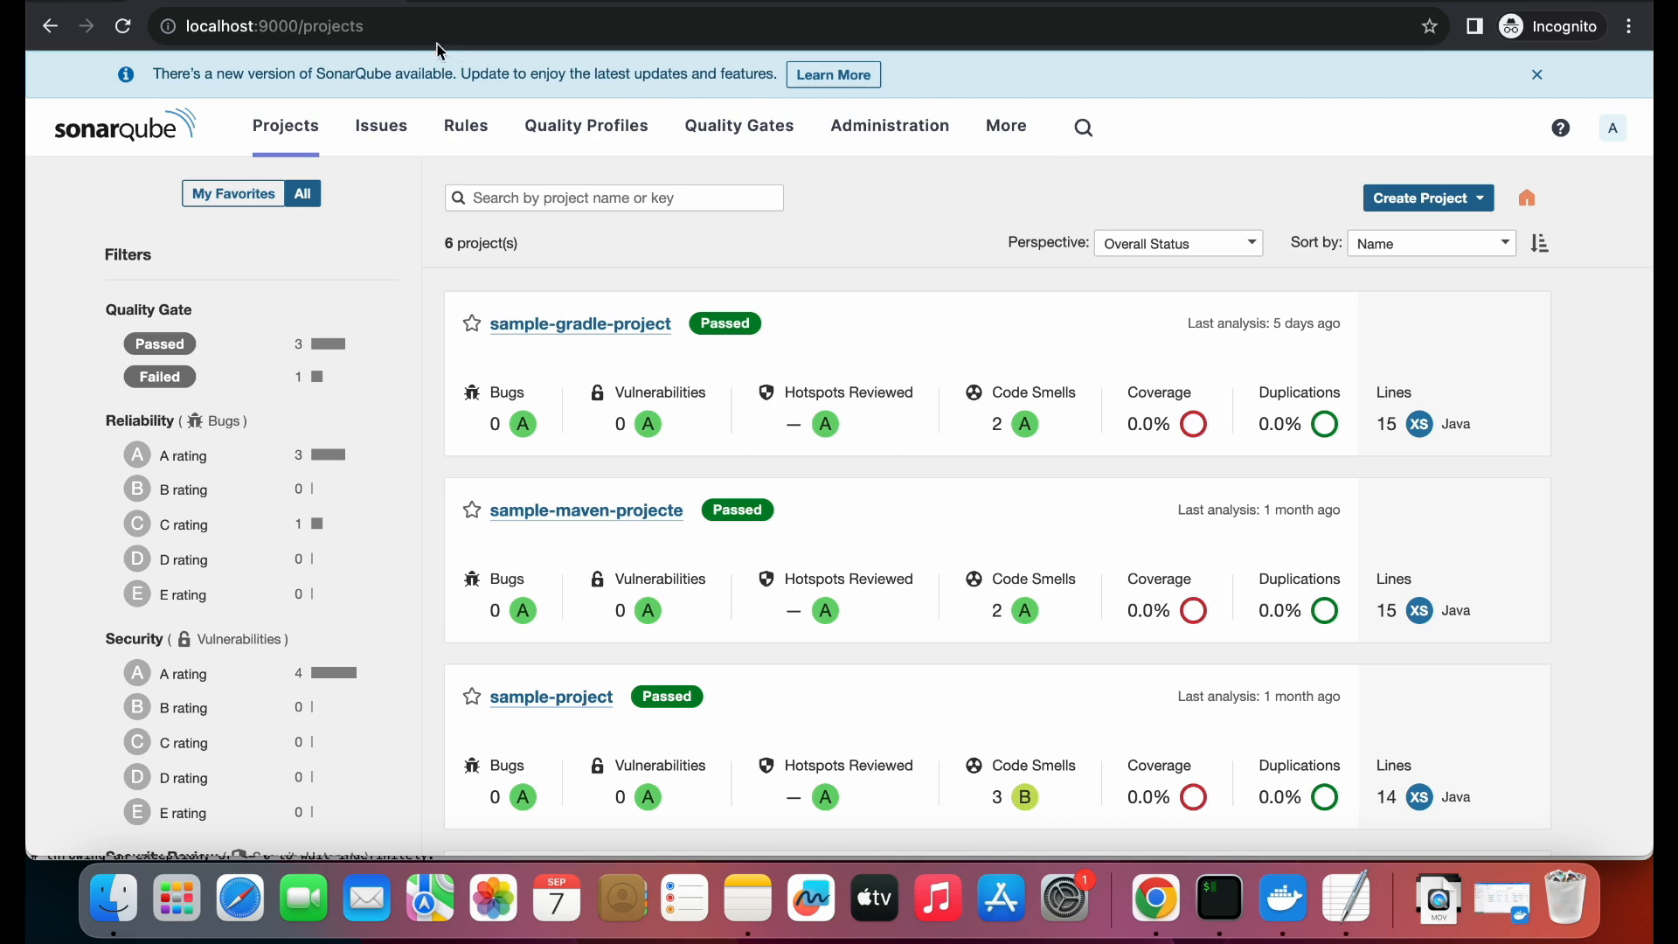
click(268, 26)
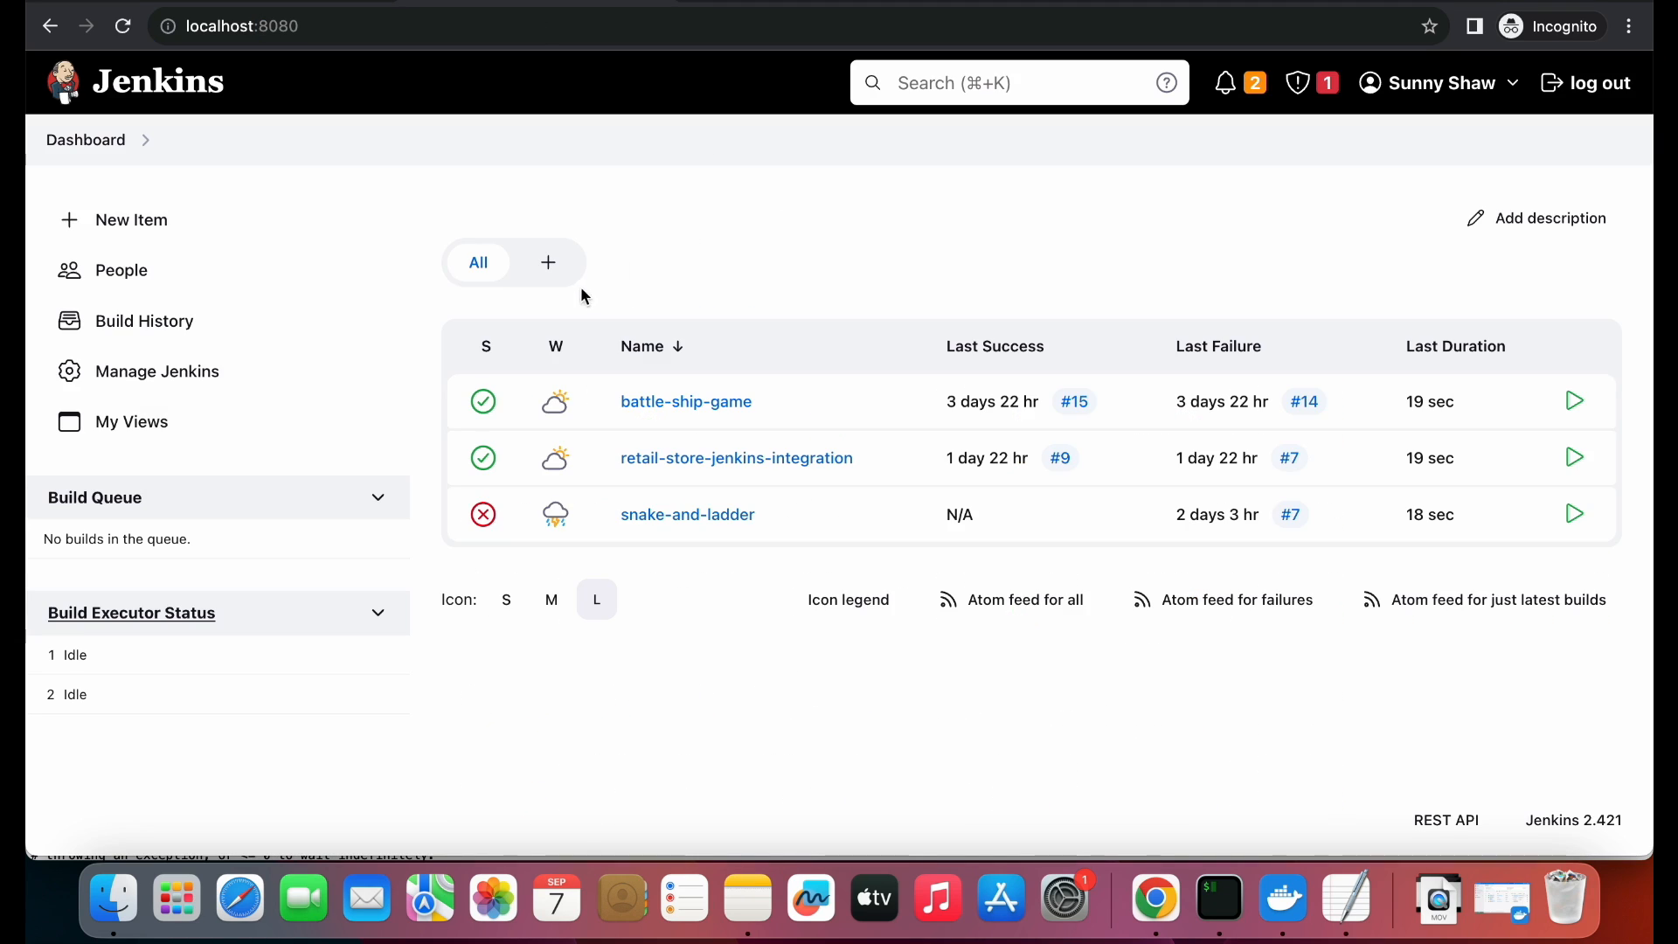
mouse_move(266, 25)
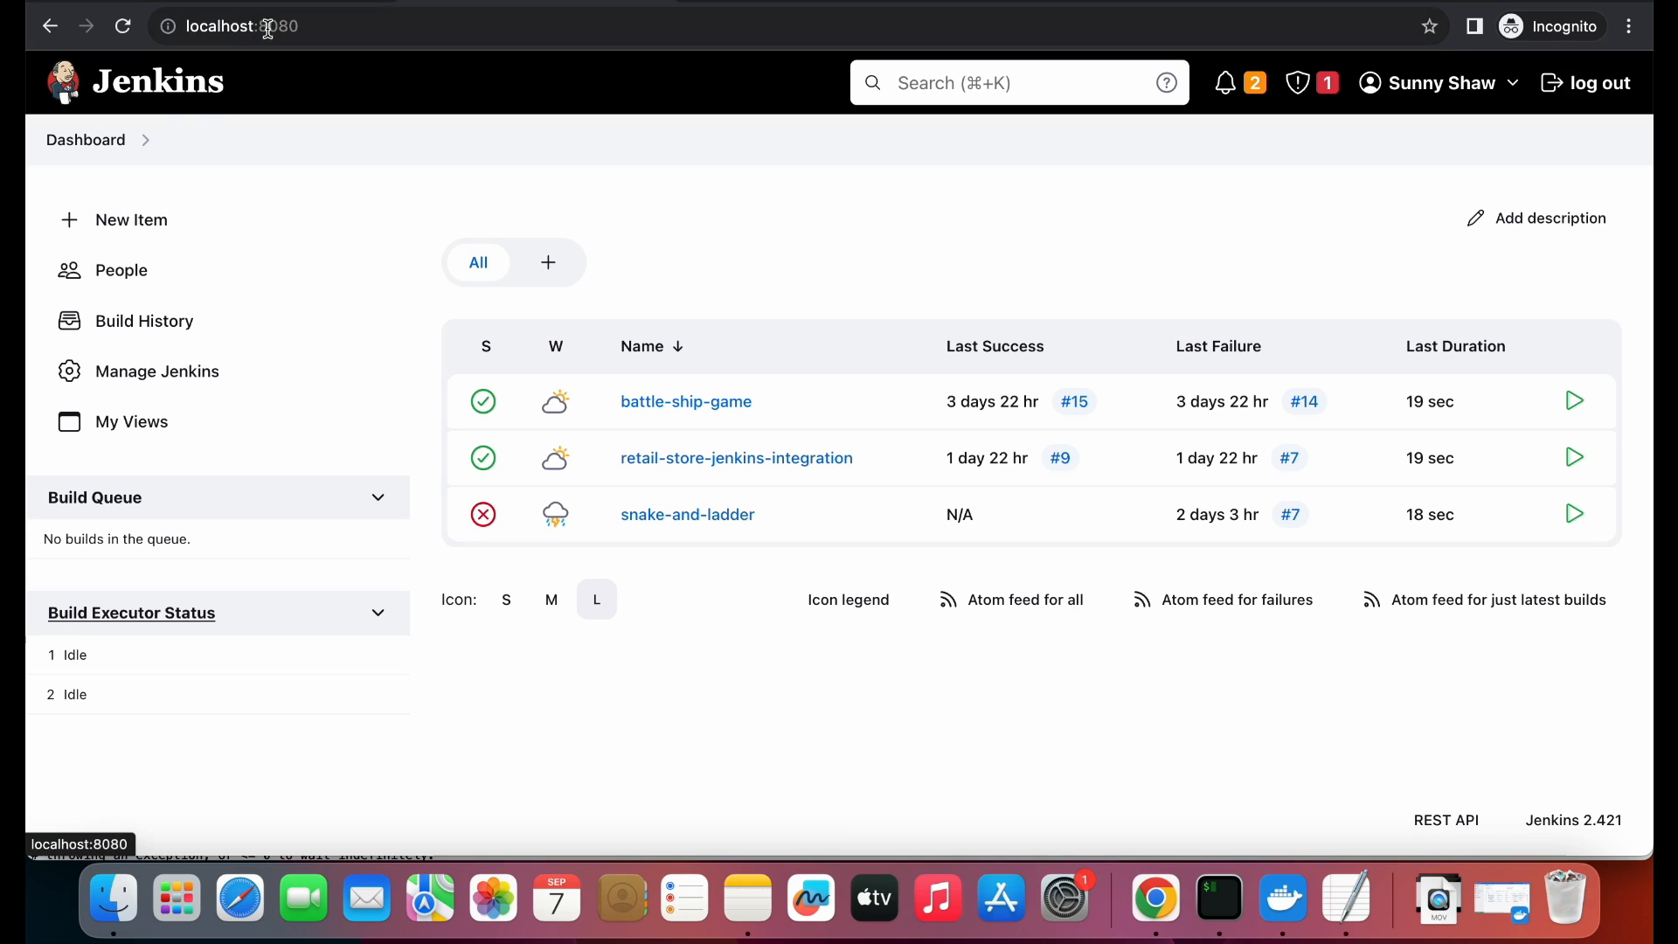
click(257, 26)
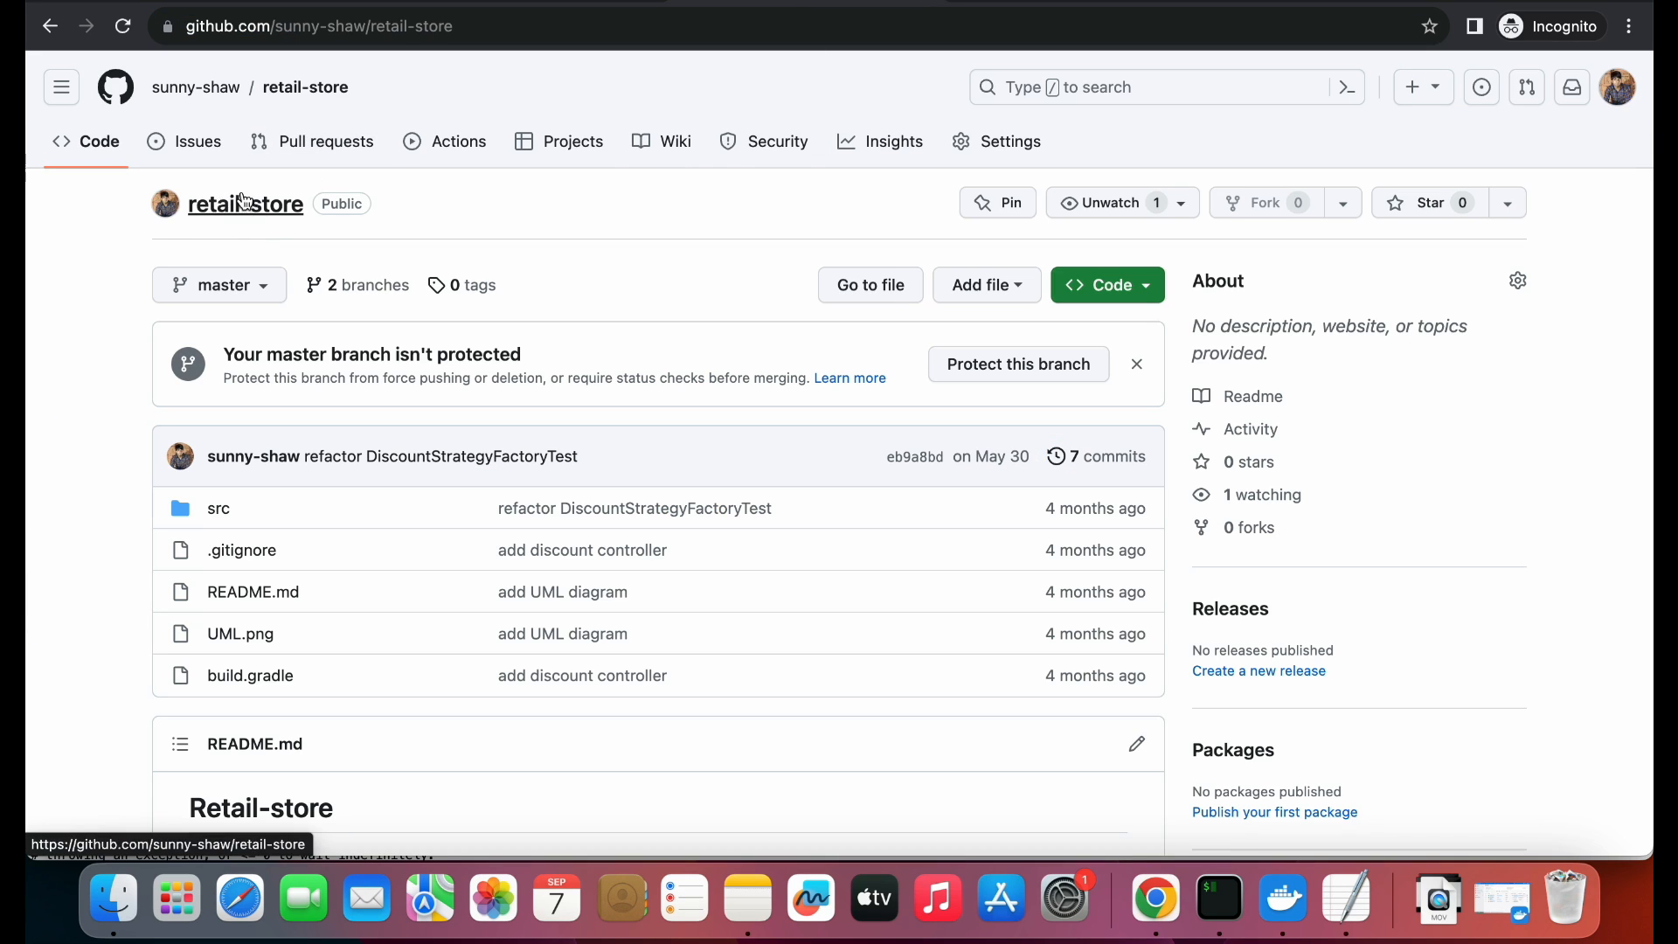
mouse_move(310, 353)
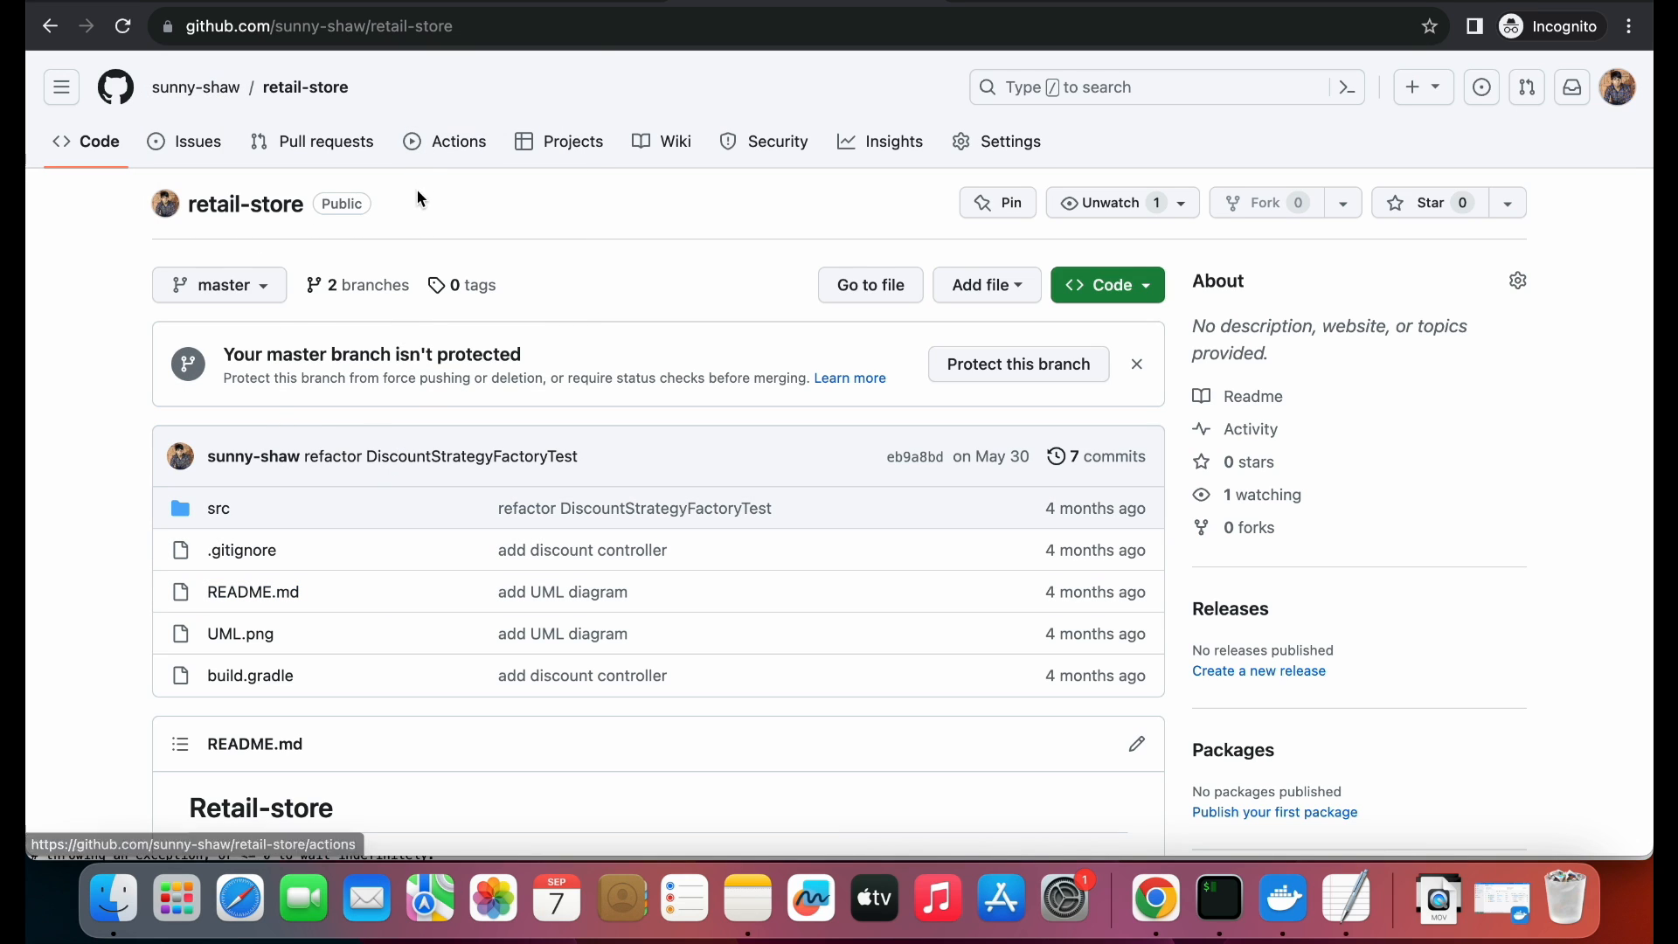
mouse_move(366, 277)
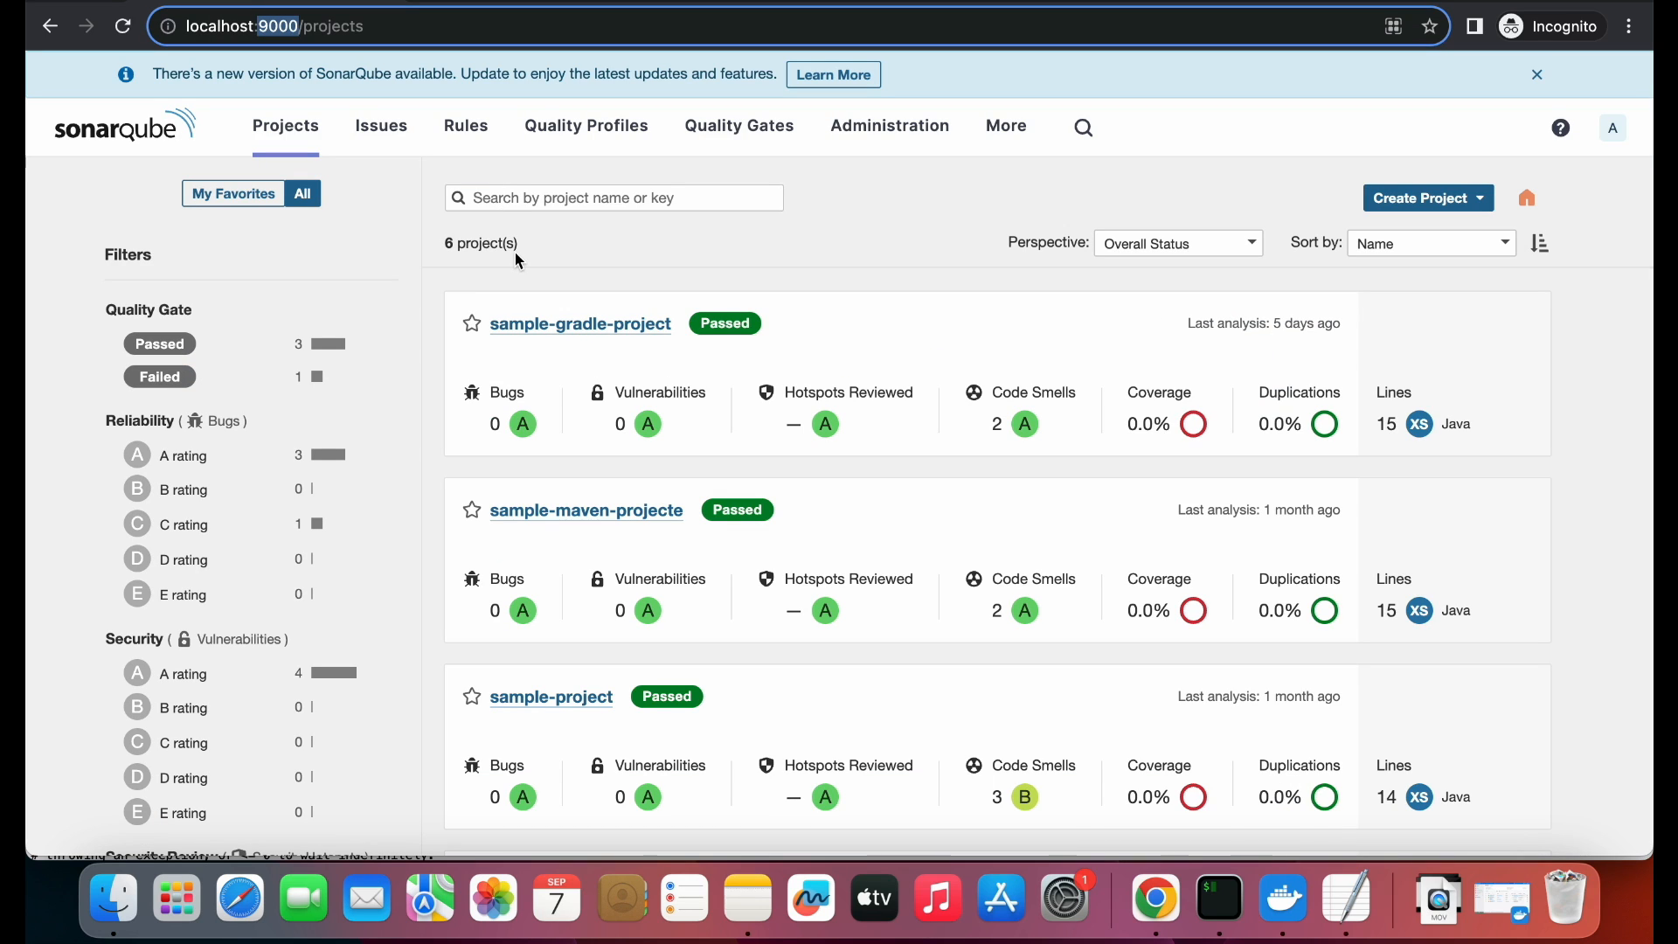
mouse_move(1494, 230)
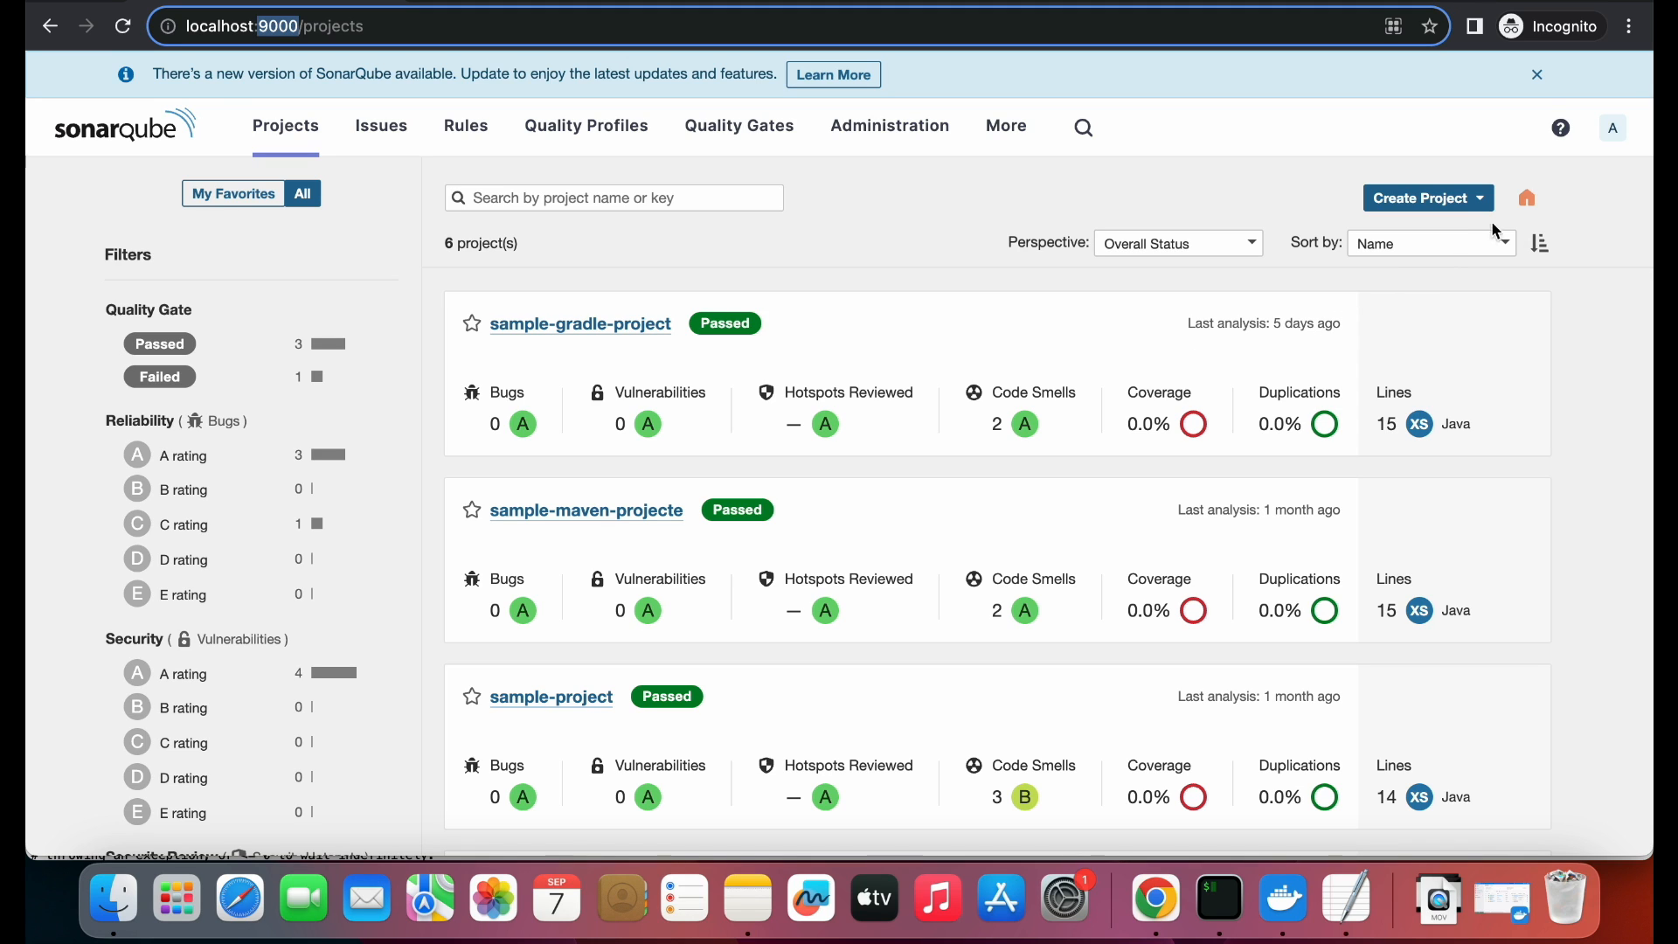
- Start a manual SonarQube project named retail-store-jenkins-project and inspect its auto-filled key
click(1421, 198)
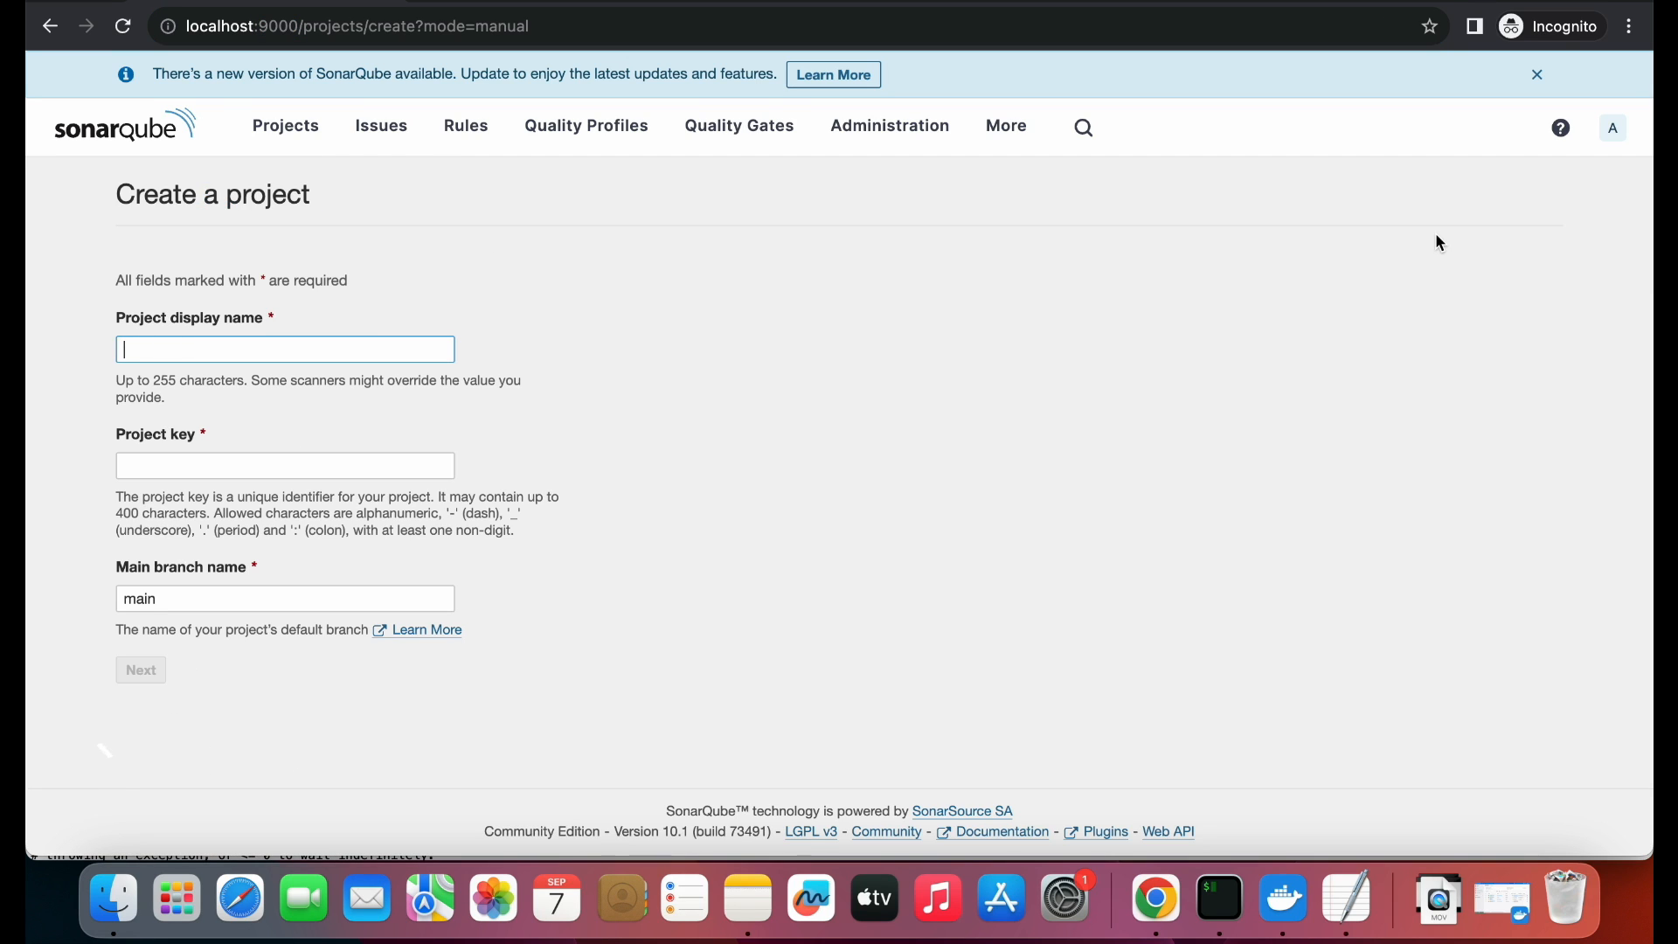
text(re)
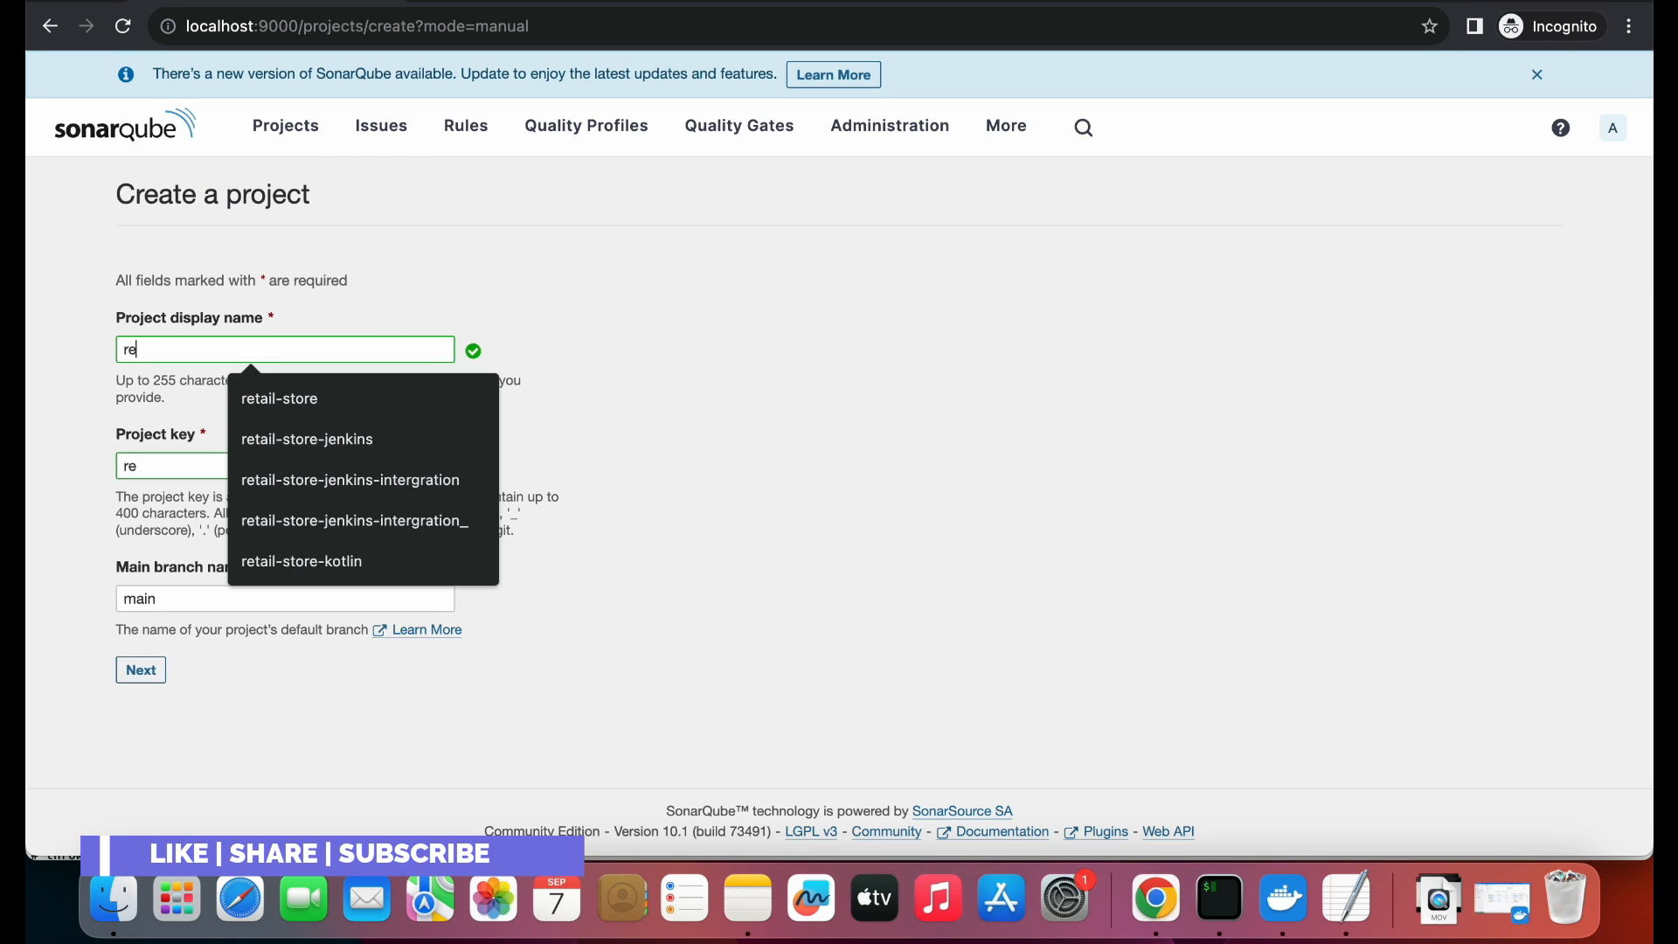
text(tail-store-jenkins-project)
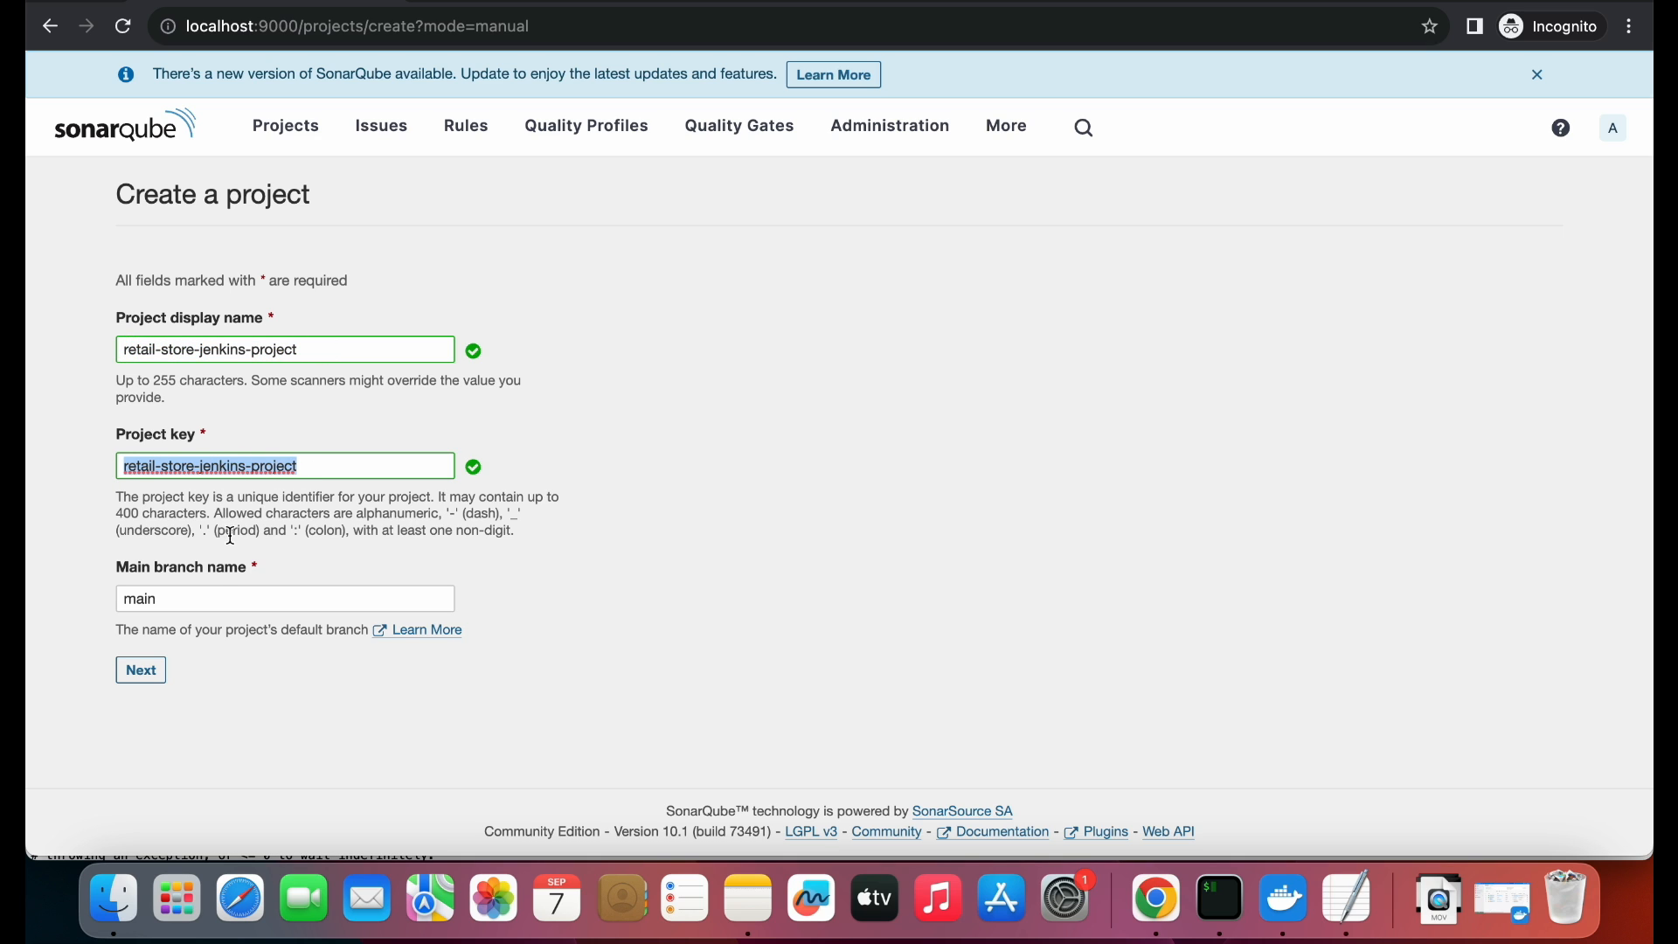
click(283, 597)
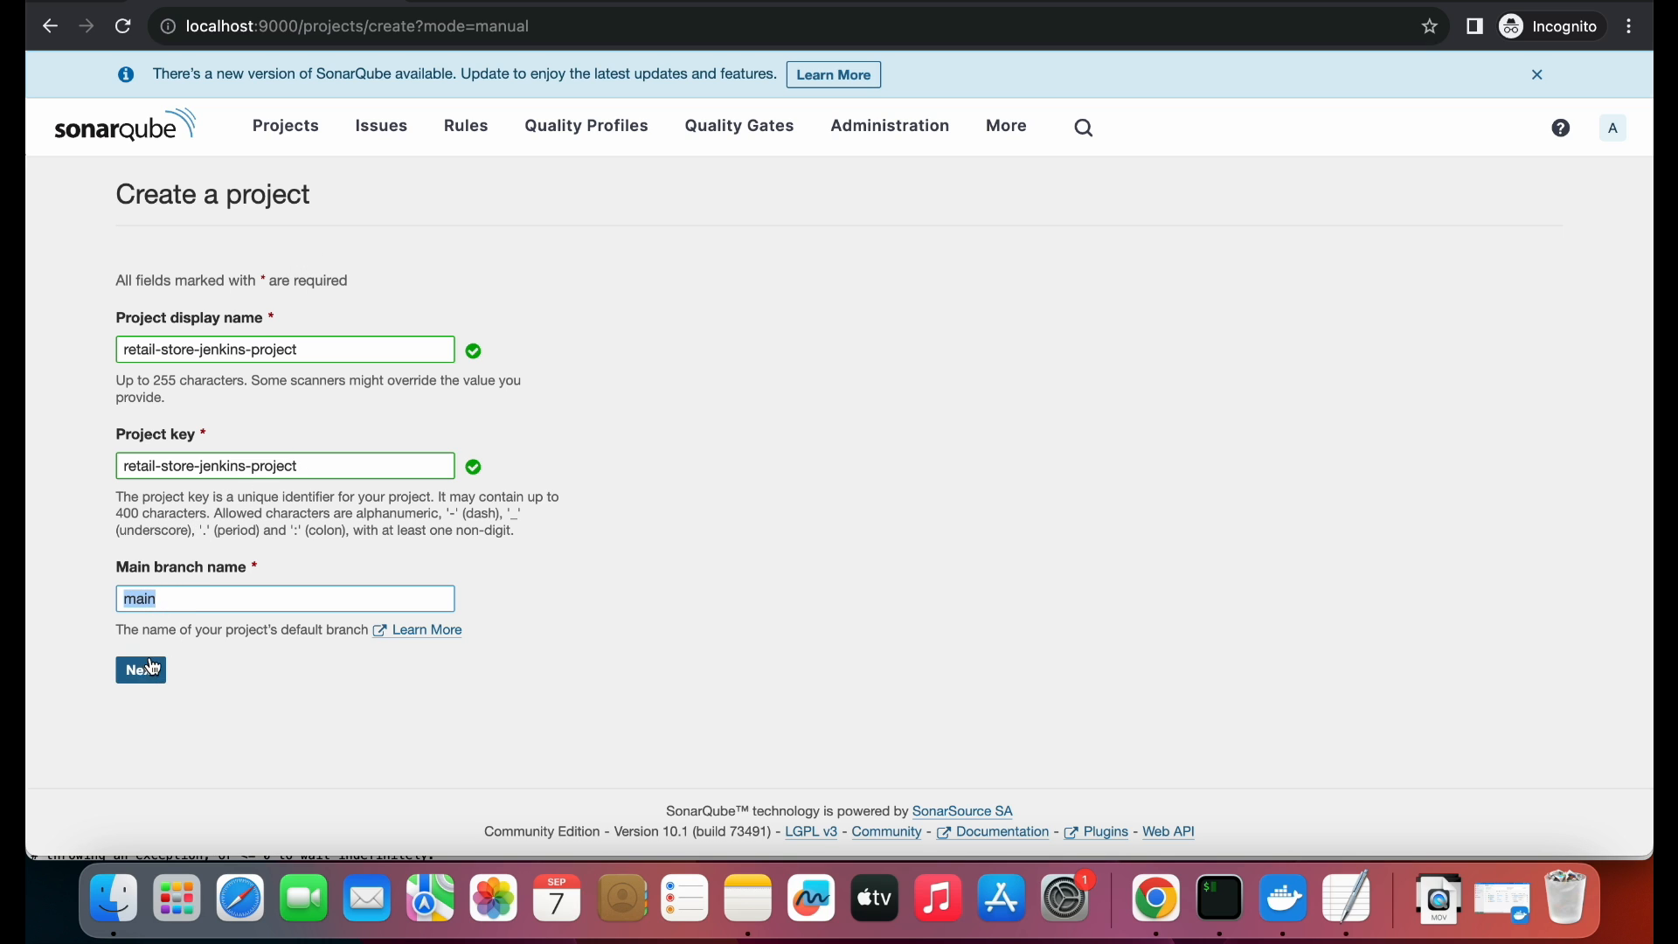
- Submit the project details, choose 'Use the global setting' baseline, and create the project
click(140, 668)
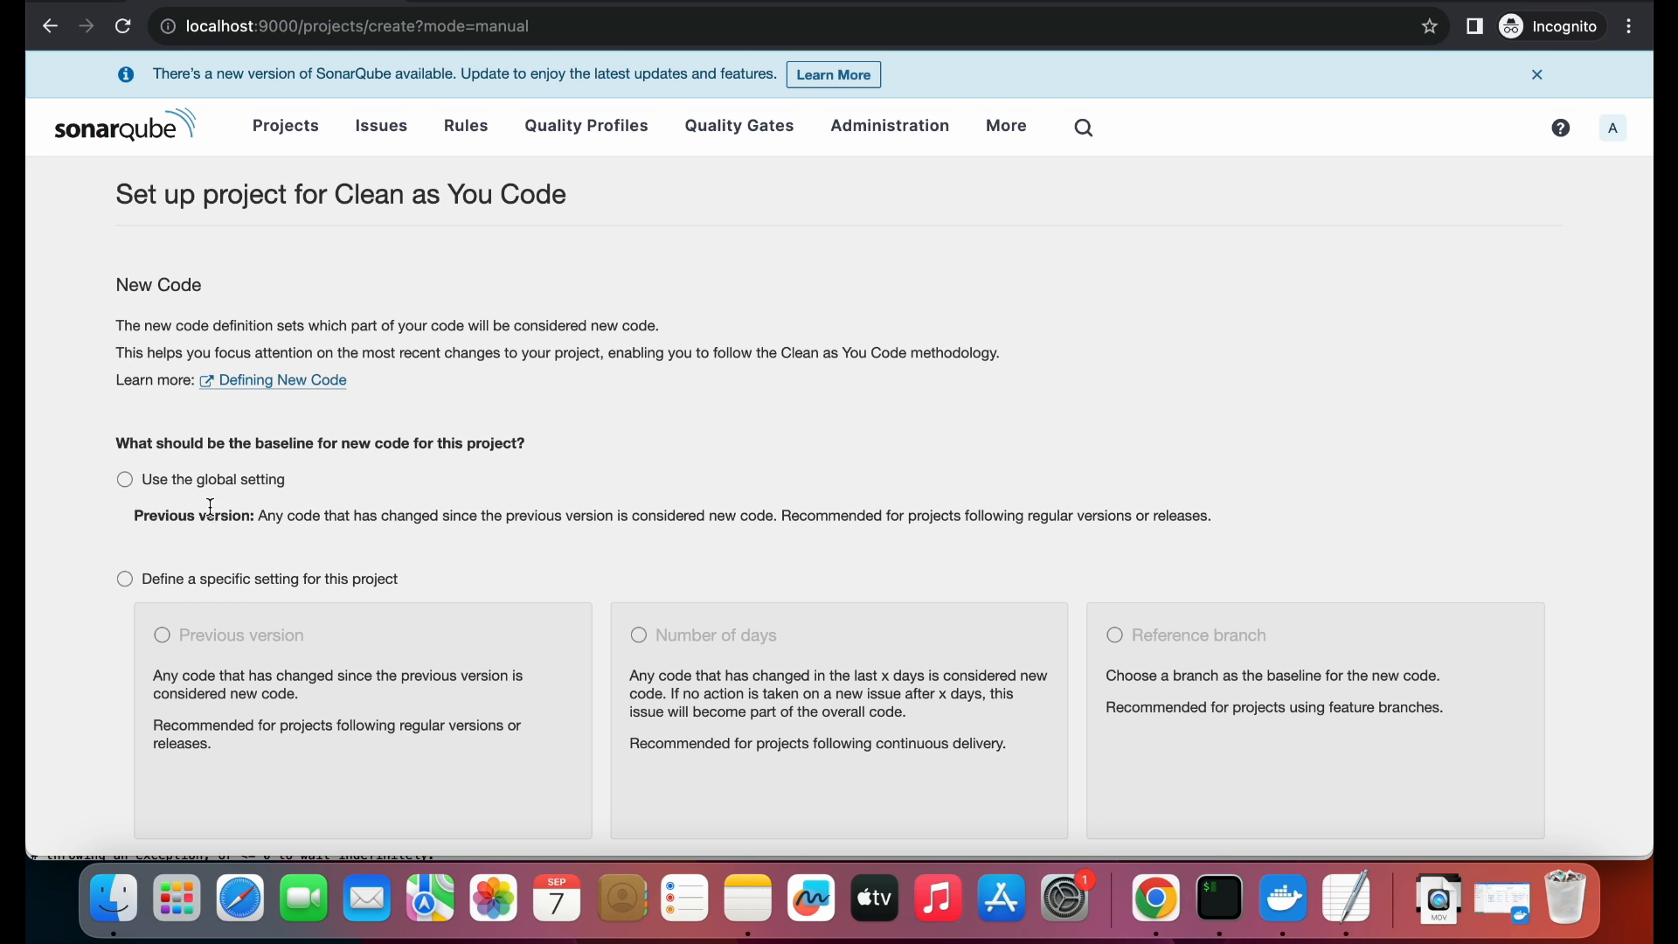
mouse_move(238, 452)
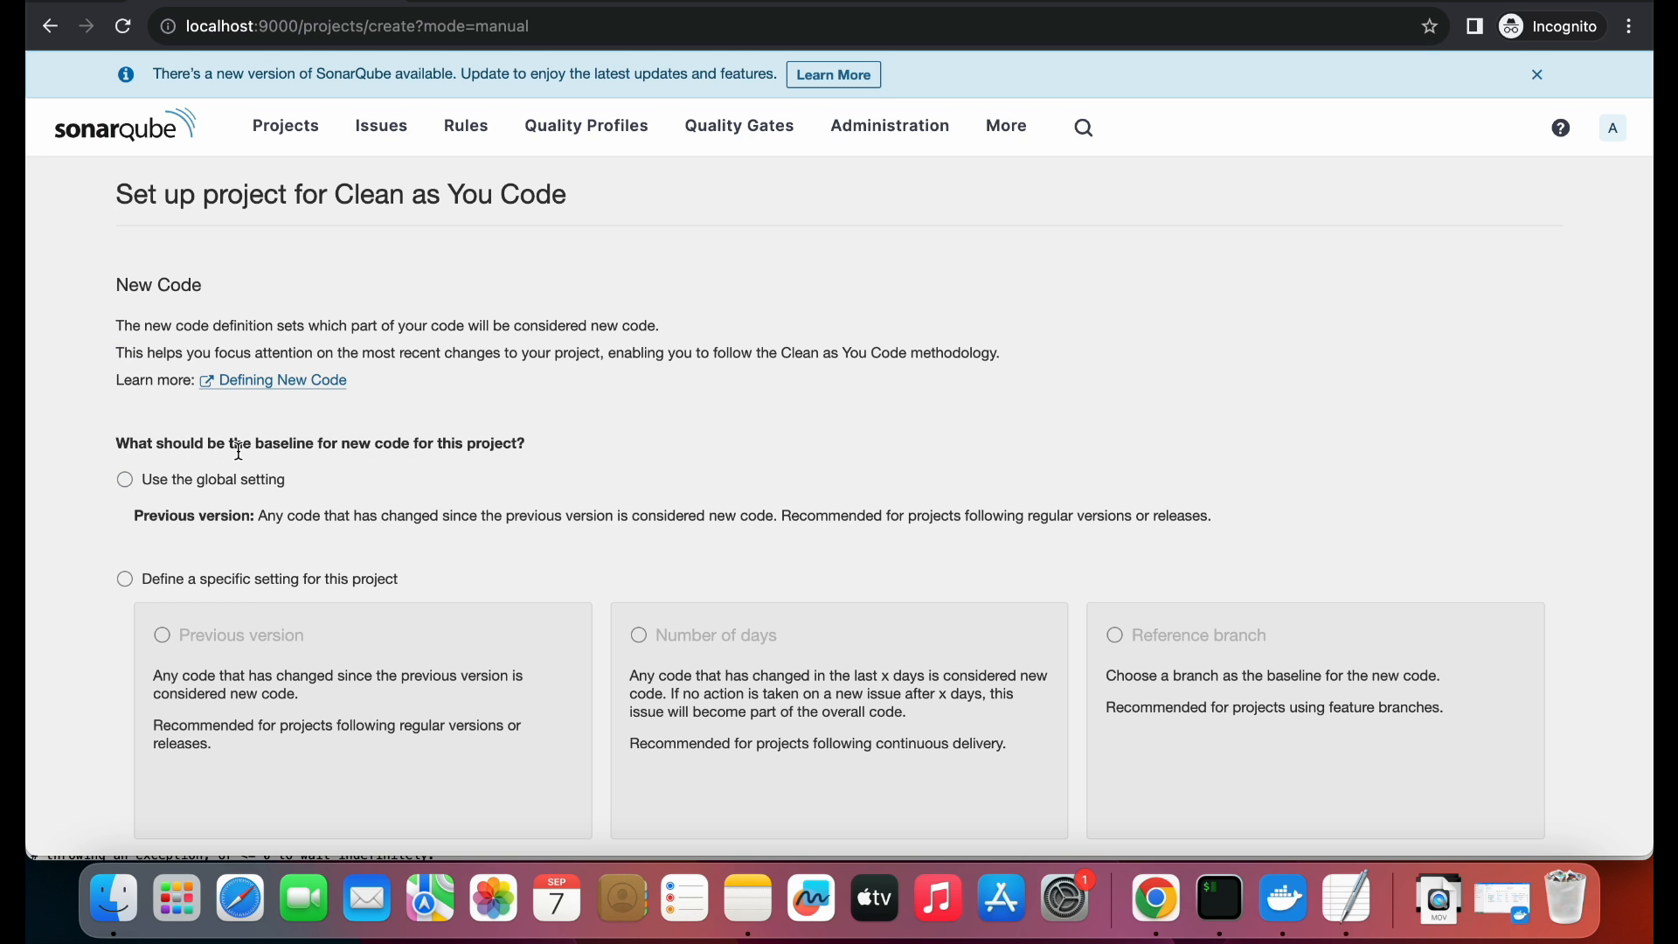
mouse_move(515, 444)
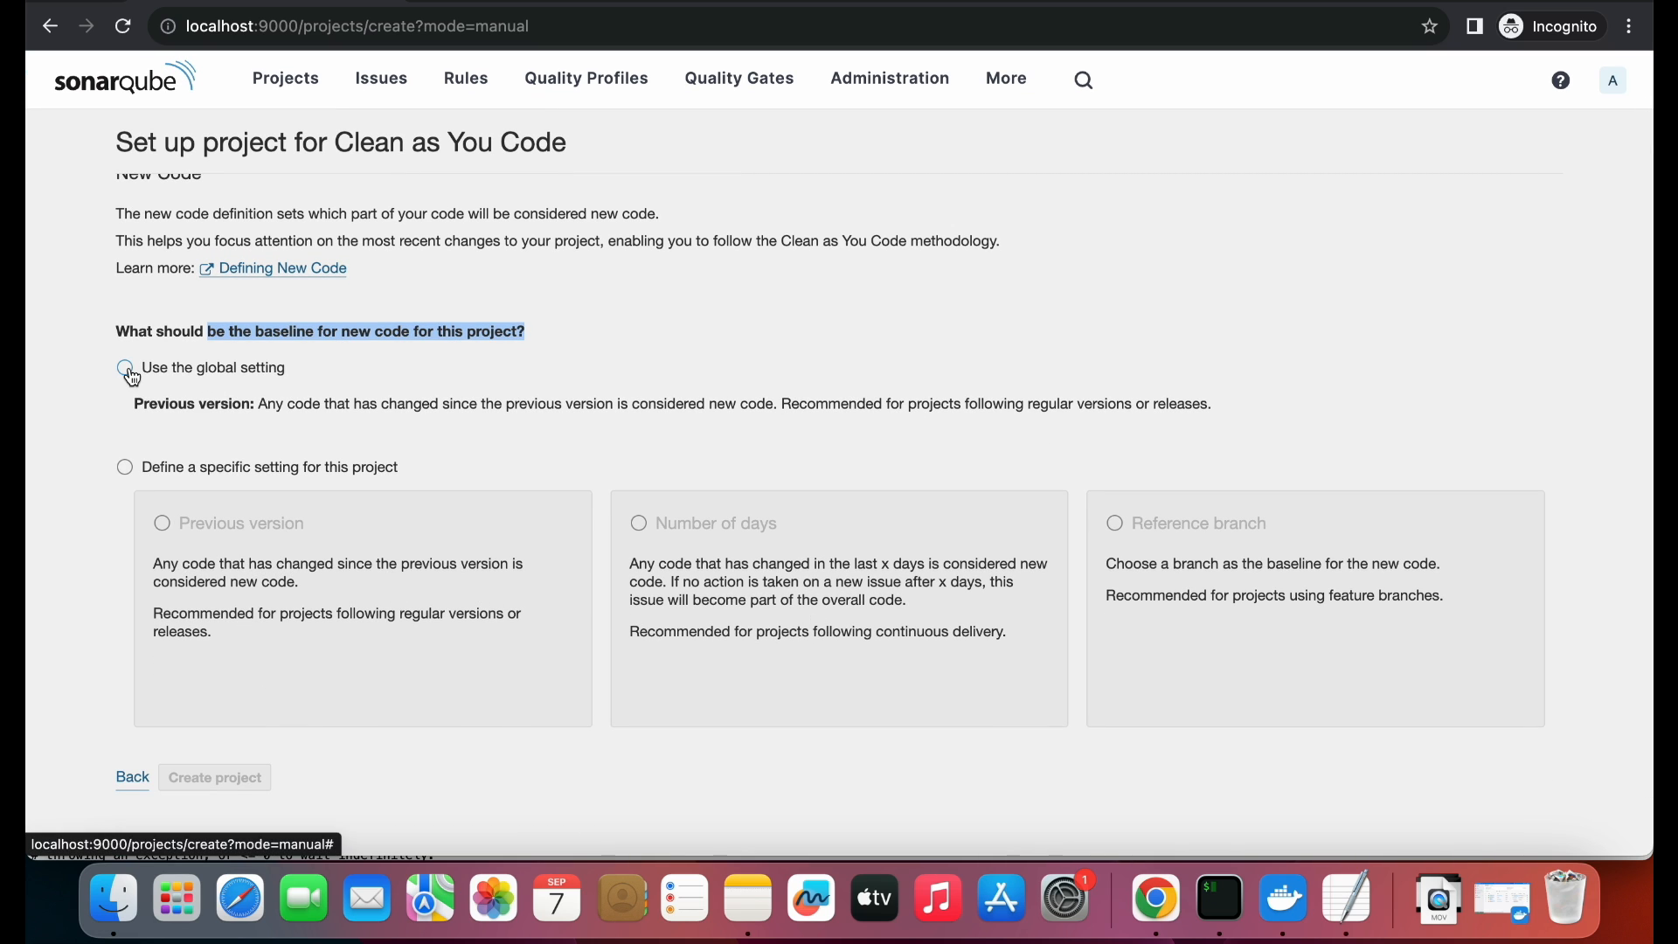
click(125, 367)
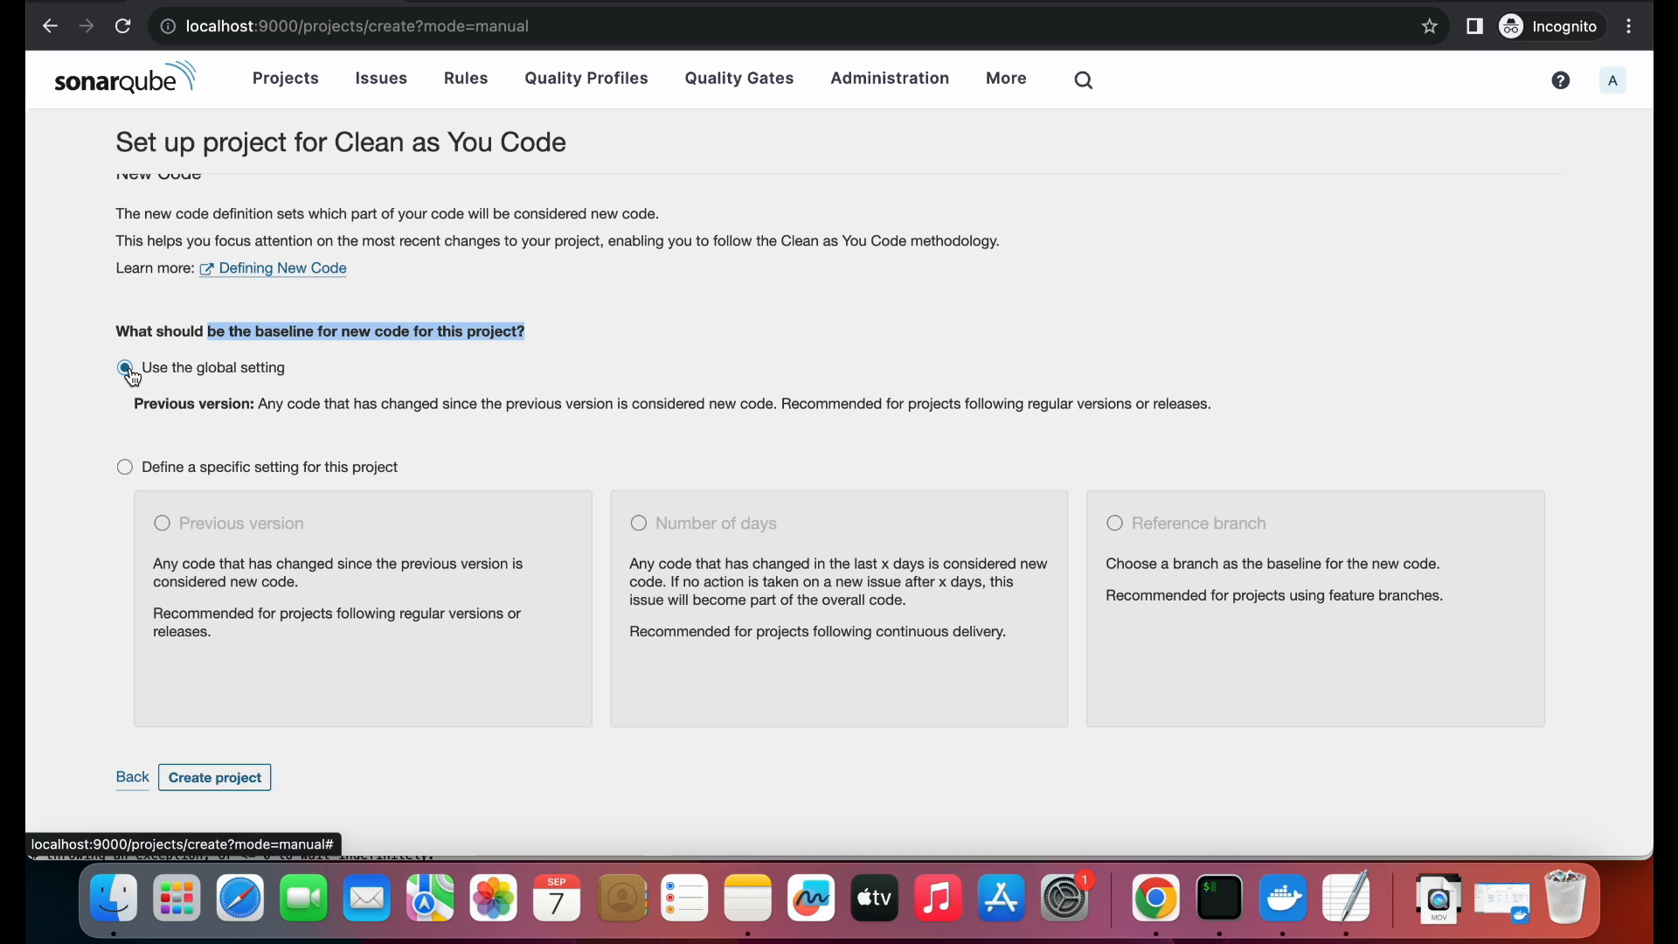
click(125, 367)
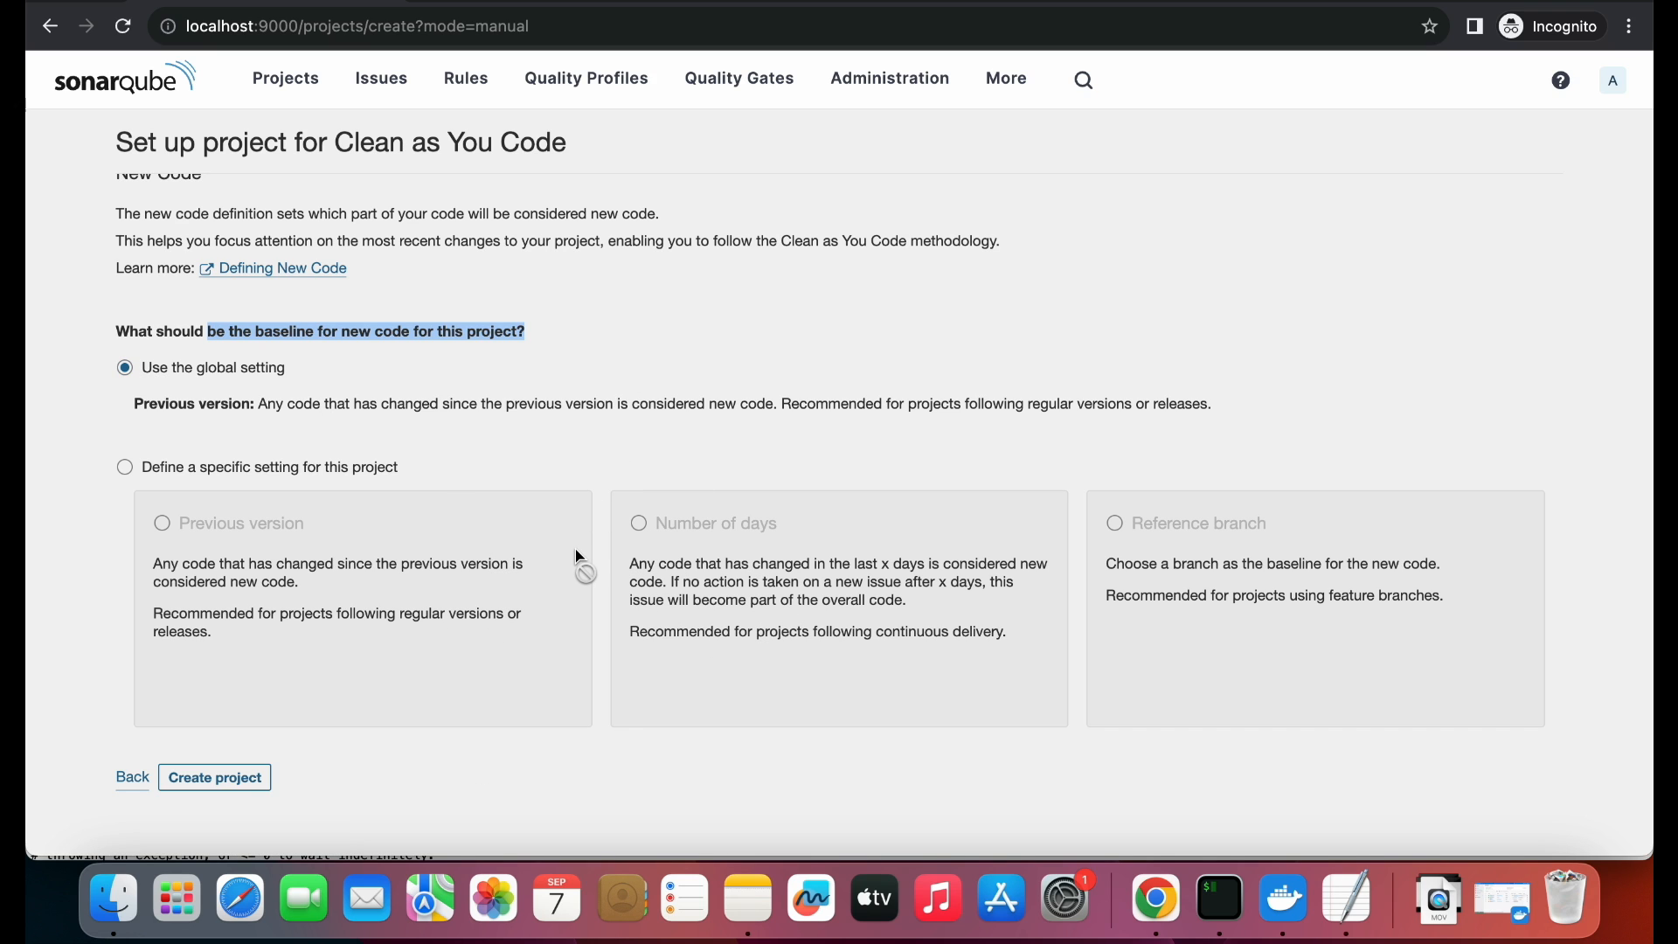
mouse_move(257, 393)
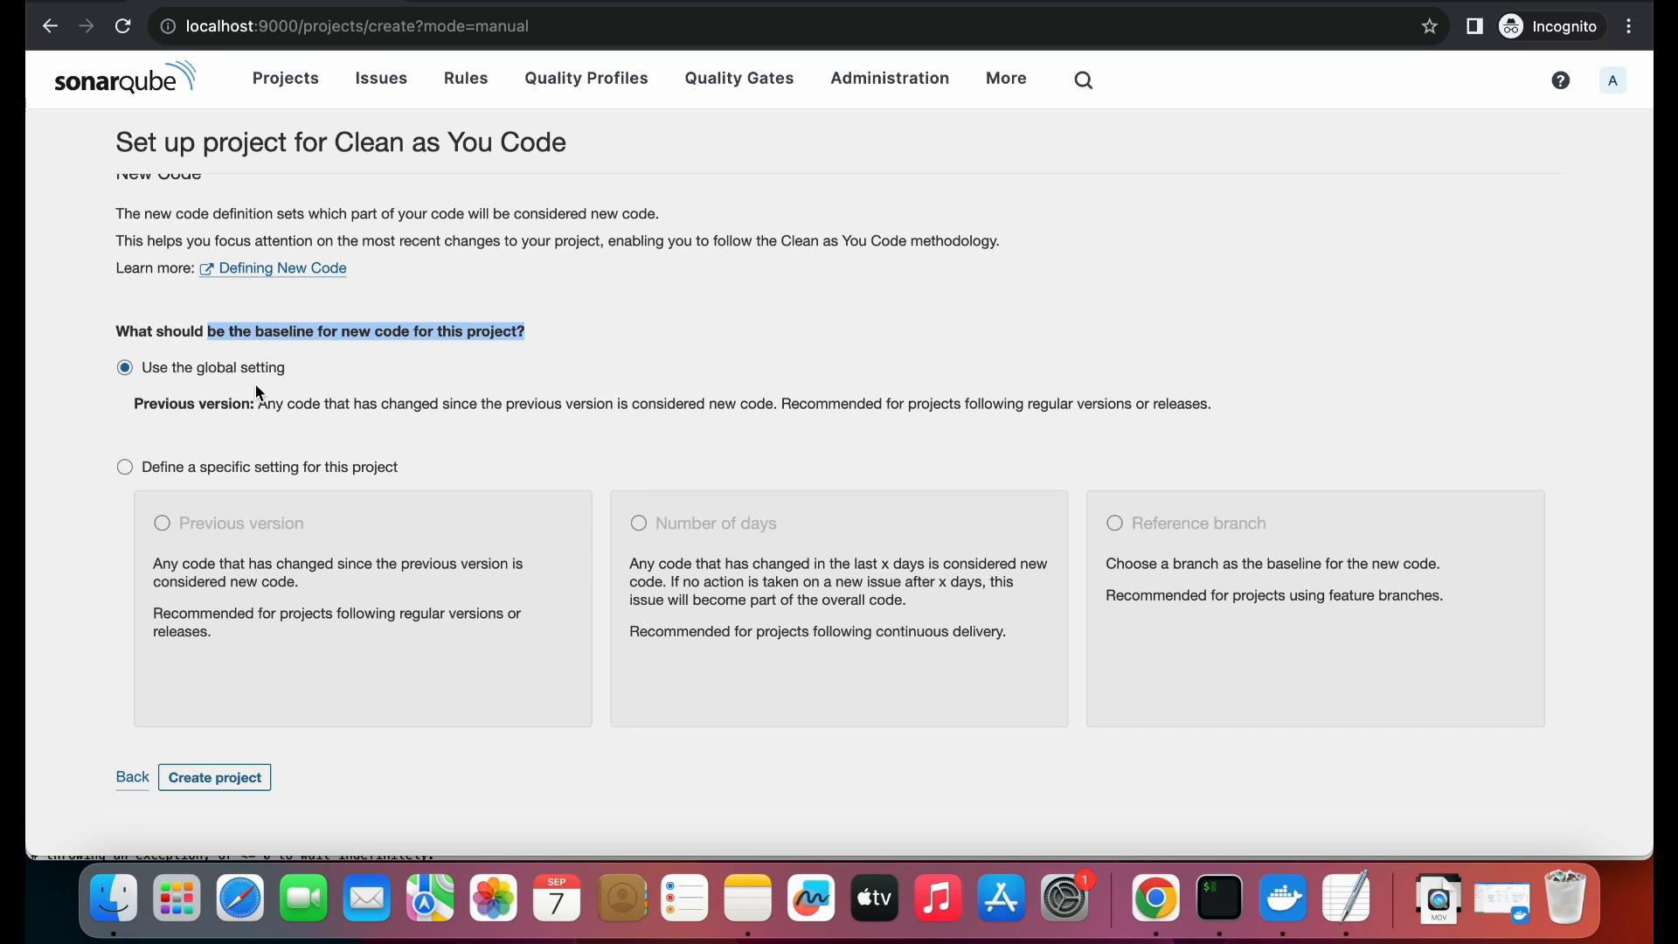
click(214, 778)
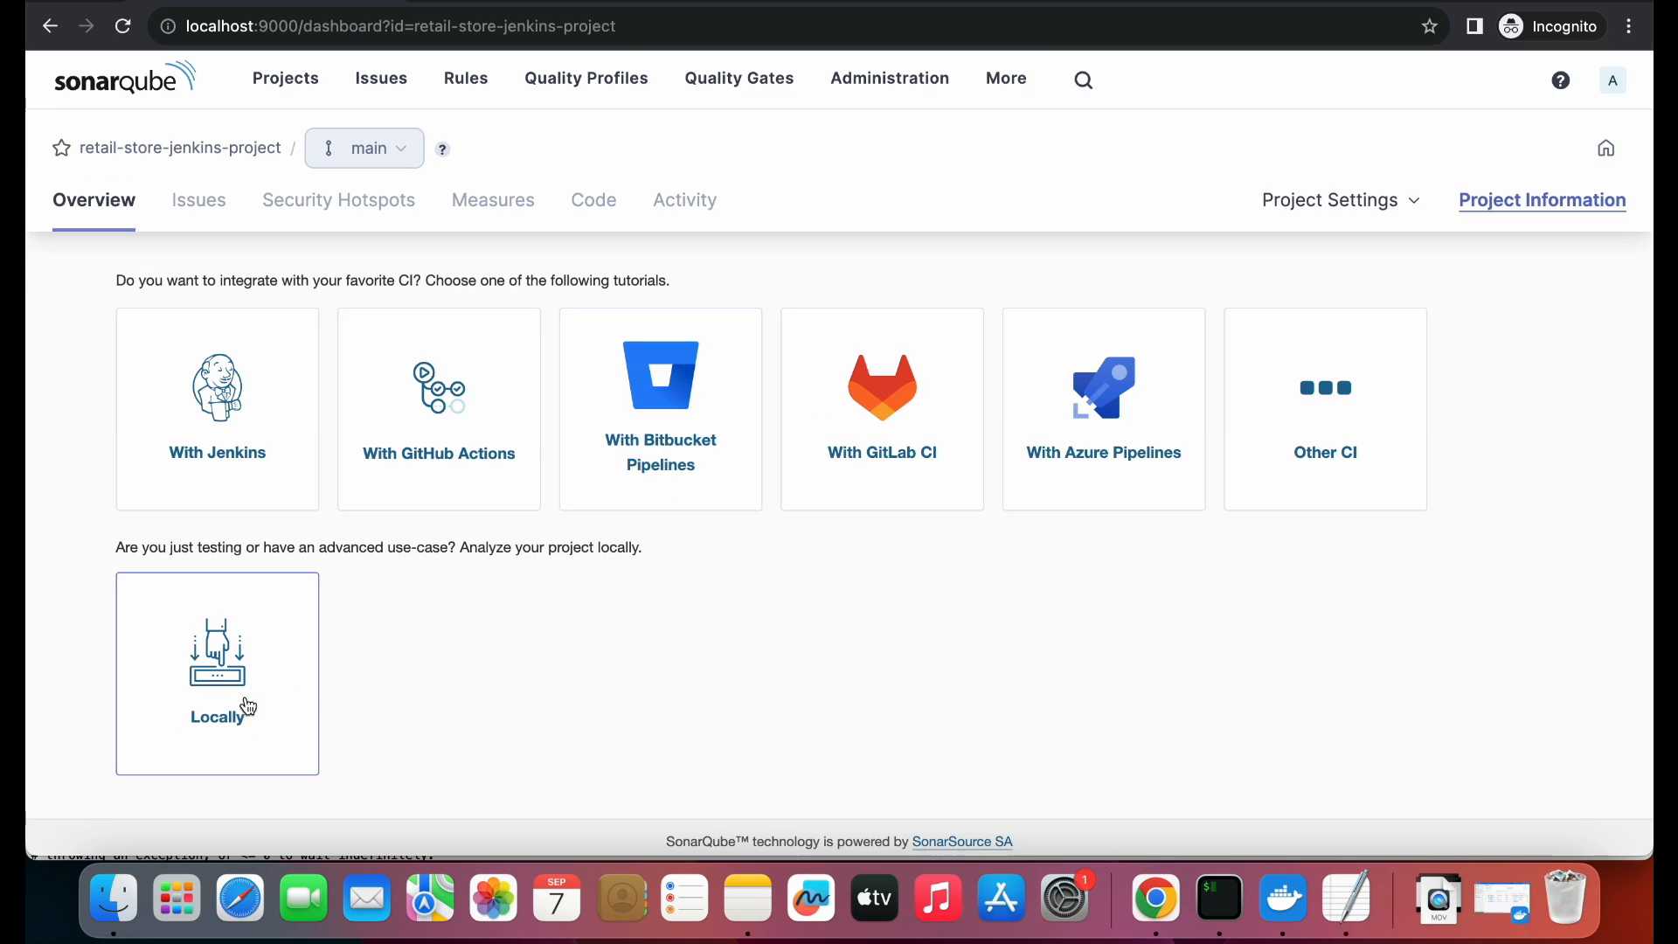
- Pick the Locally tutorial, generate a token expiring in 30 days, and select it
click(216, 673)
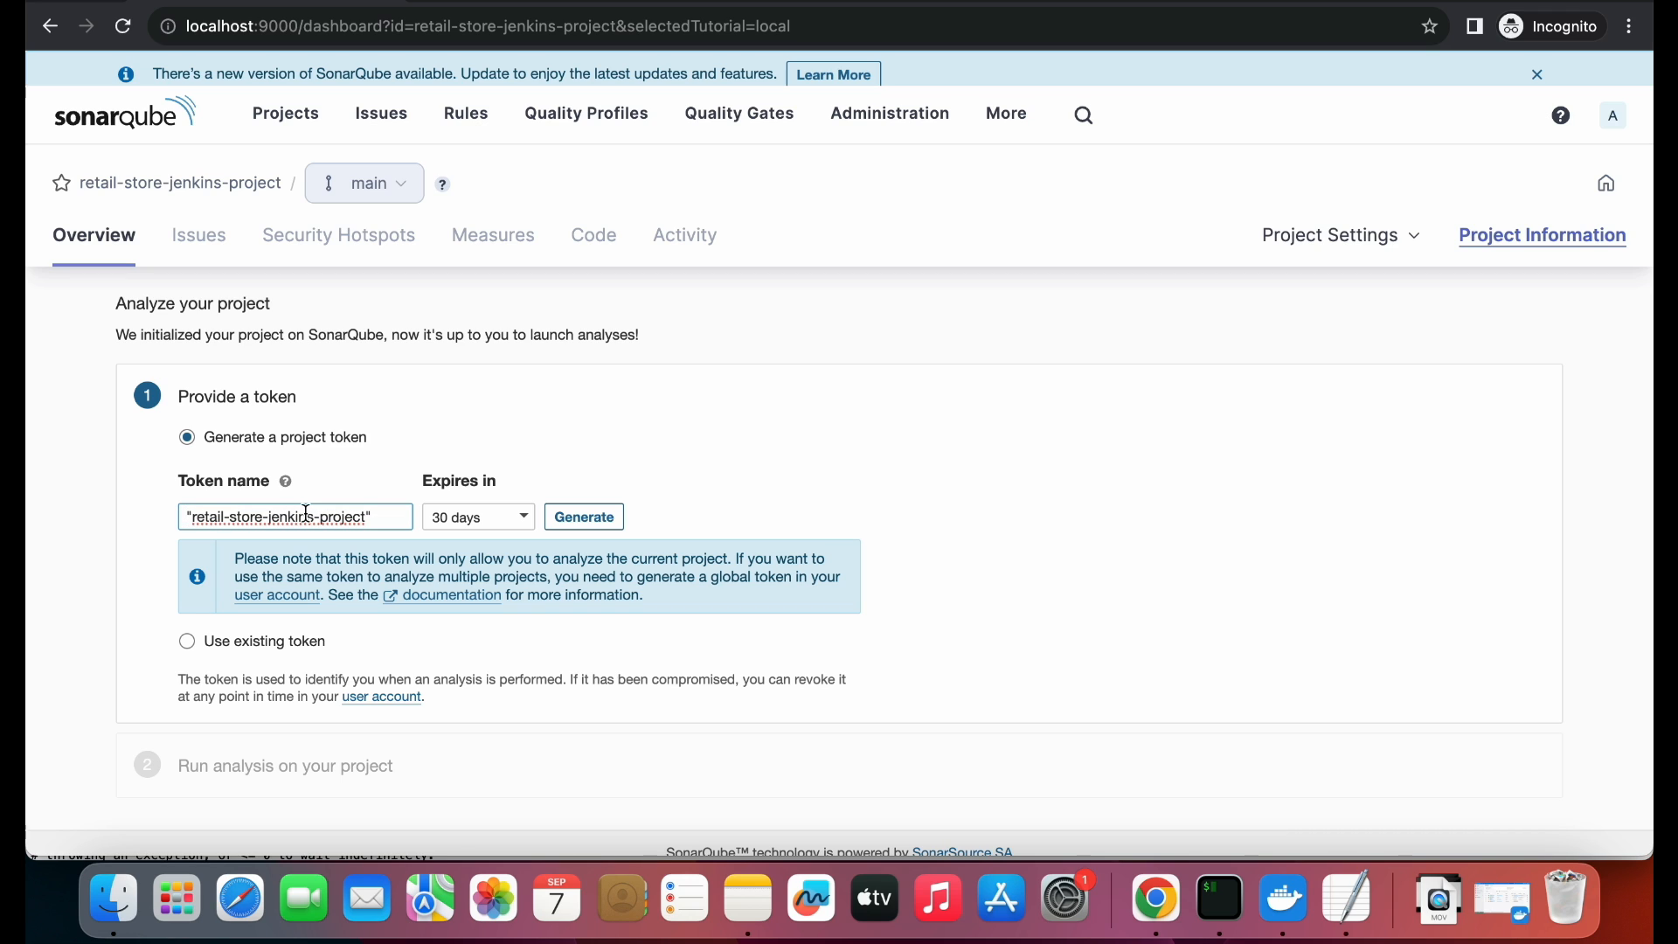
click(478, 517)
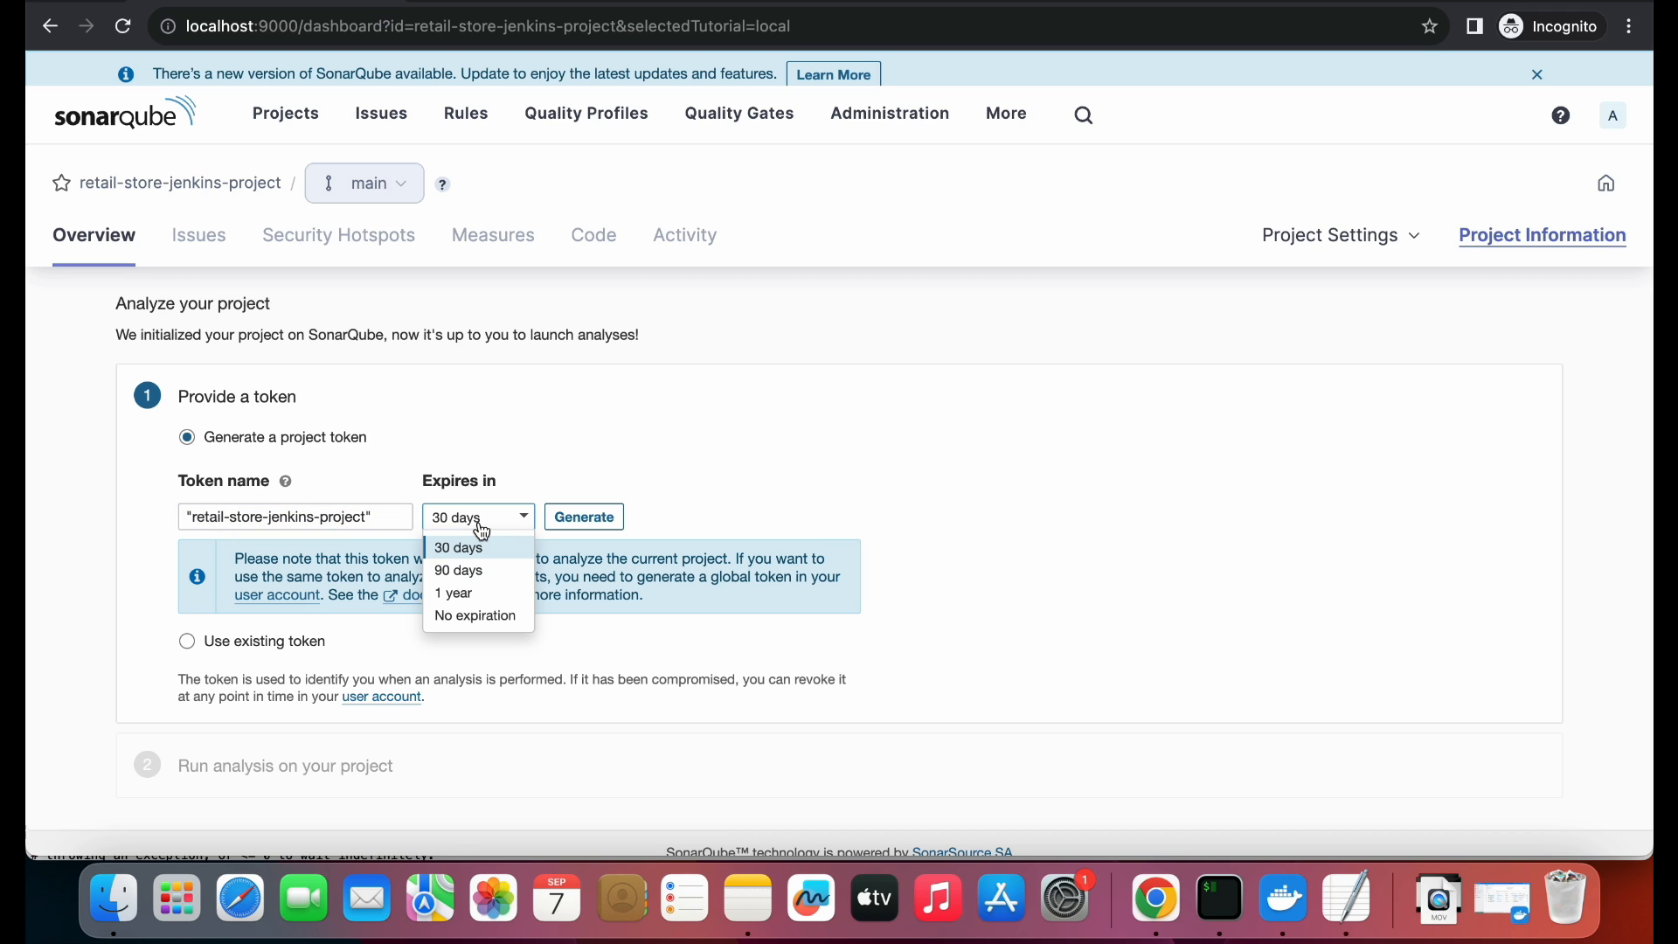
mouse_move(491, 592)
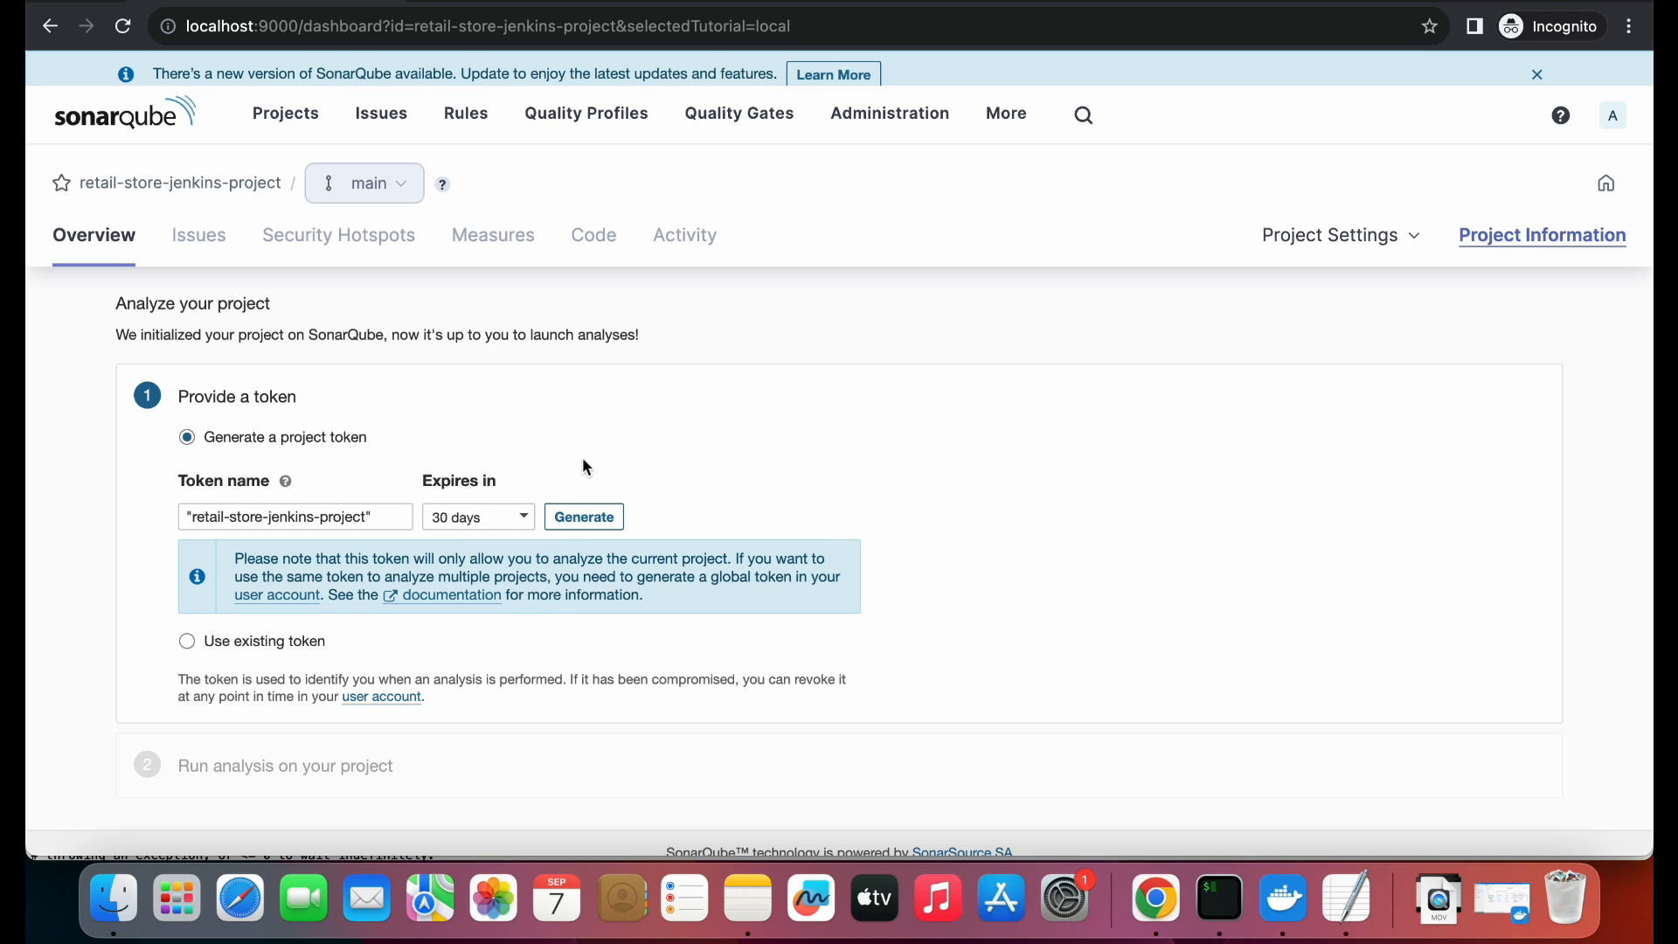
click(583, 516)
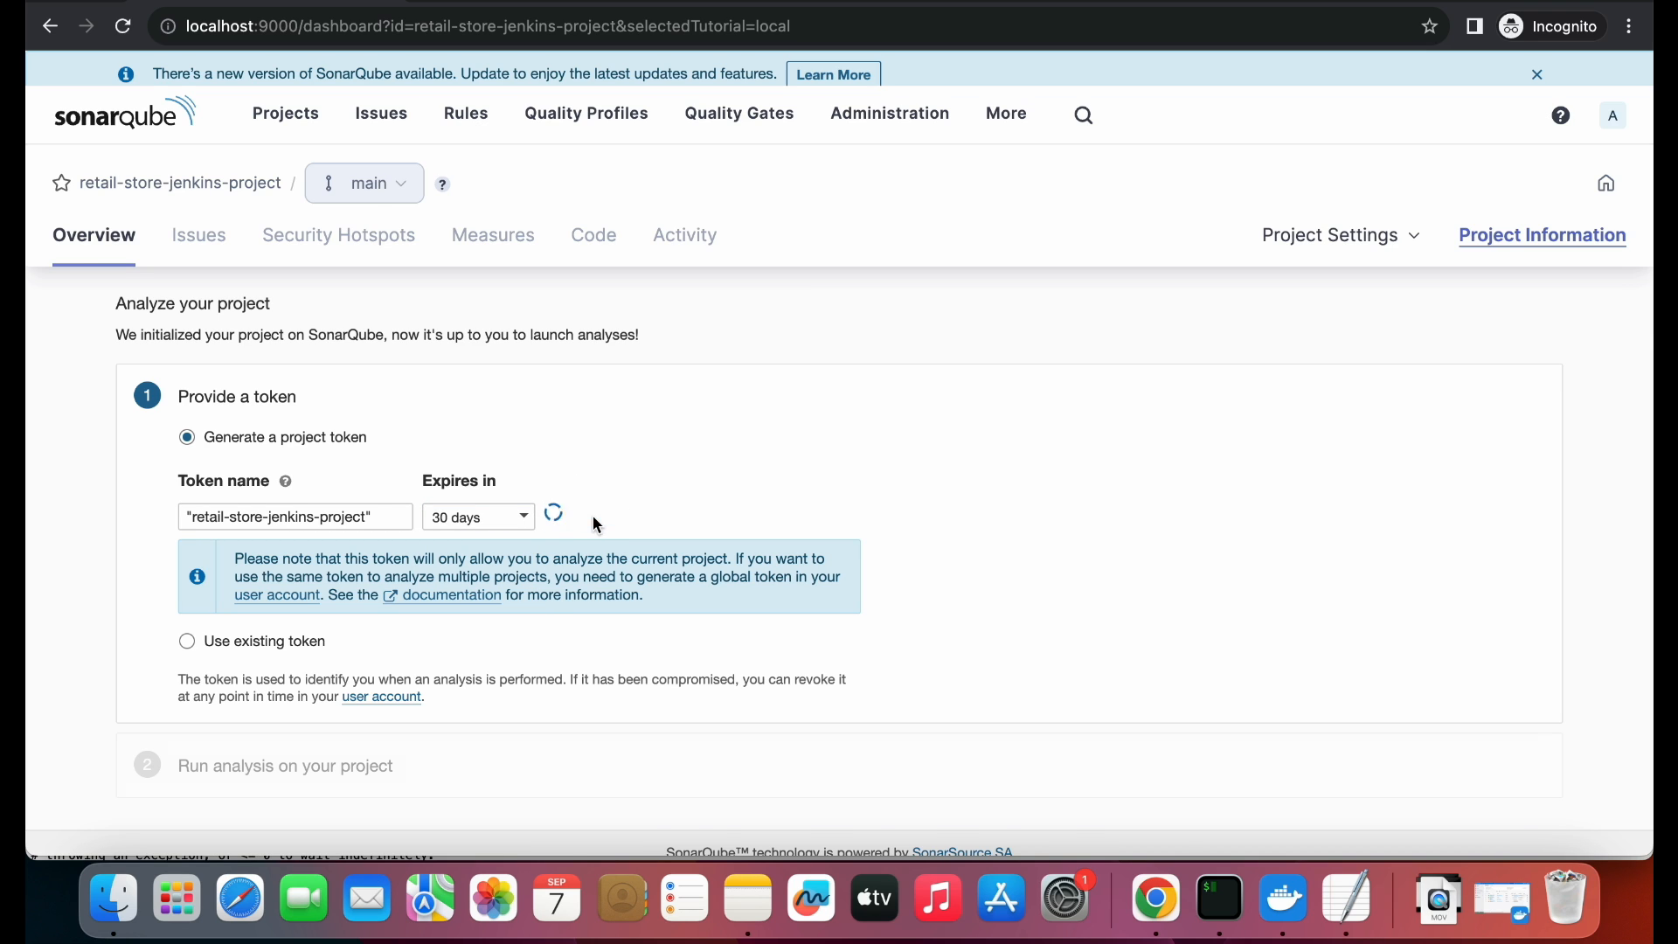
click(554, 513)
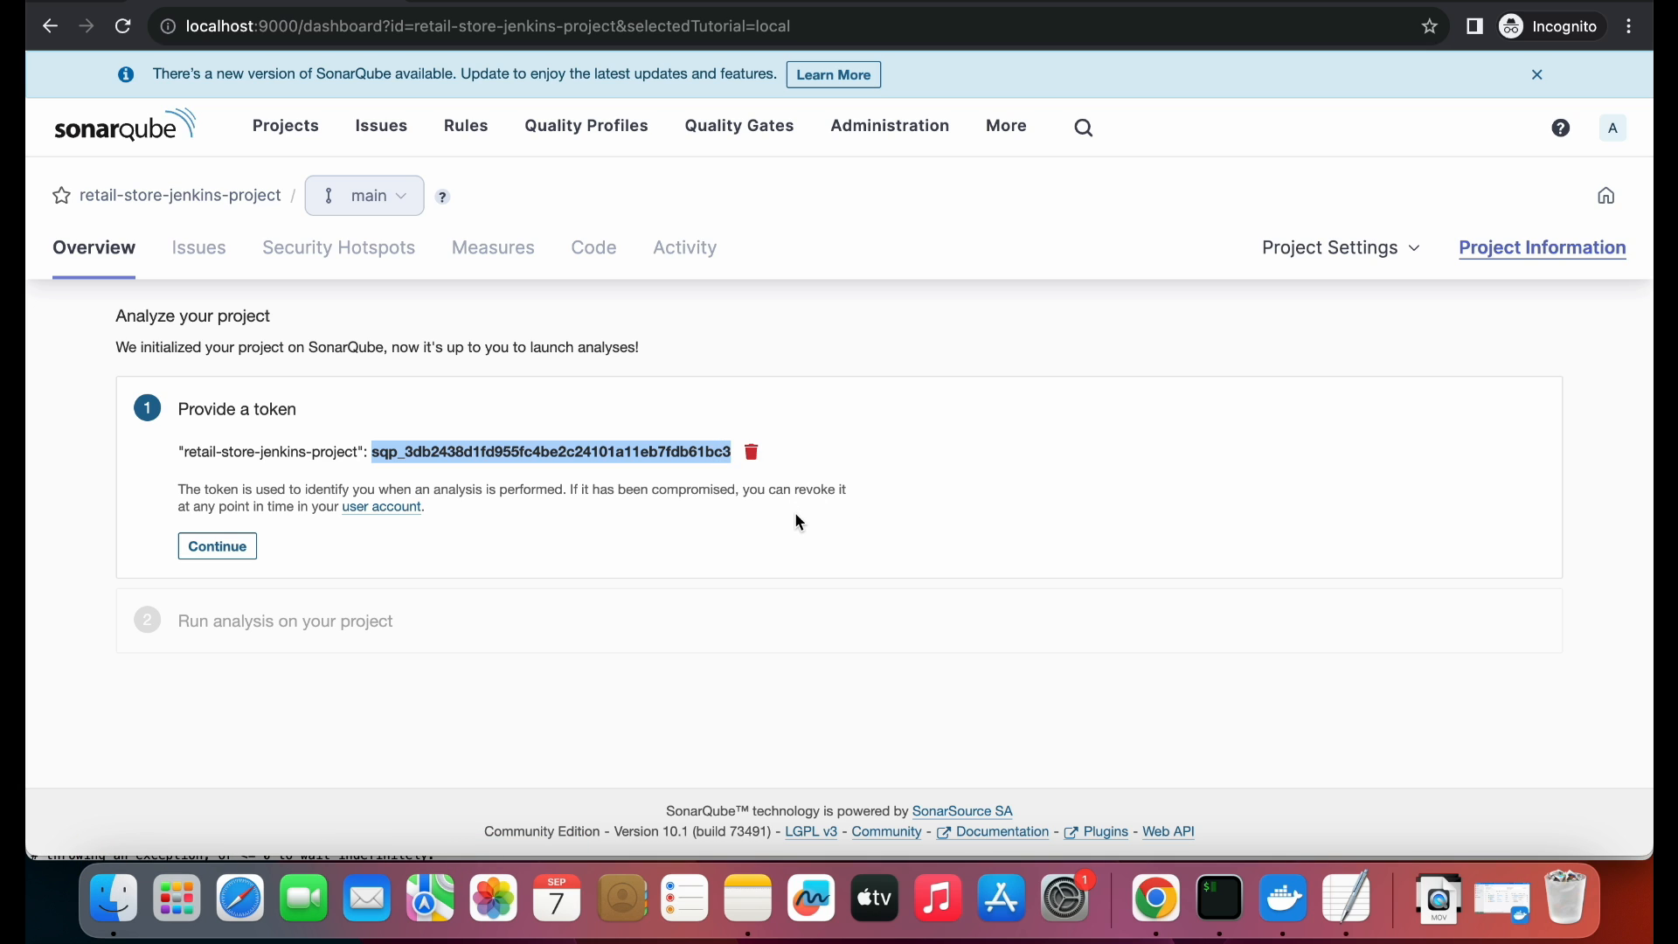
mouse_move(681, 447)
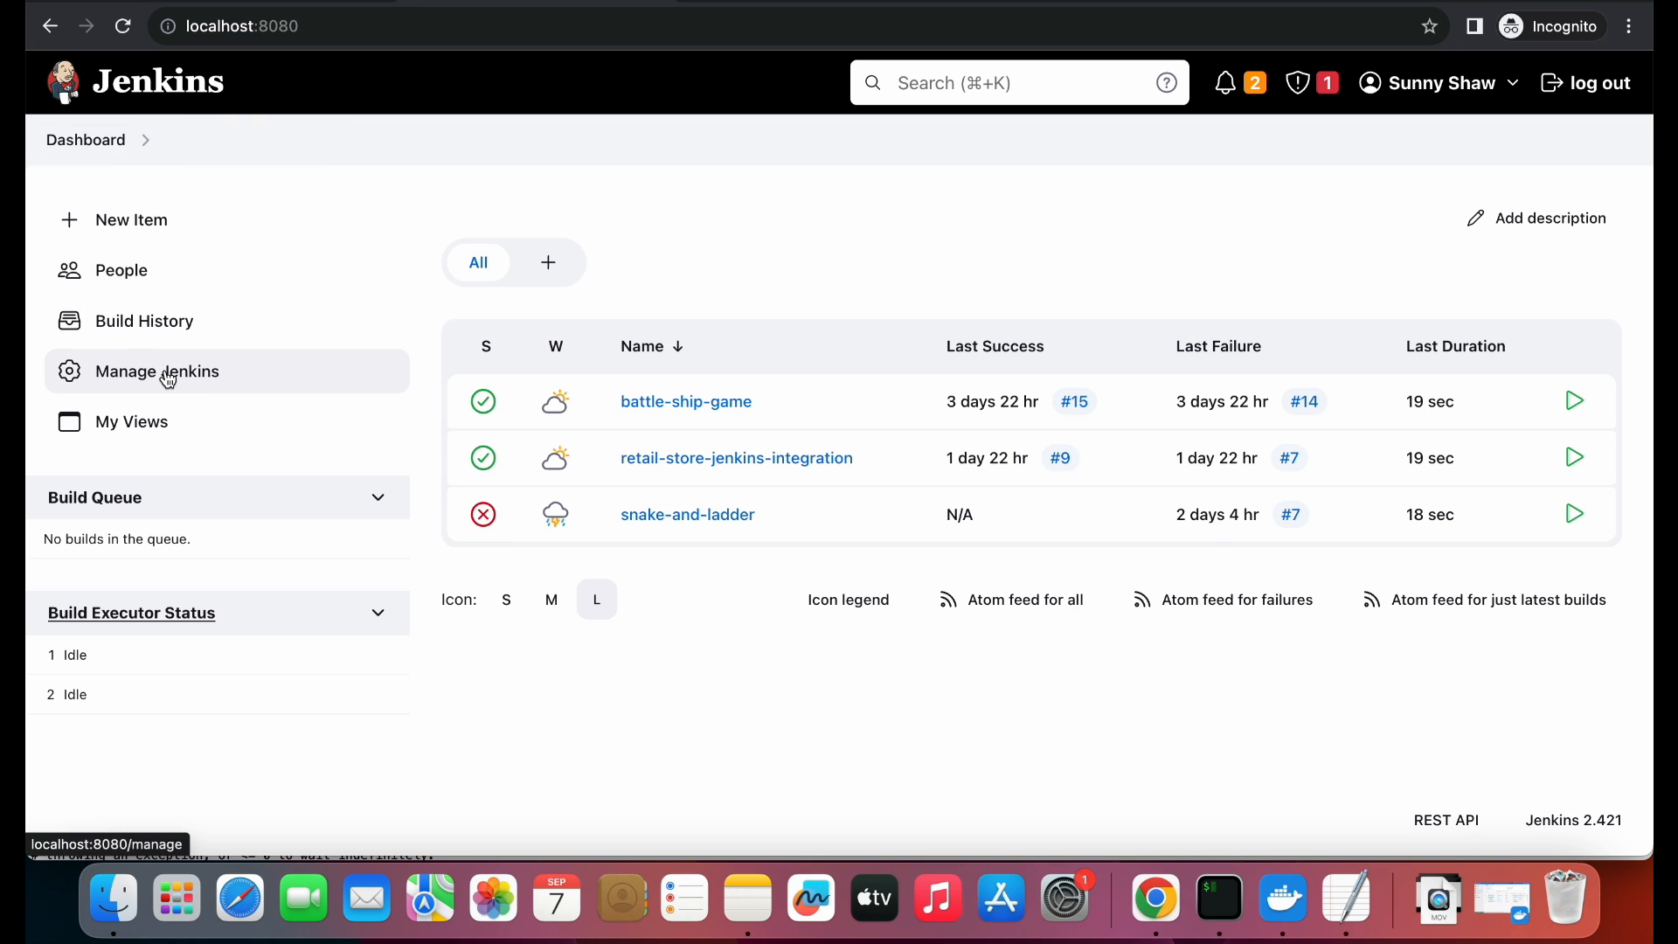
- Open Add credentials from the System (global) domain in Manage Jenkins Credentials
click(156, 371)
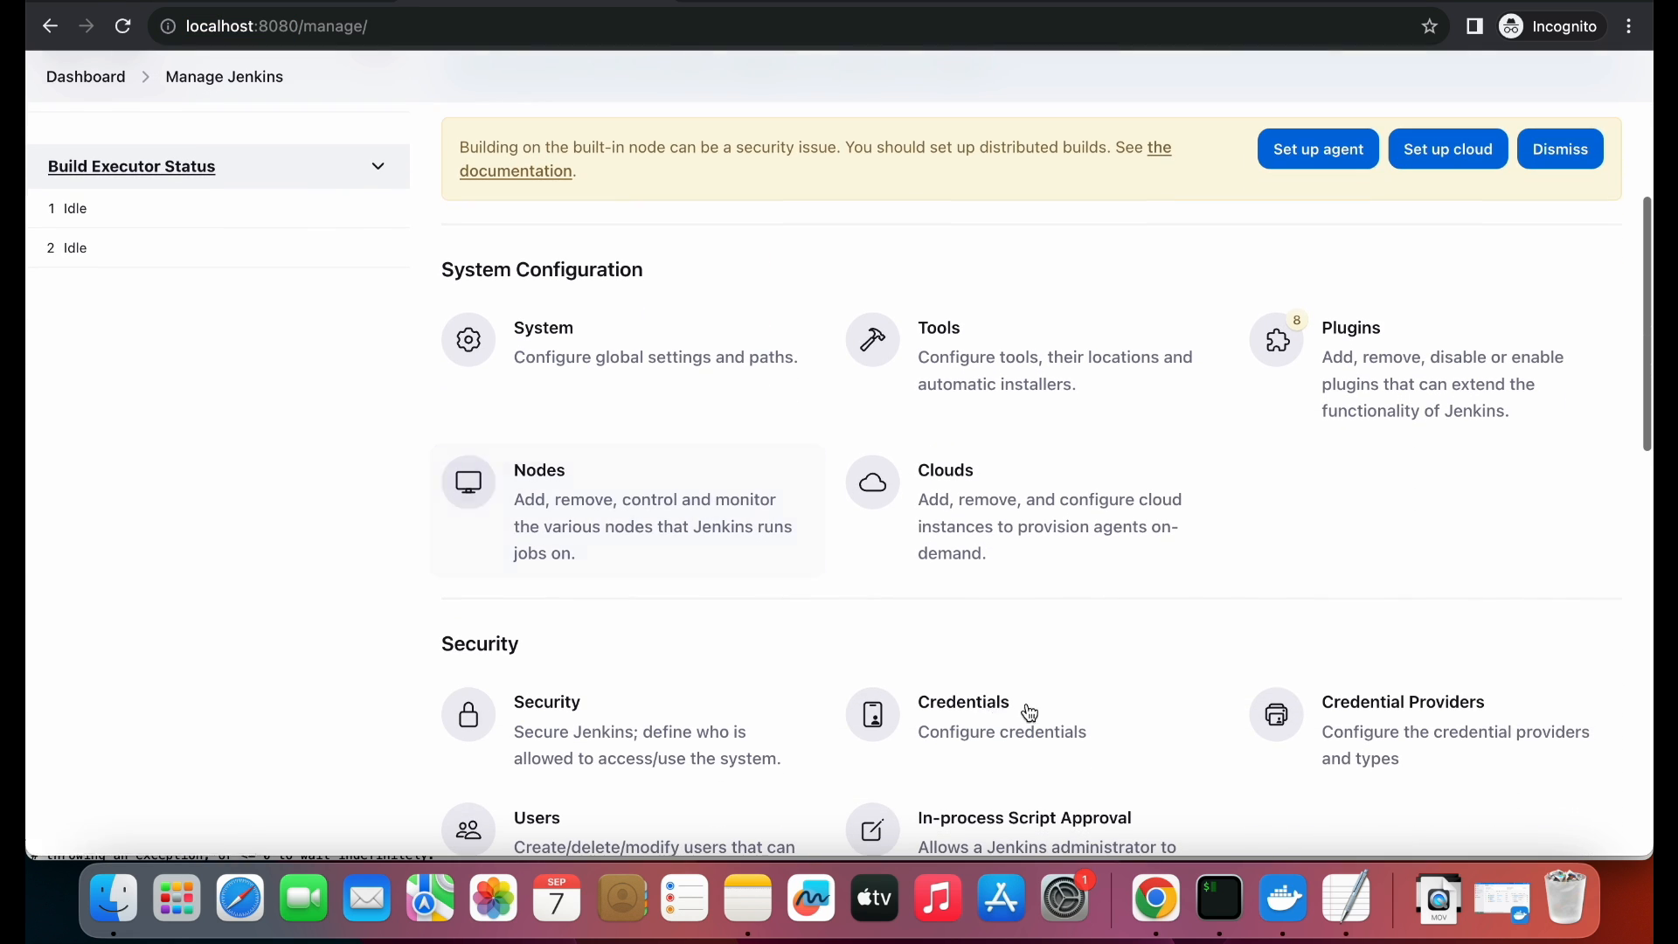
click(963, 702)
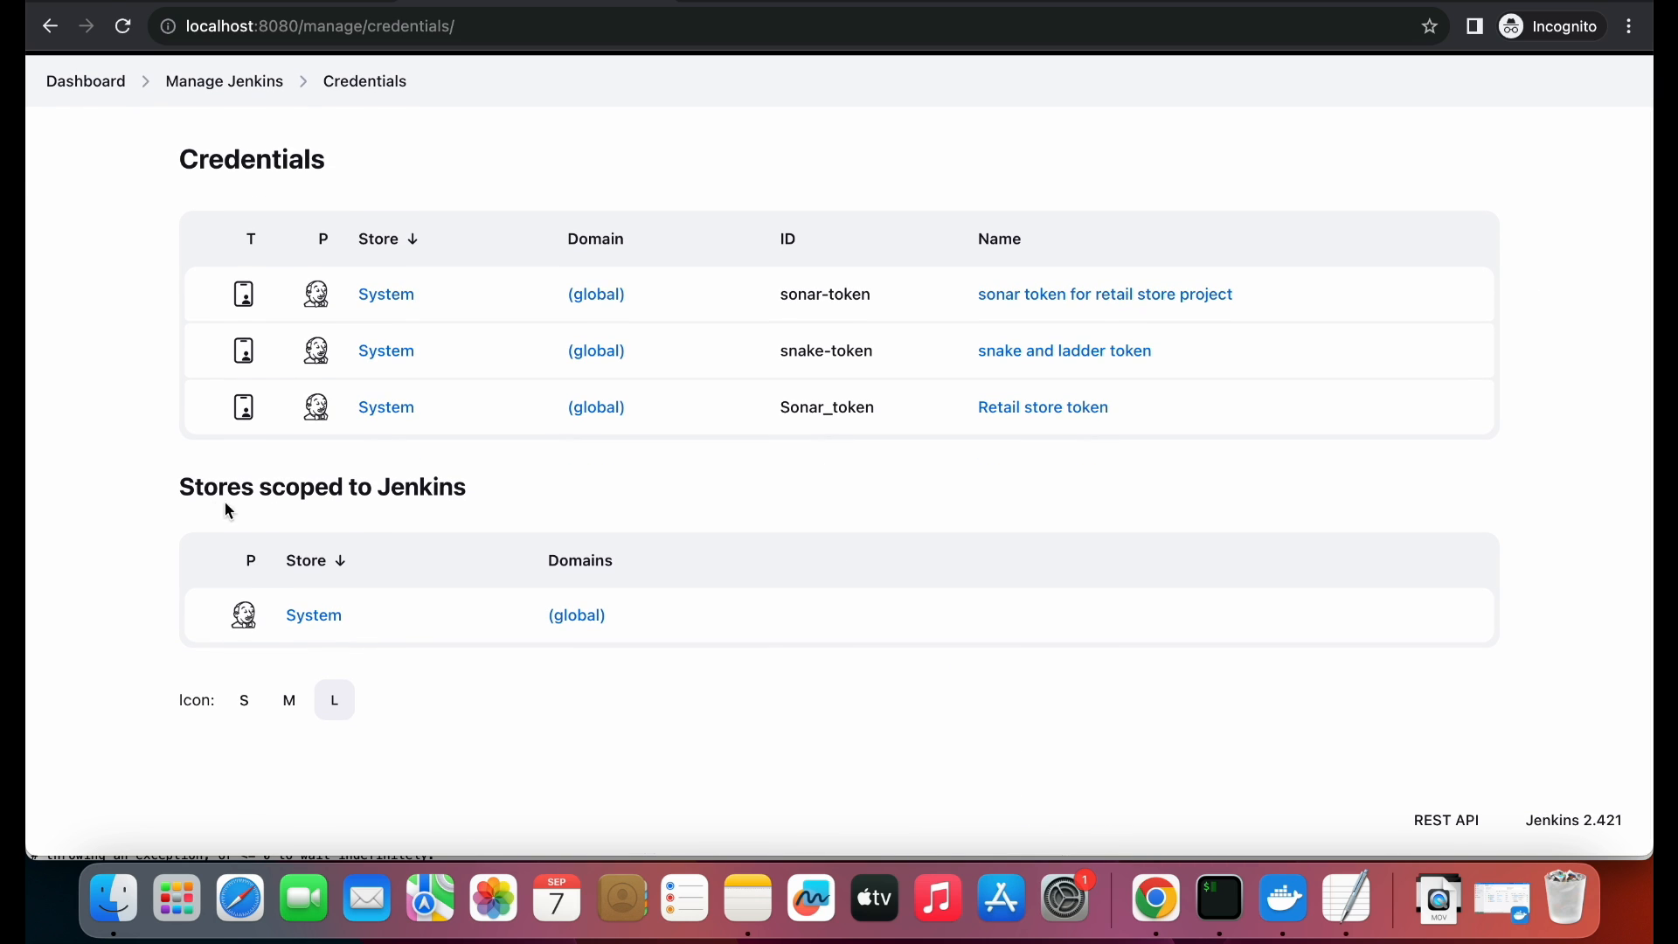
mouse_move(576, 615)
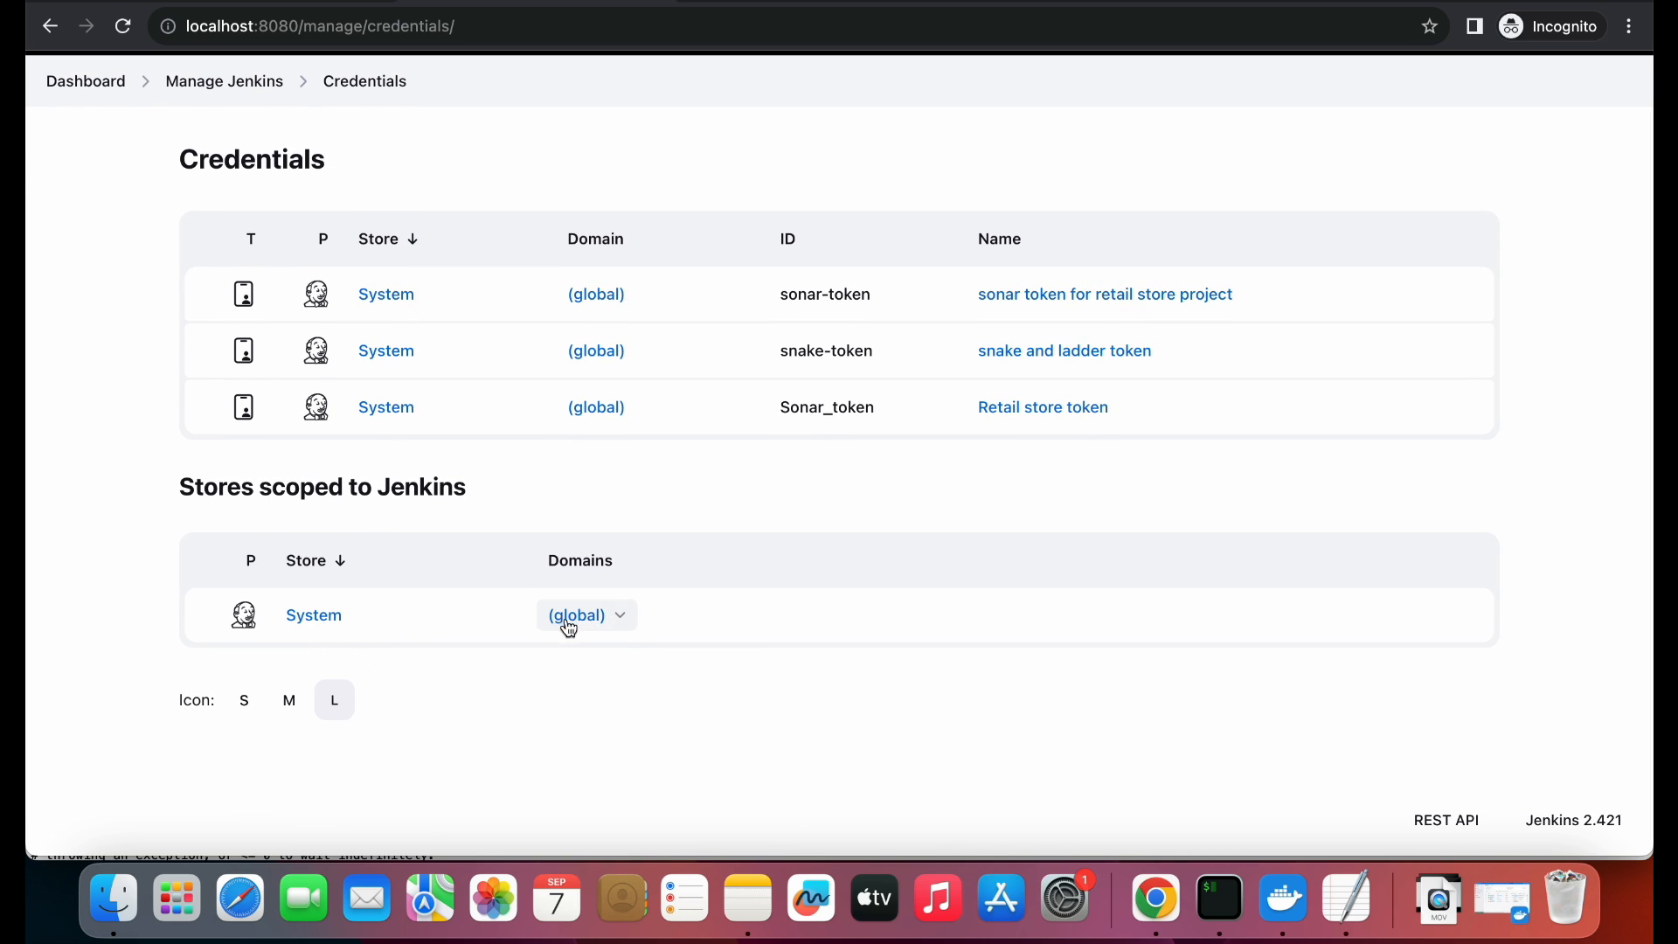
click(587, 614)
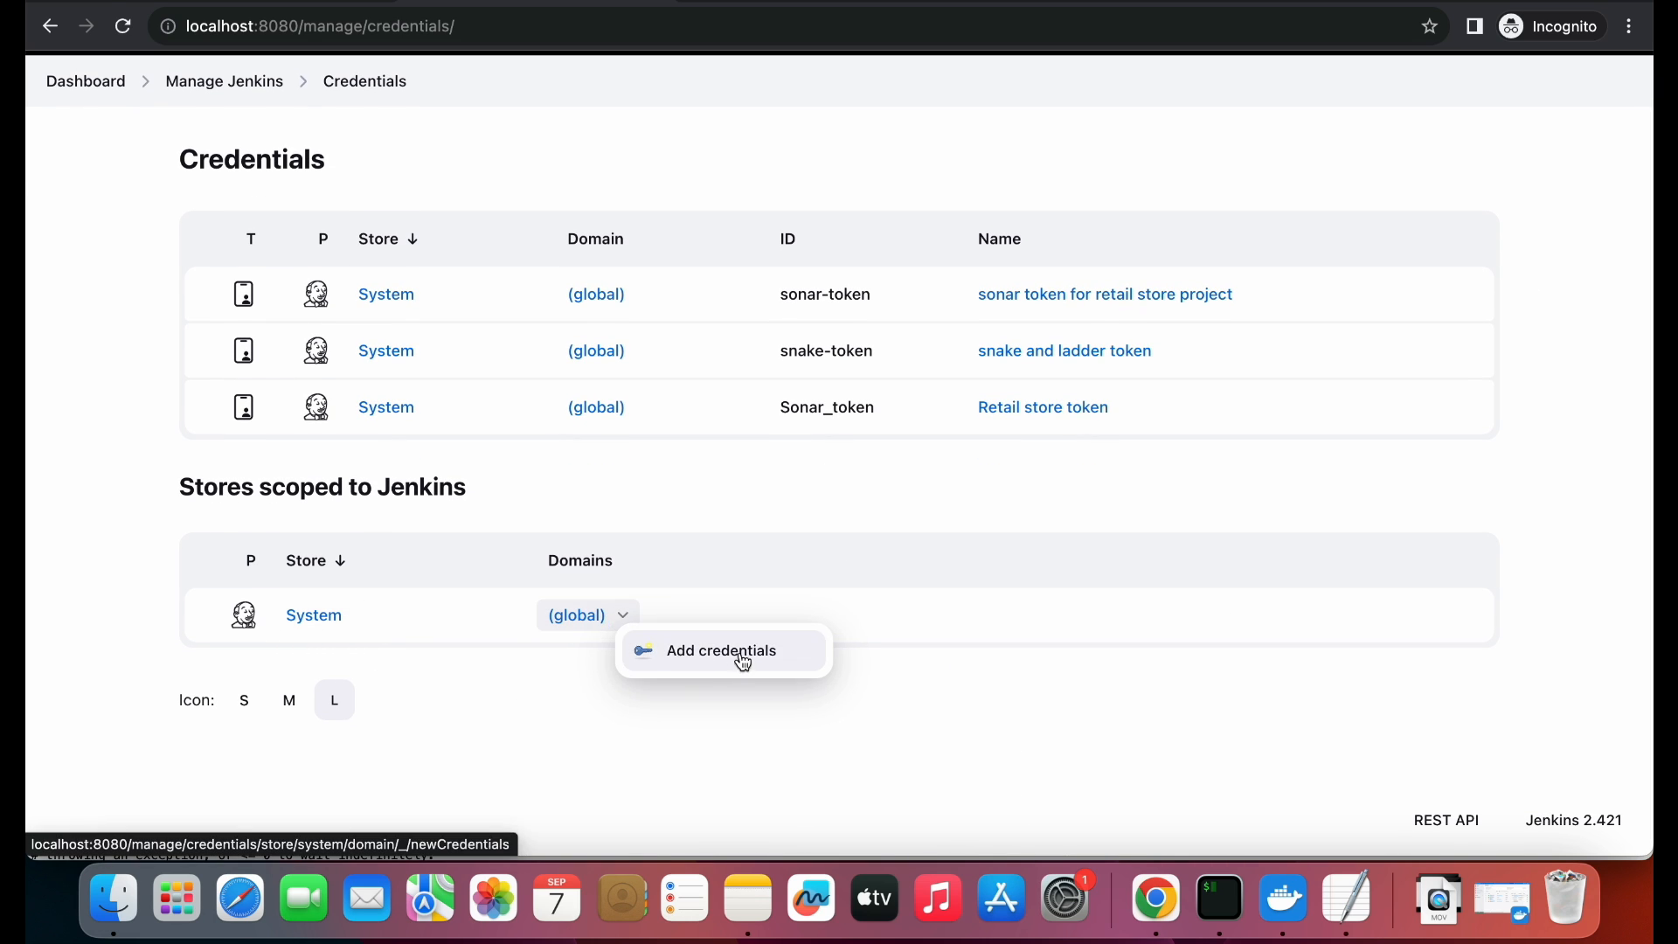
mouse_move(719, 663)
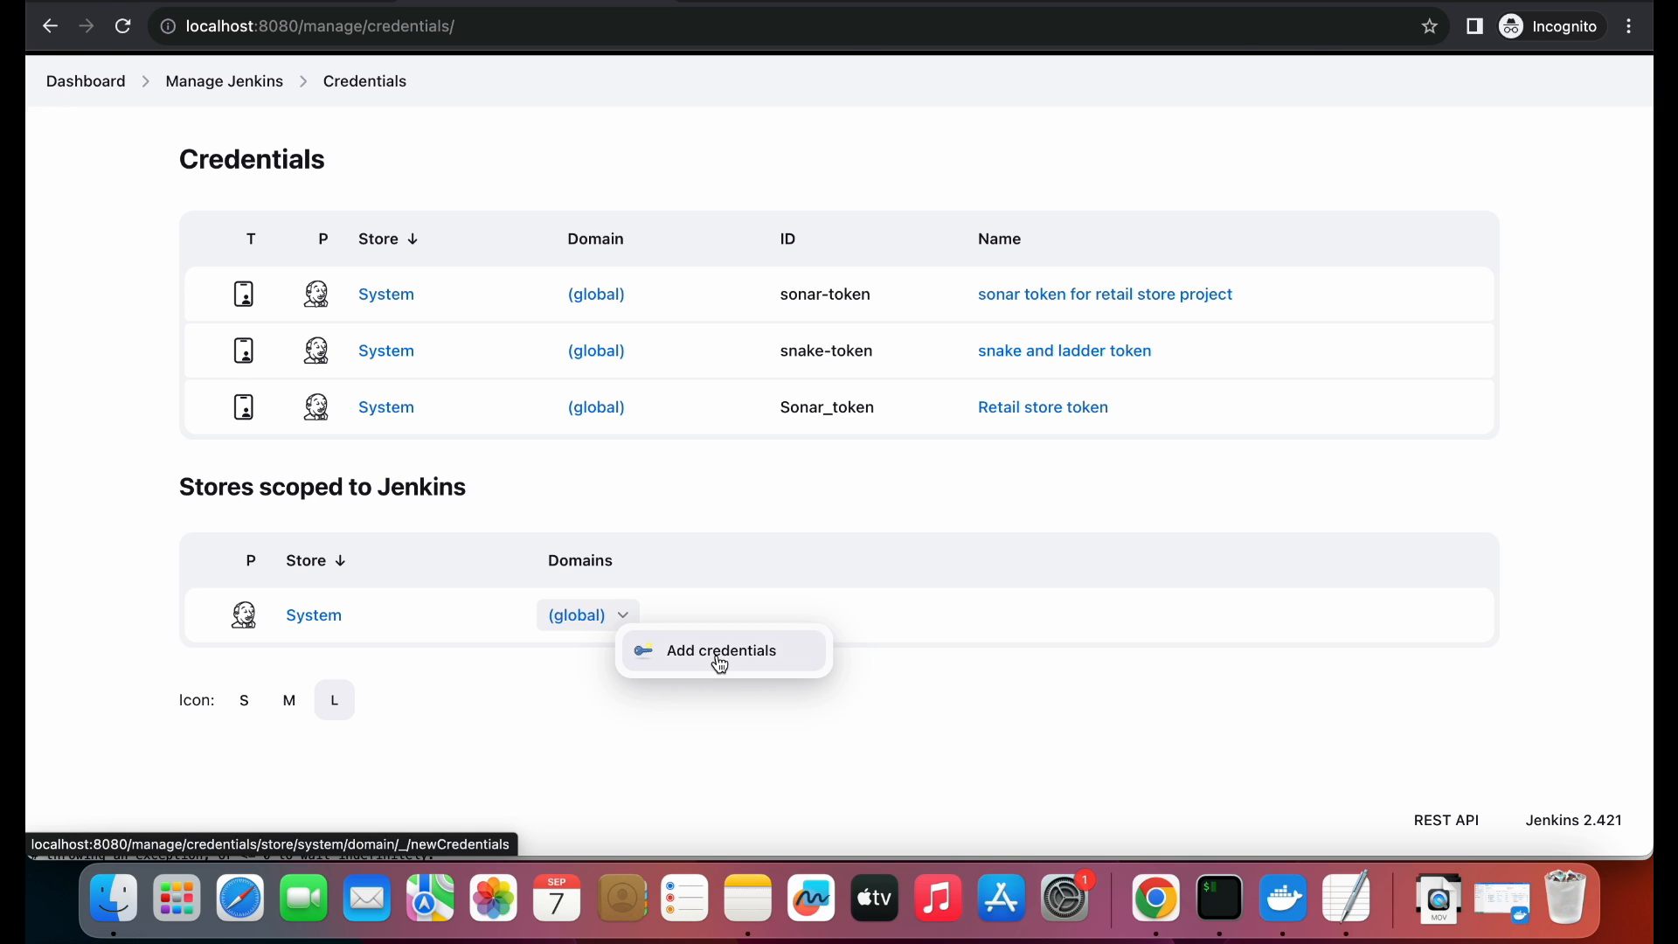
click(720, 650)
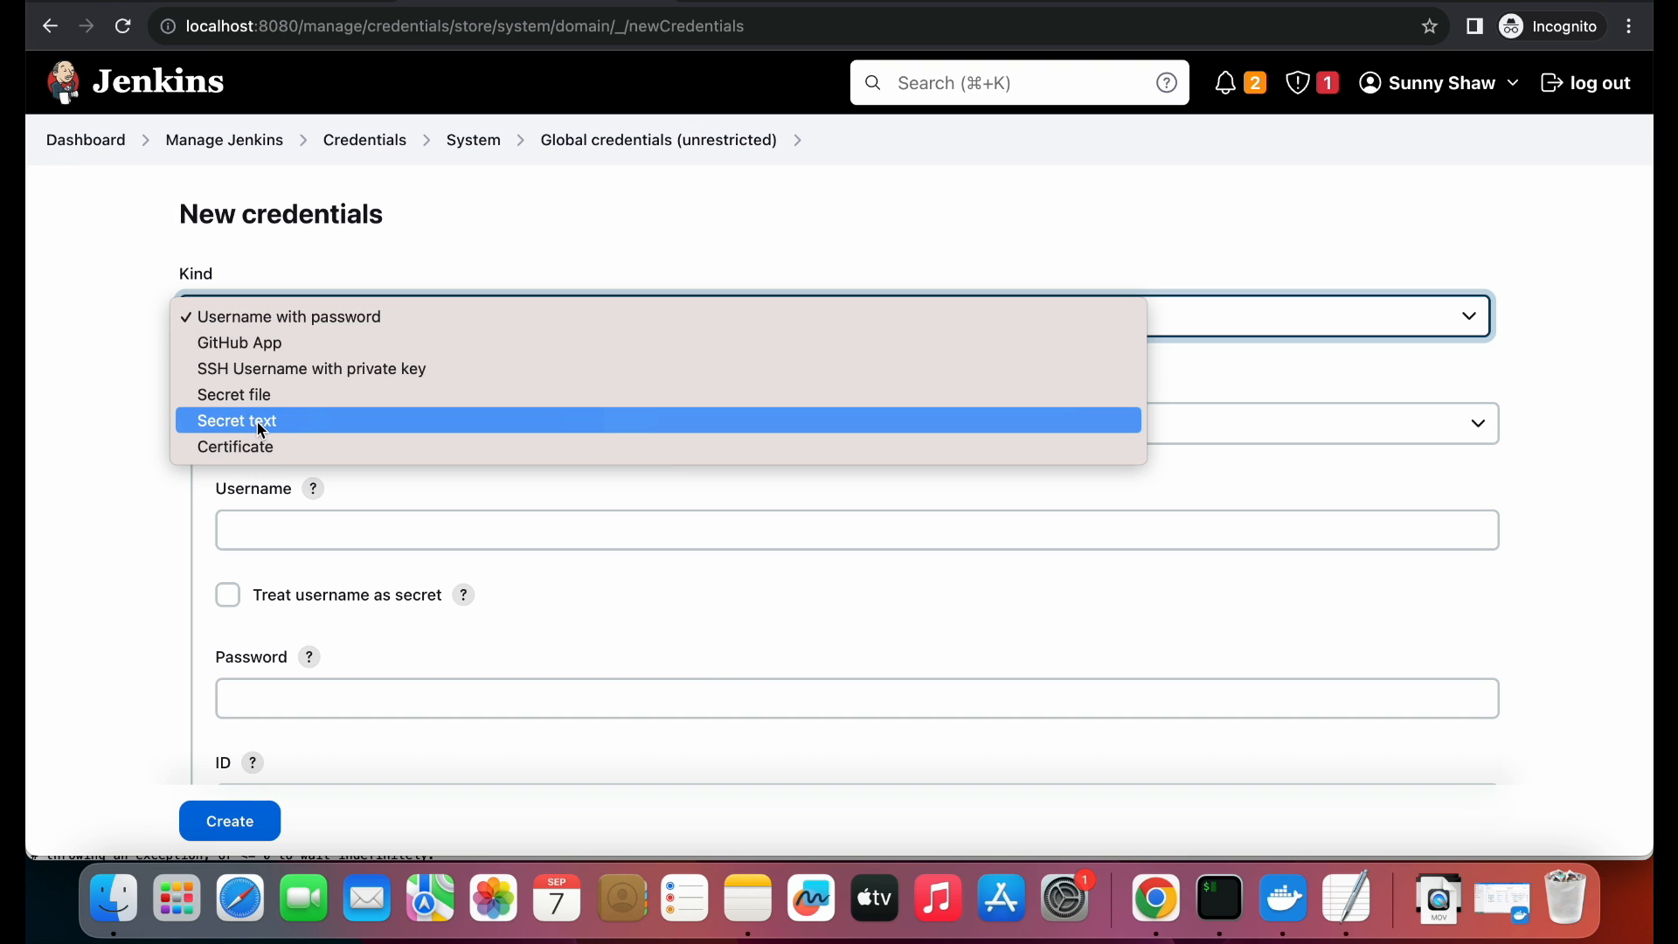
- Create a Secret text credential with ID retail-token and description 'retail token'
click(235, 420)
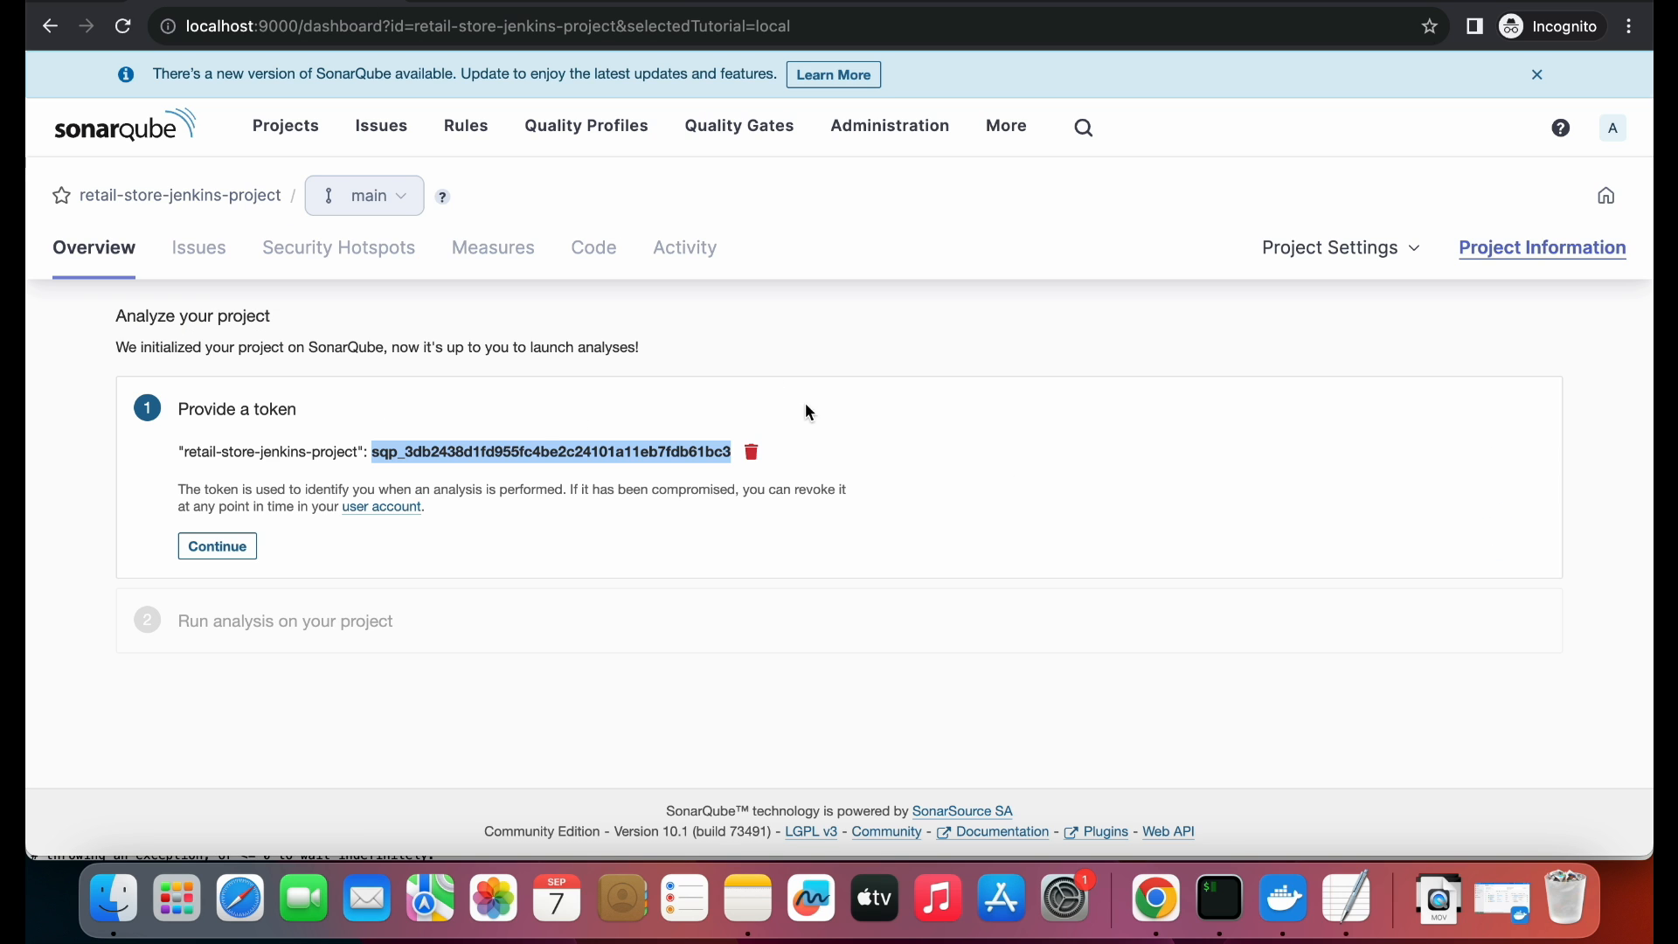
mouse_move(461, 411)
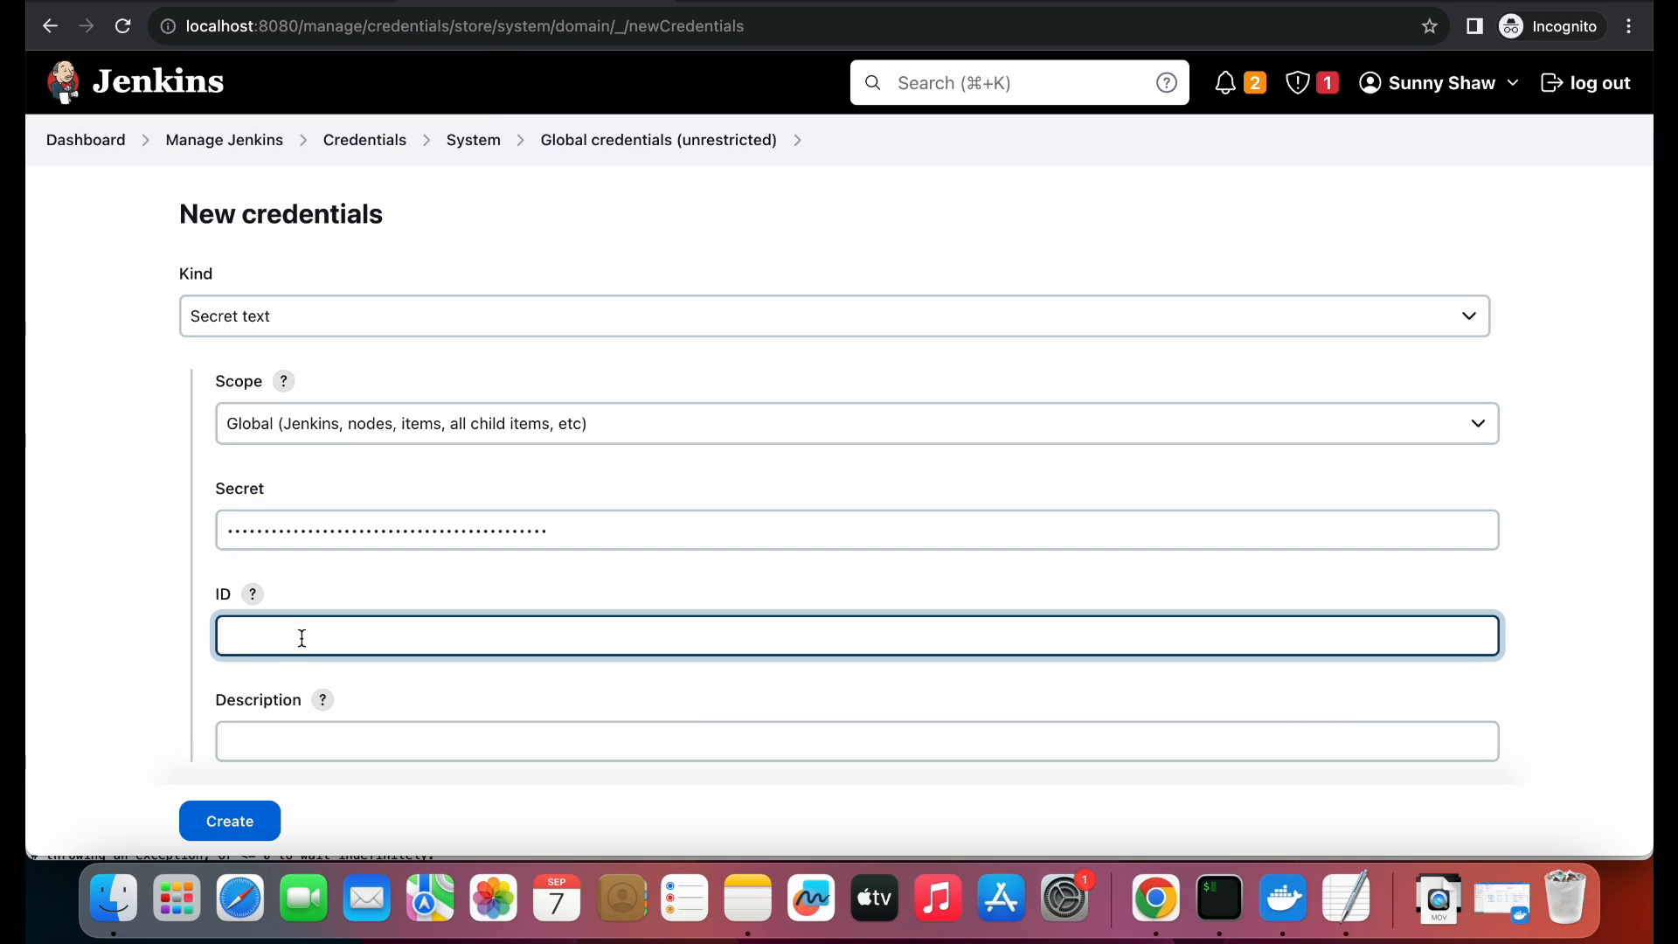
text(retail-token)
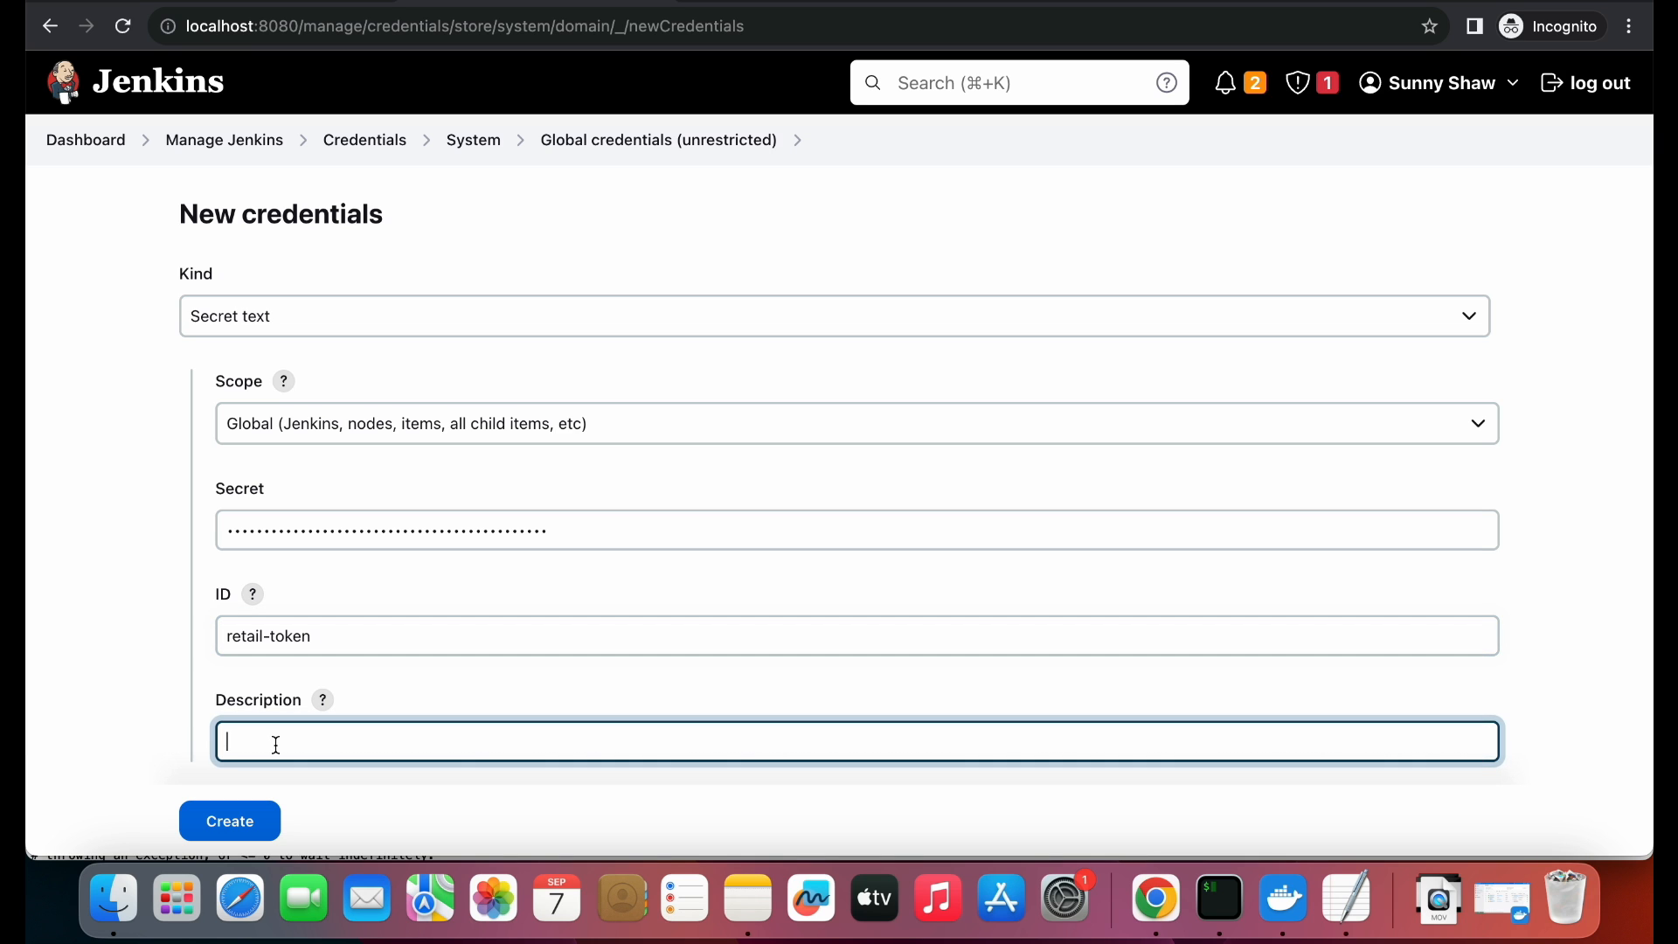
text(ret)
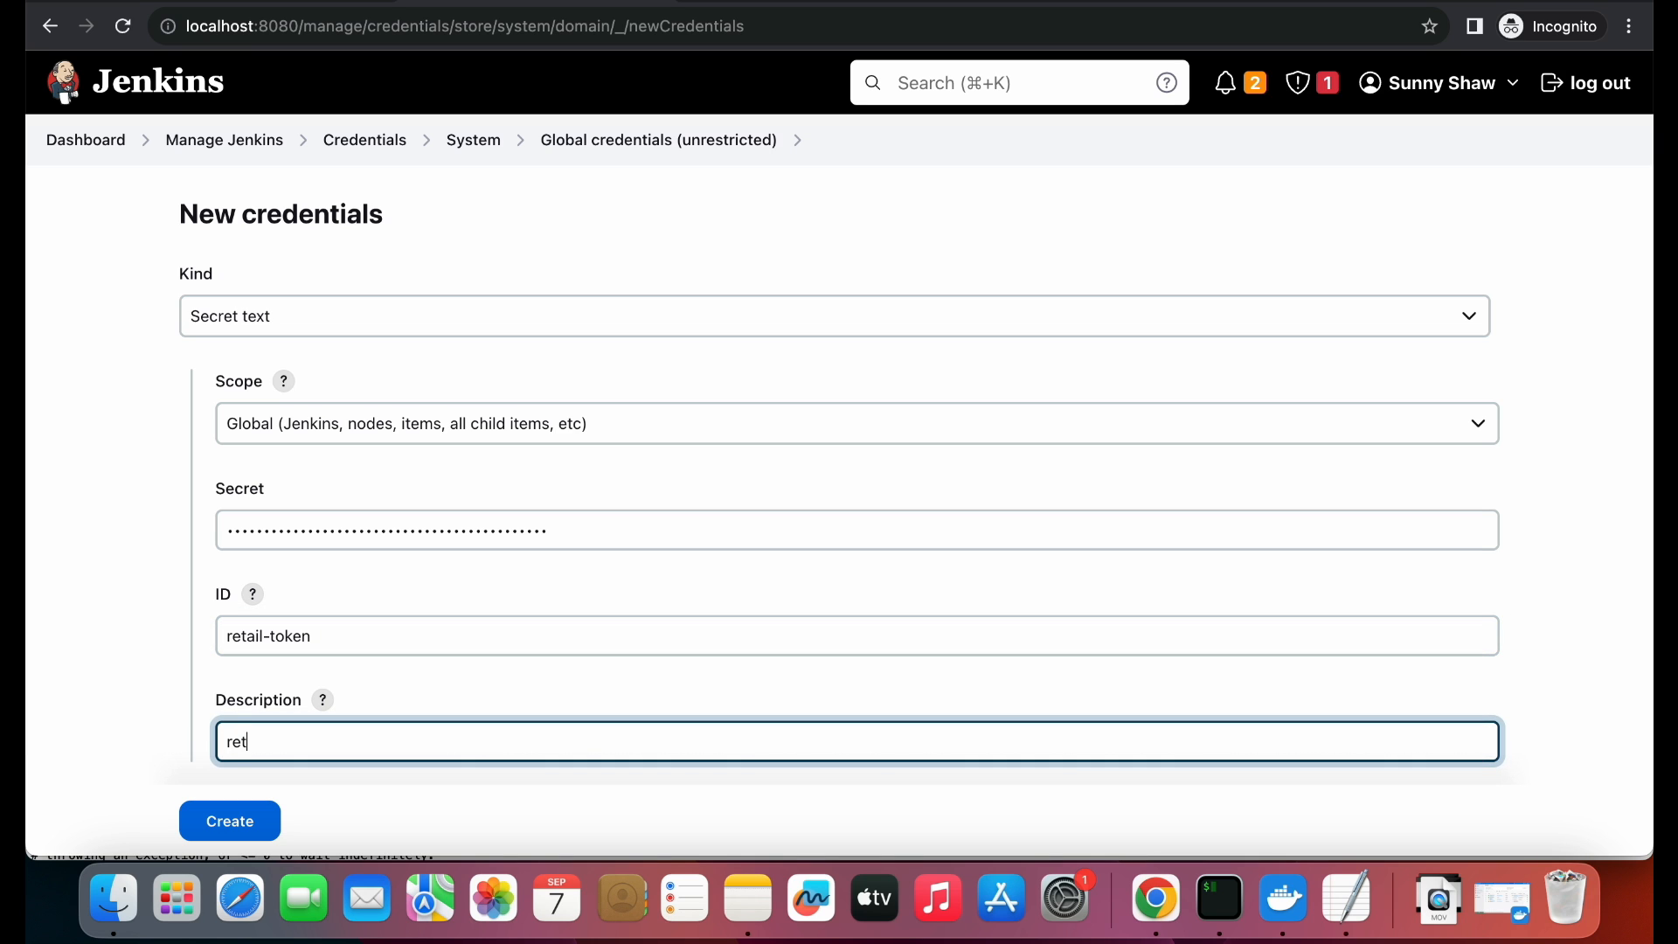
text(ail token)
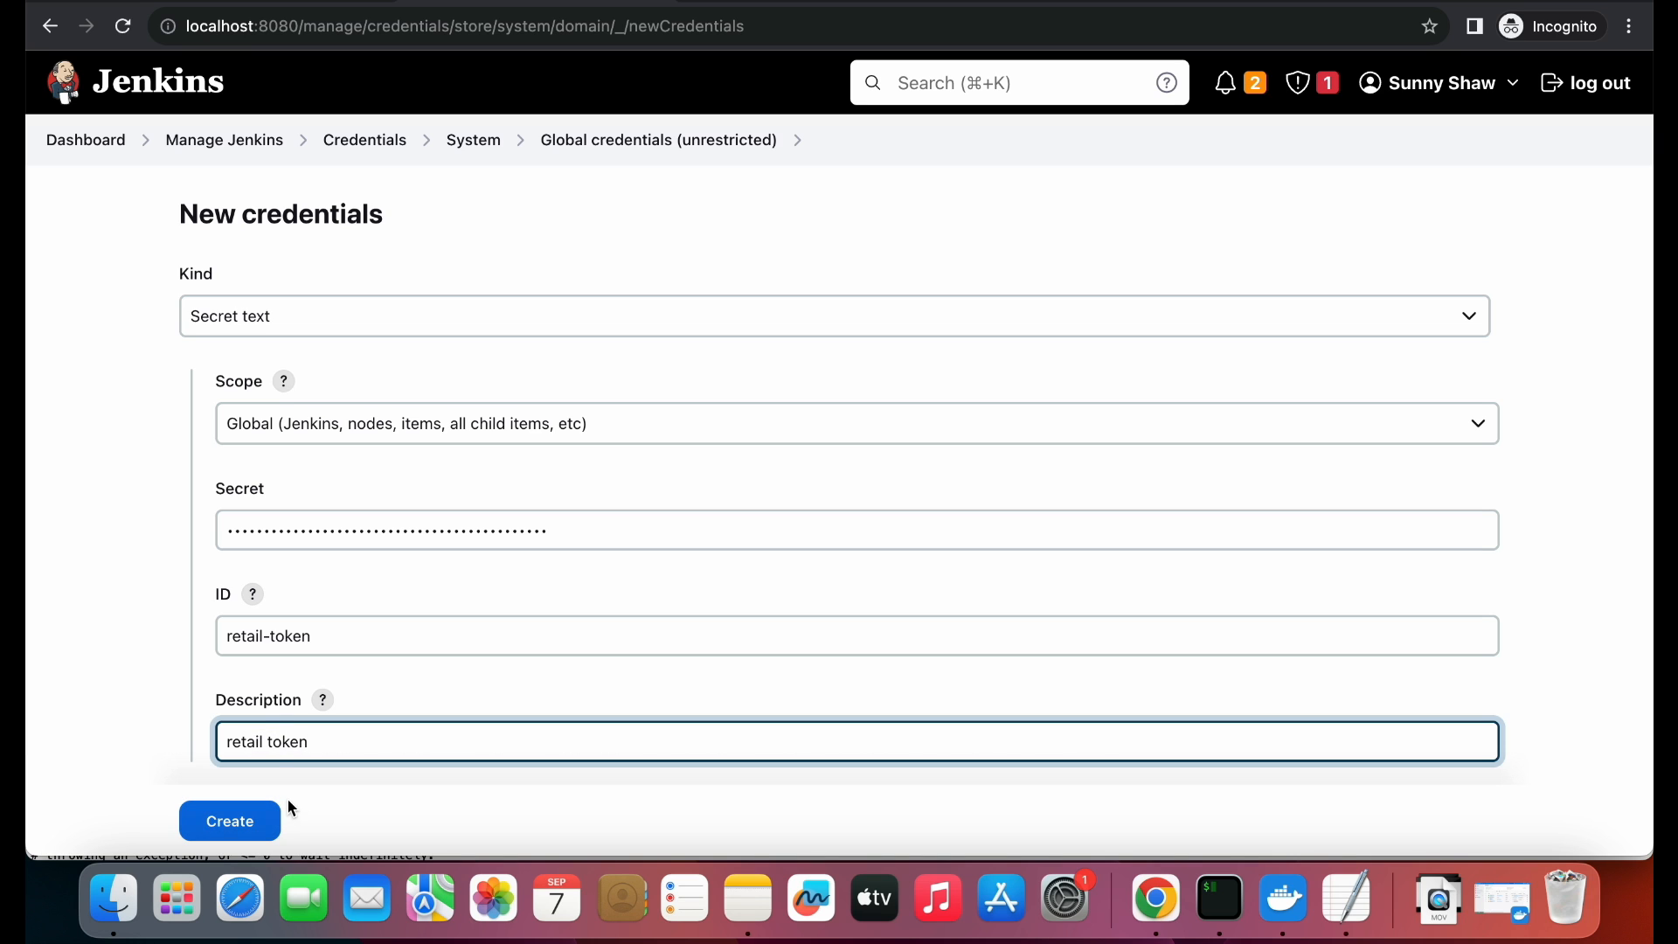
click(229, 821)
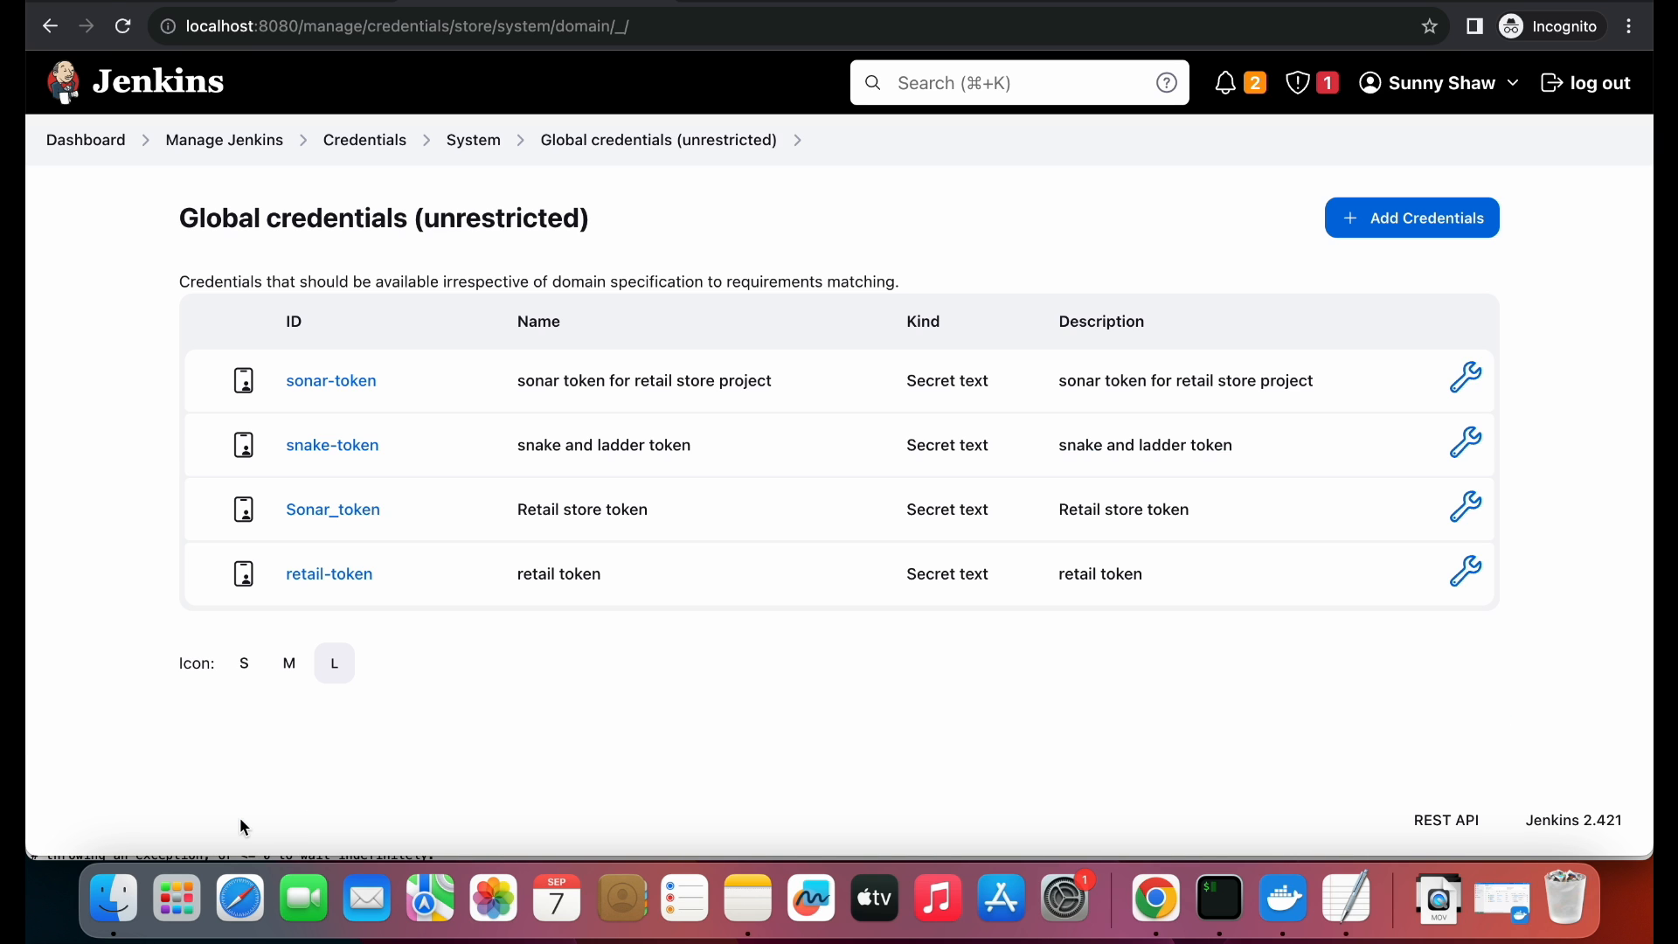
mouse_move(734, 540)
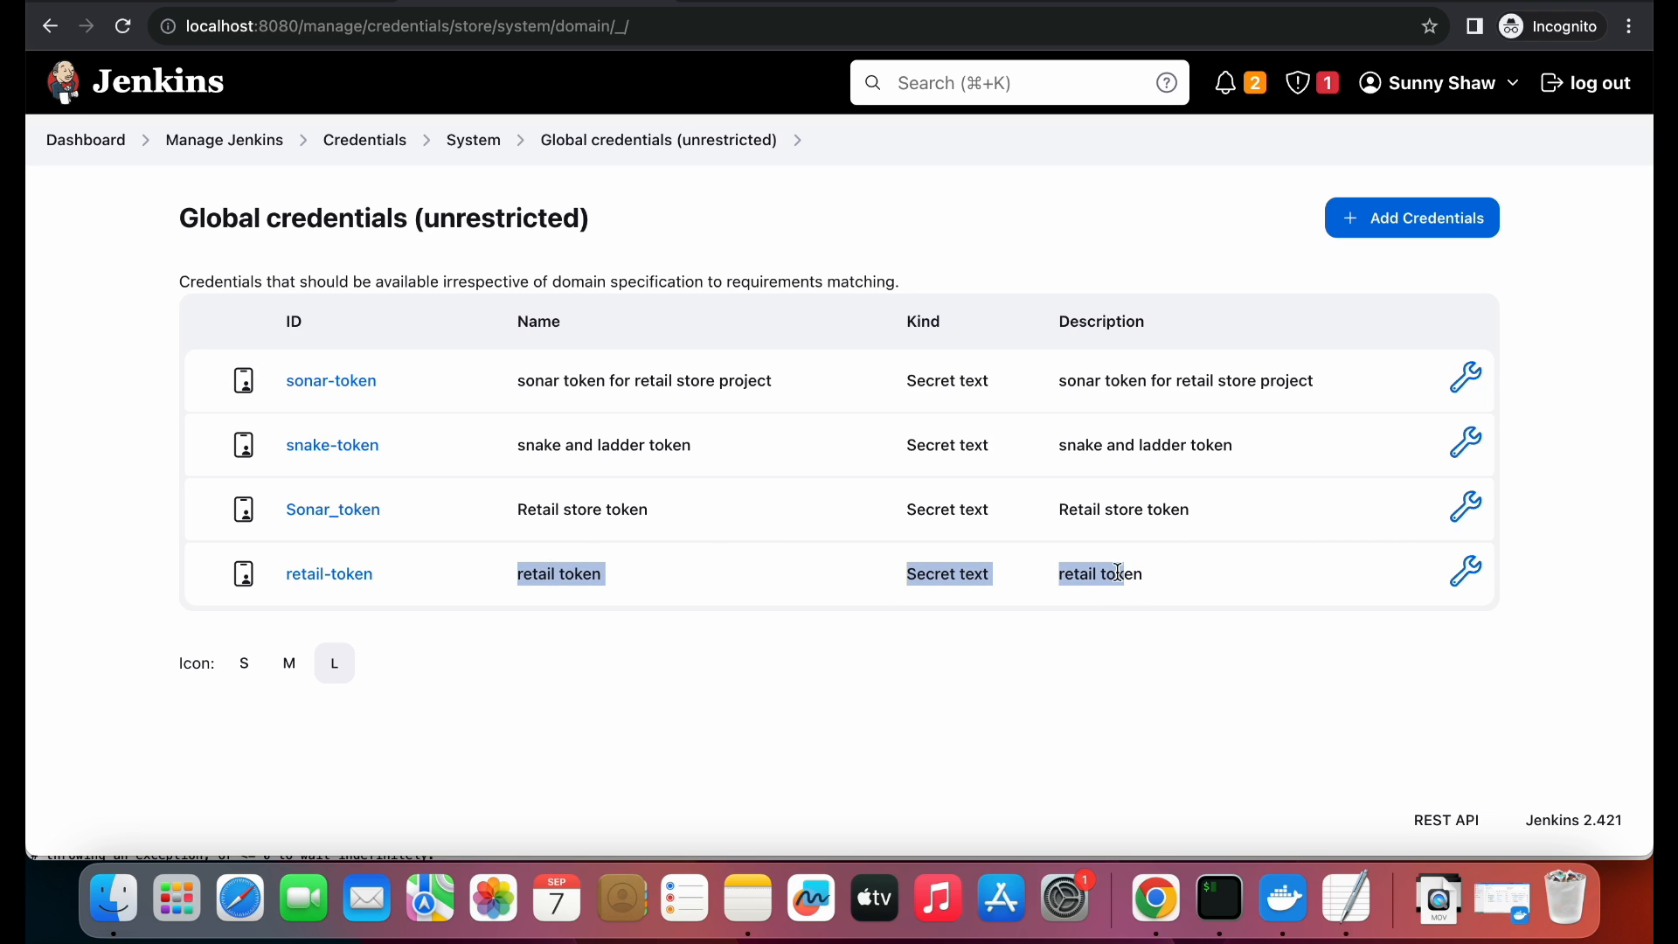
mouse_move(905, 589)
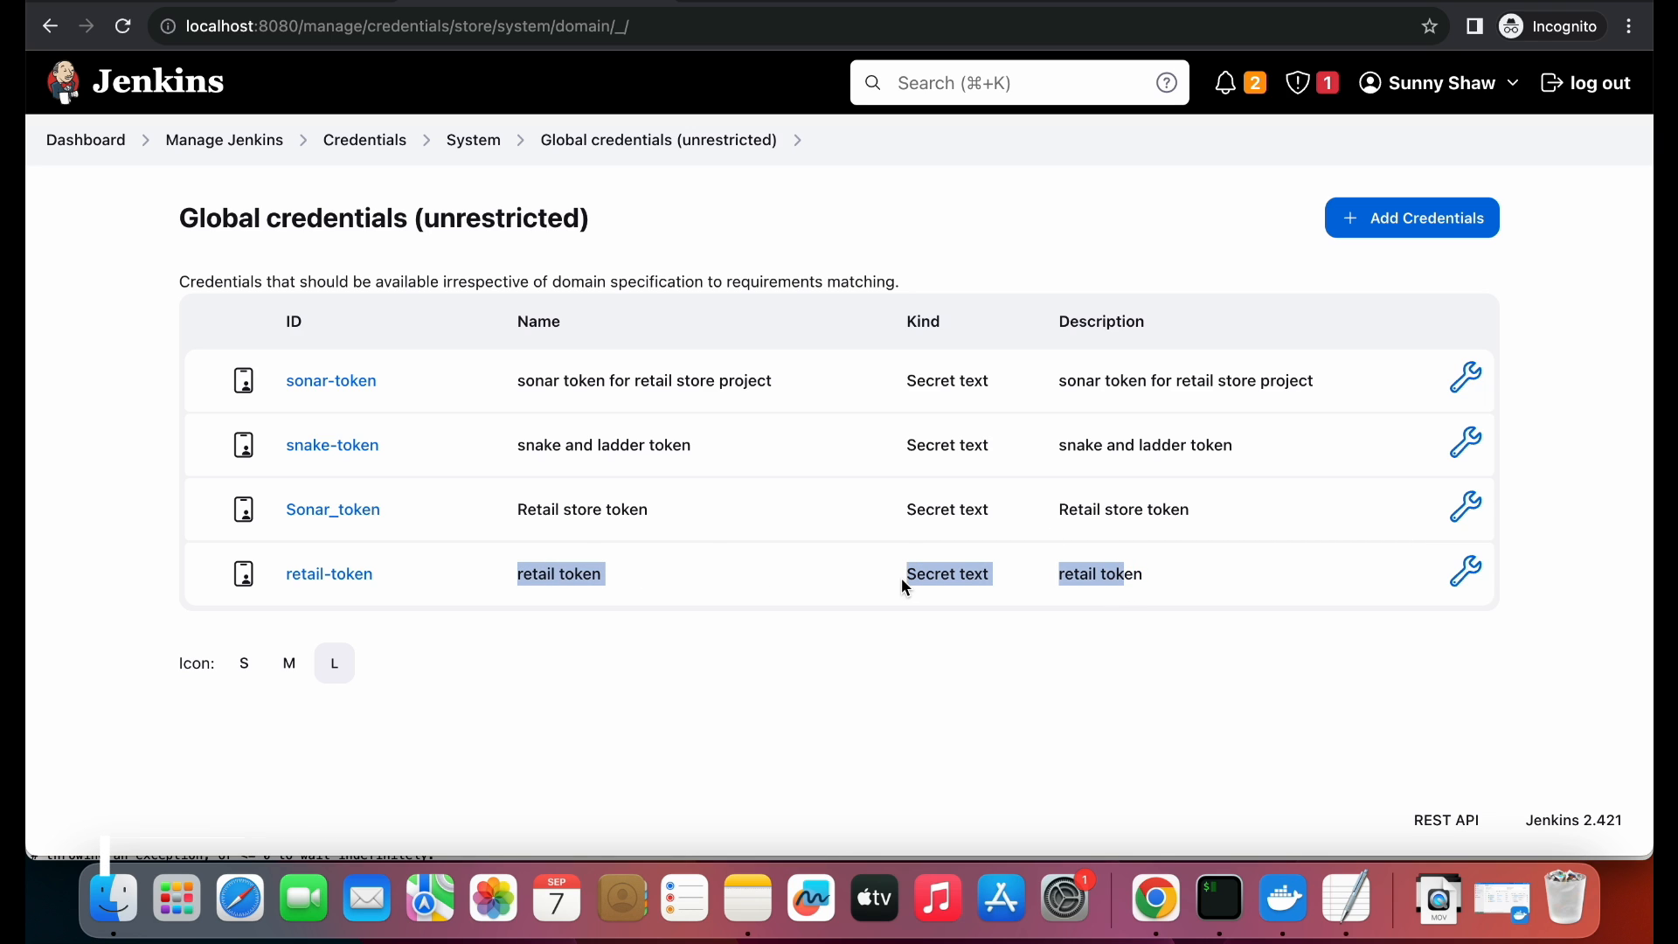
mouse_move(511, 595)
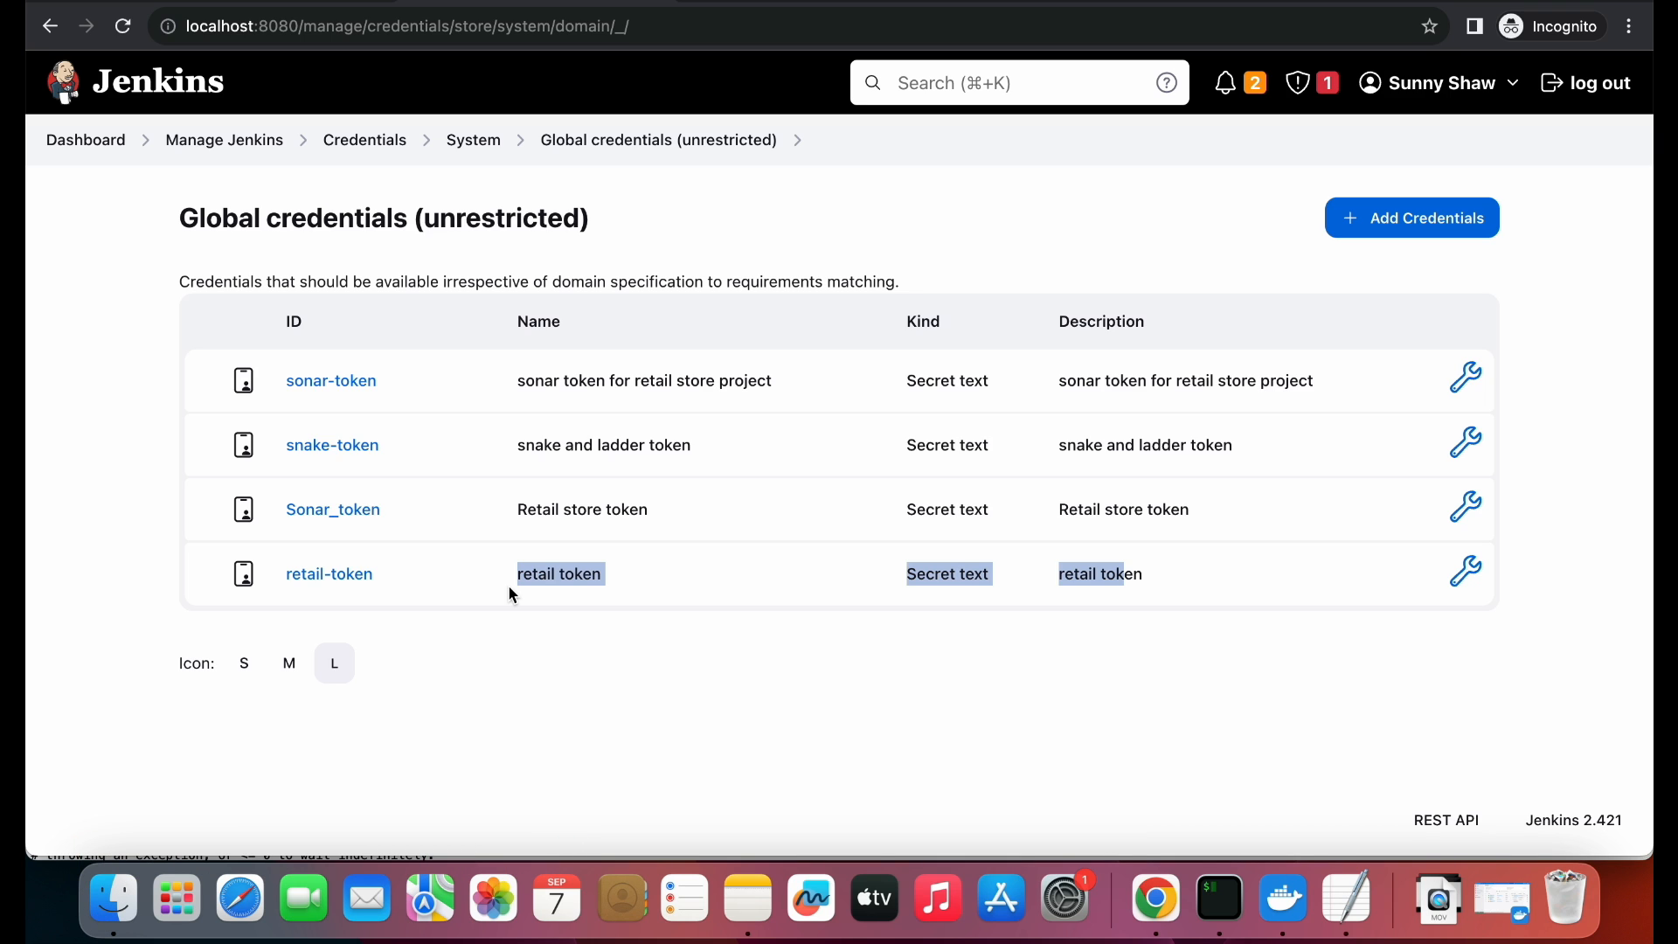
mouse_move(361, 305)
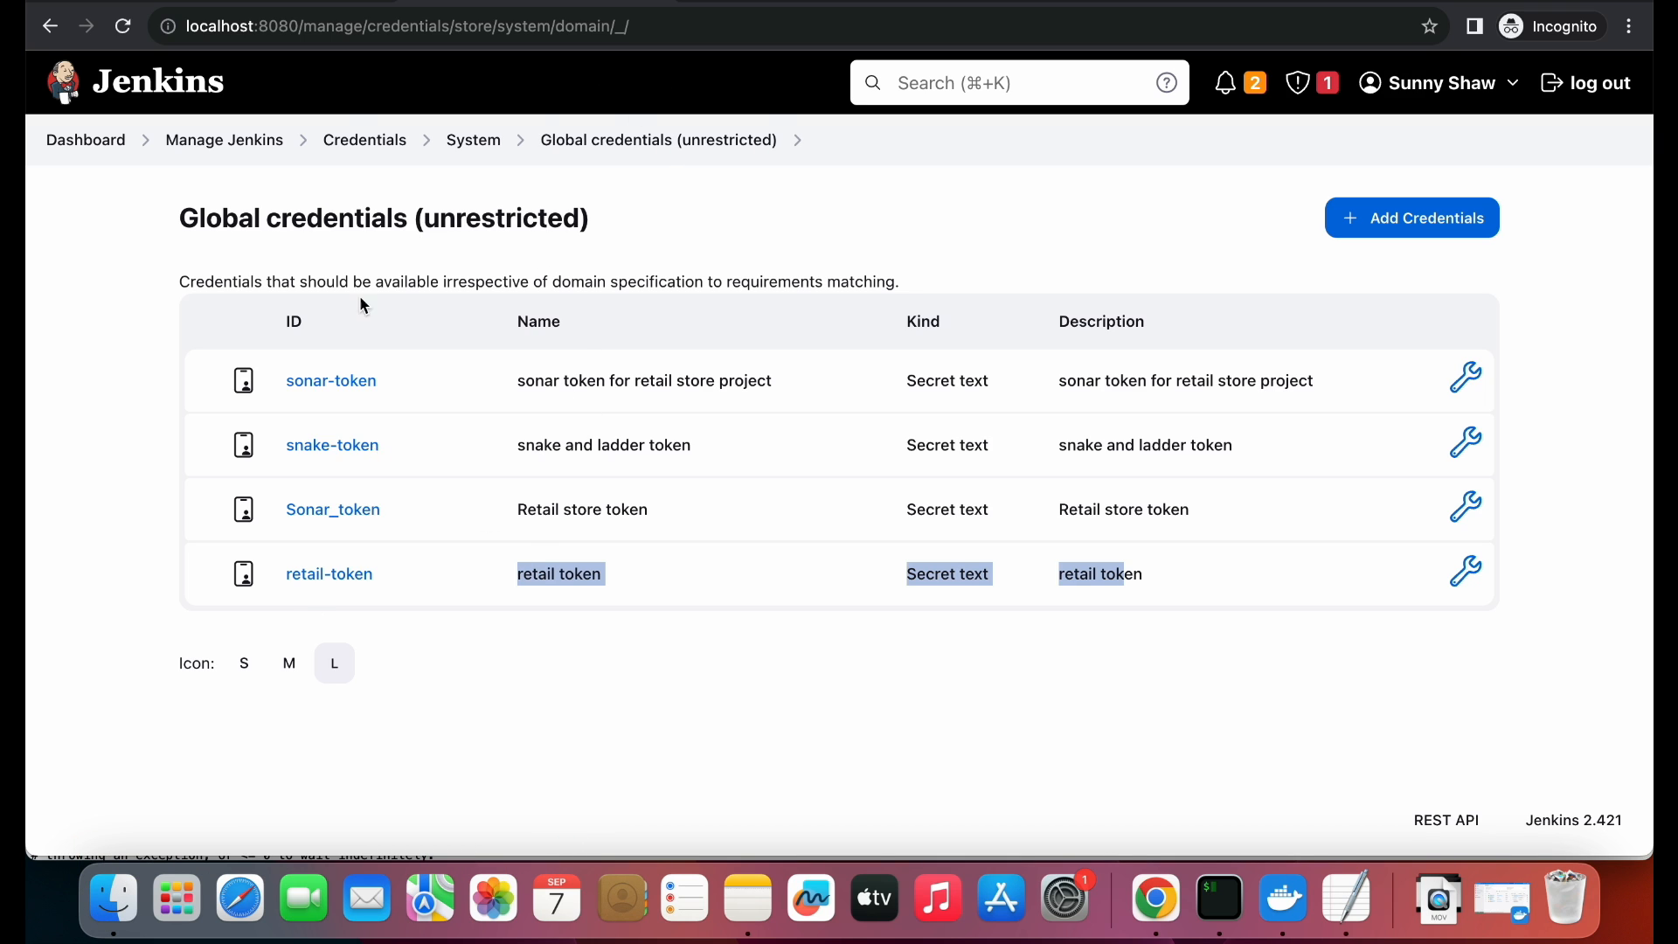
- Open the Jenkins global System configuration page from Manage Jenkins
click(85, 139)
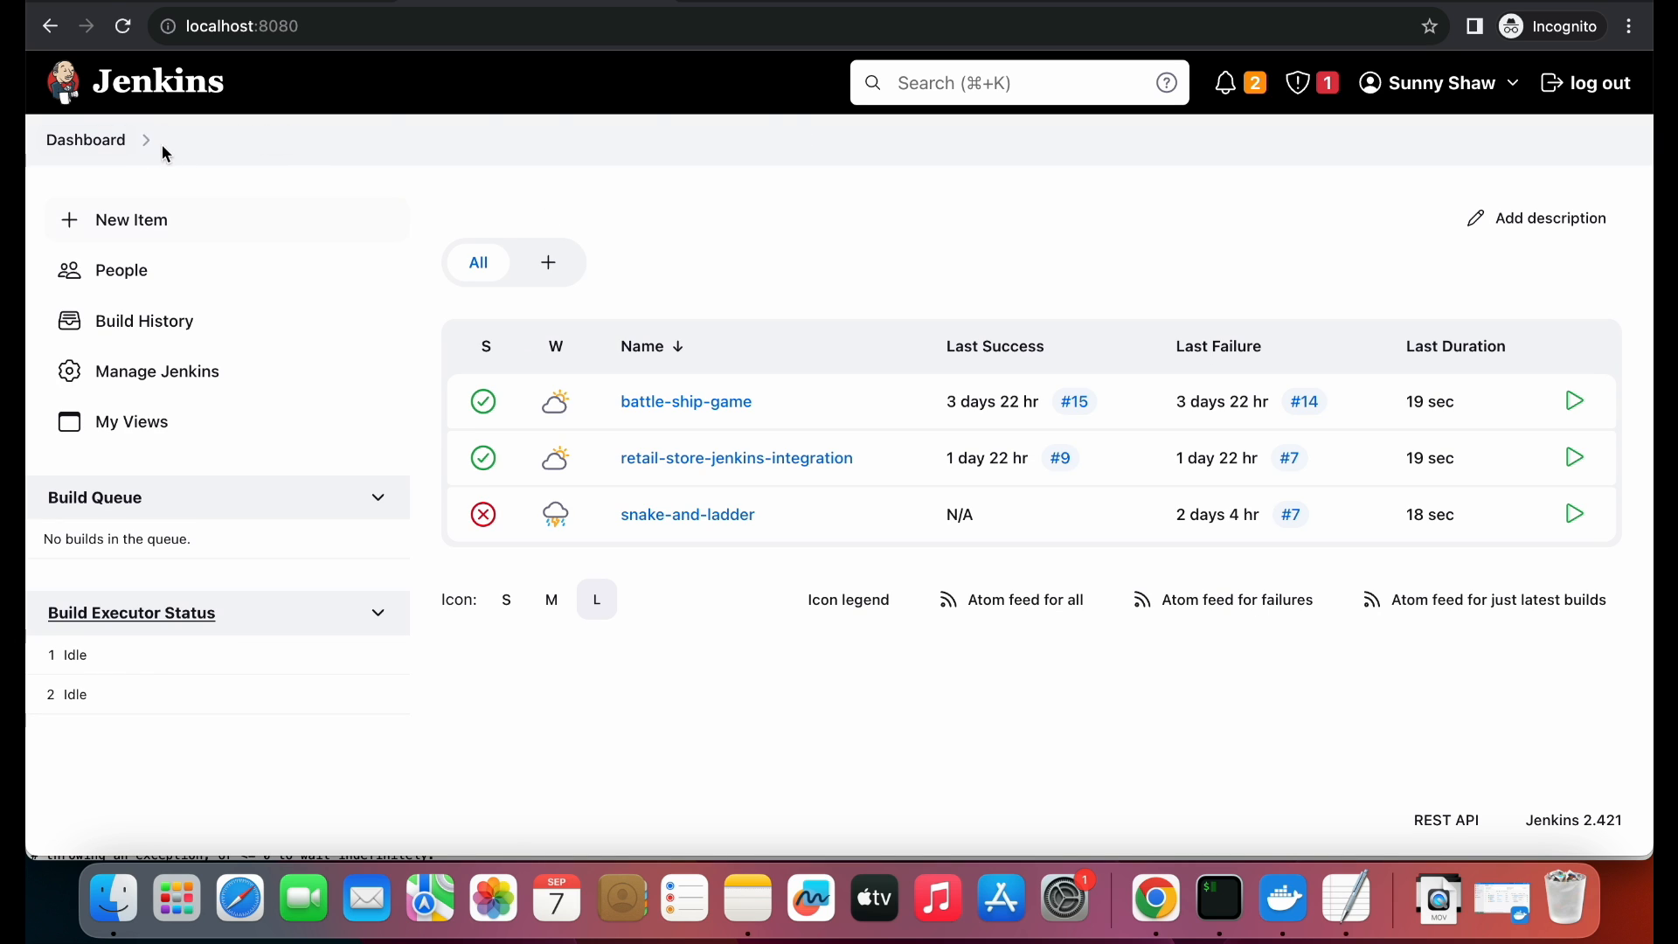
click(157, 371)
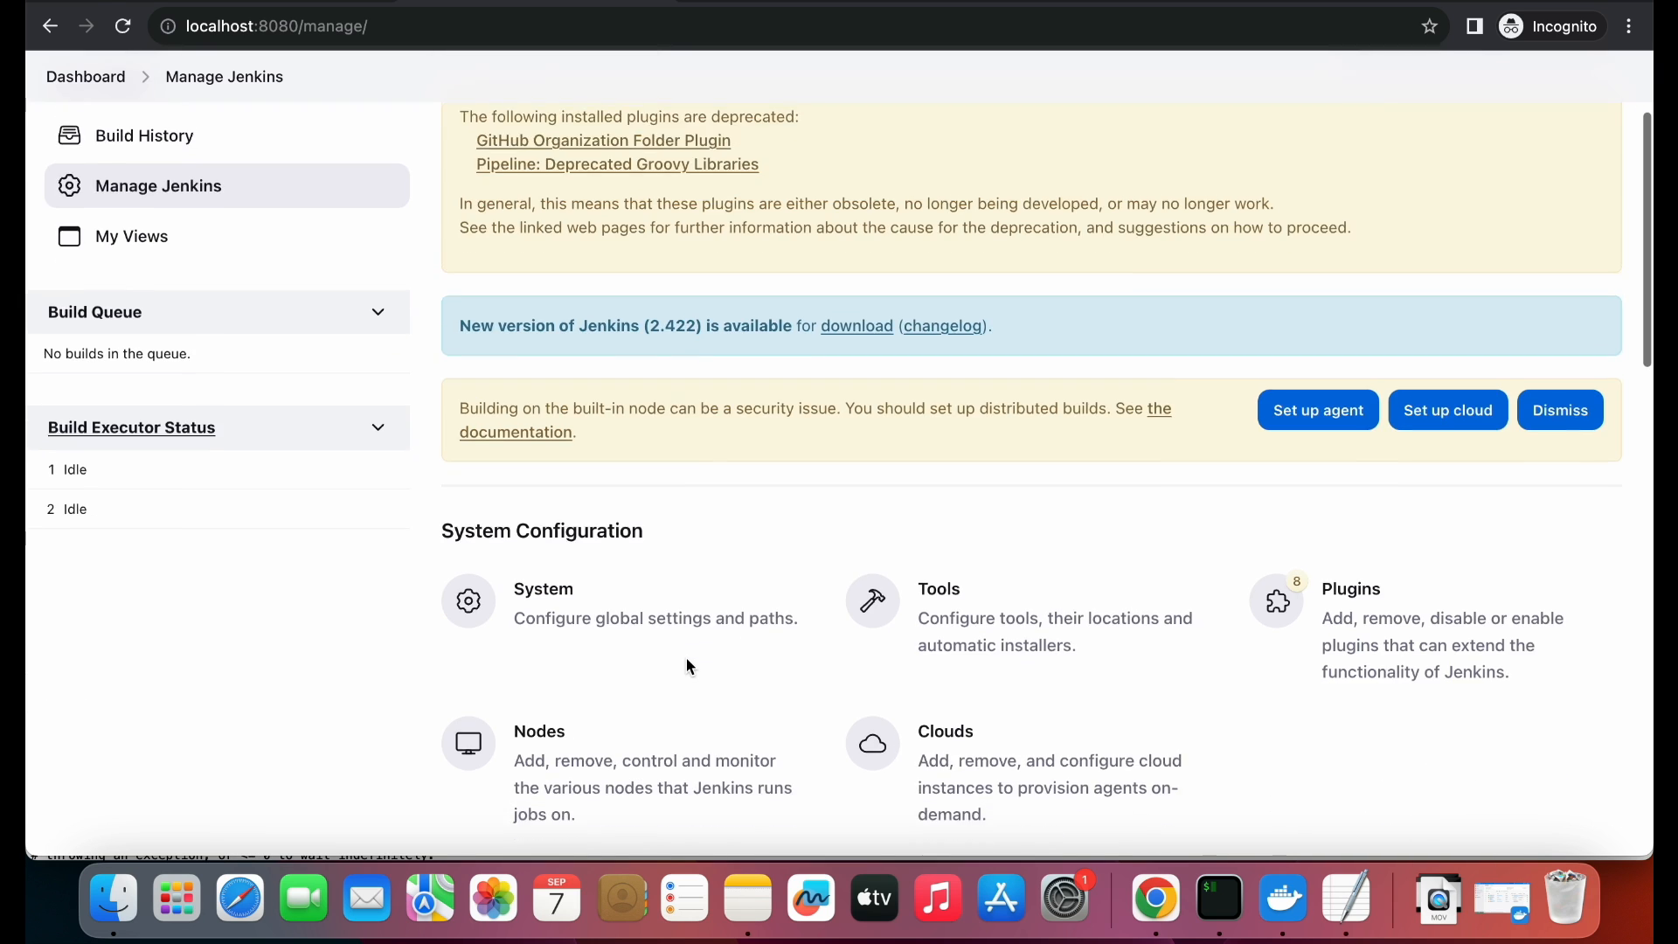
scroll(down, 3)
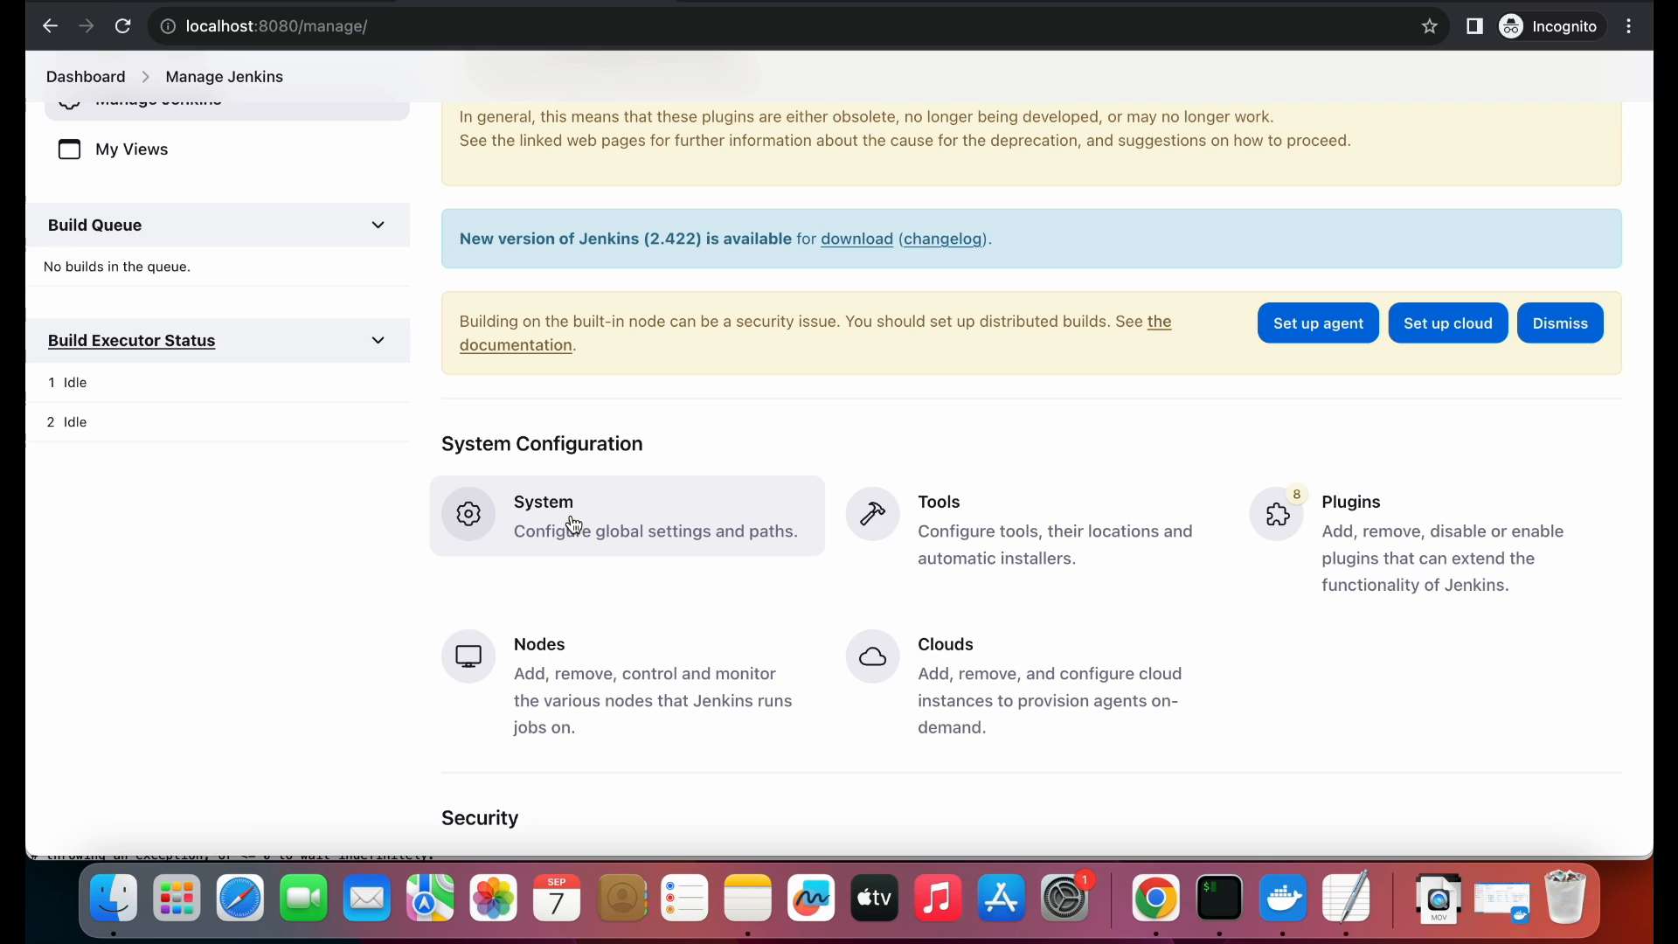
click(543, 502)
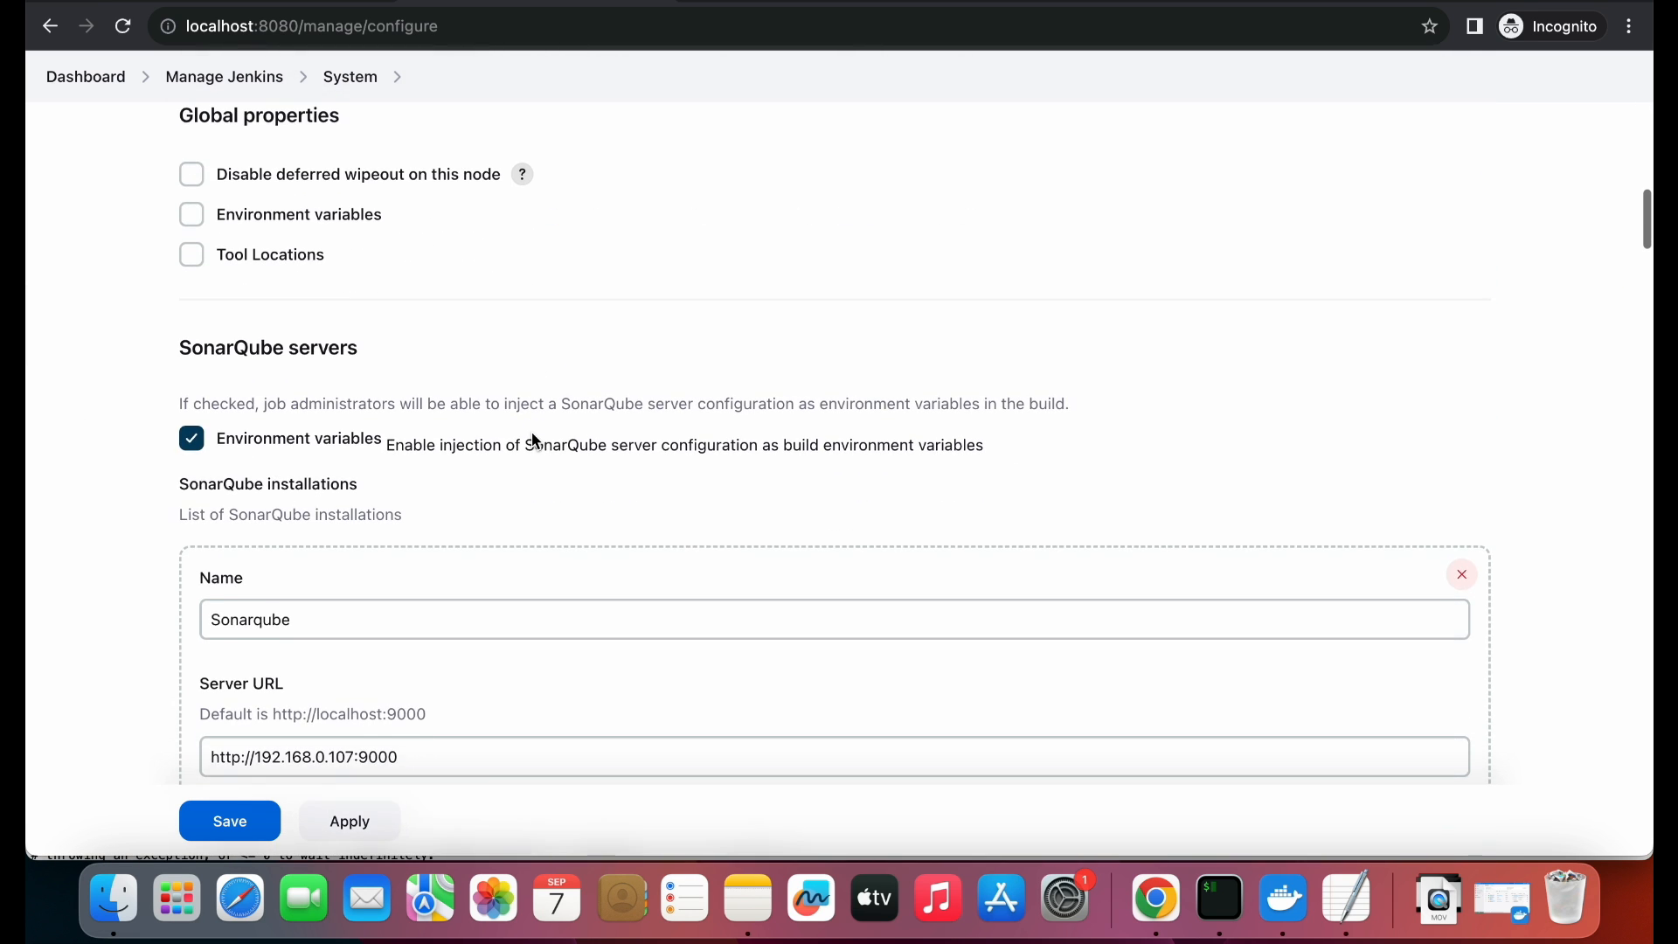
scroll(down, 3)
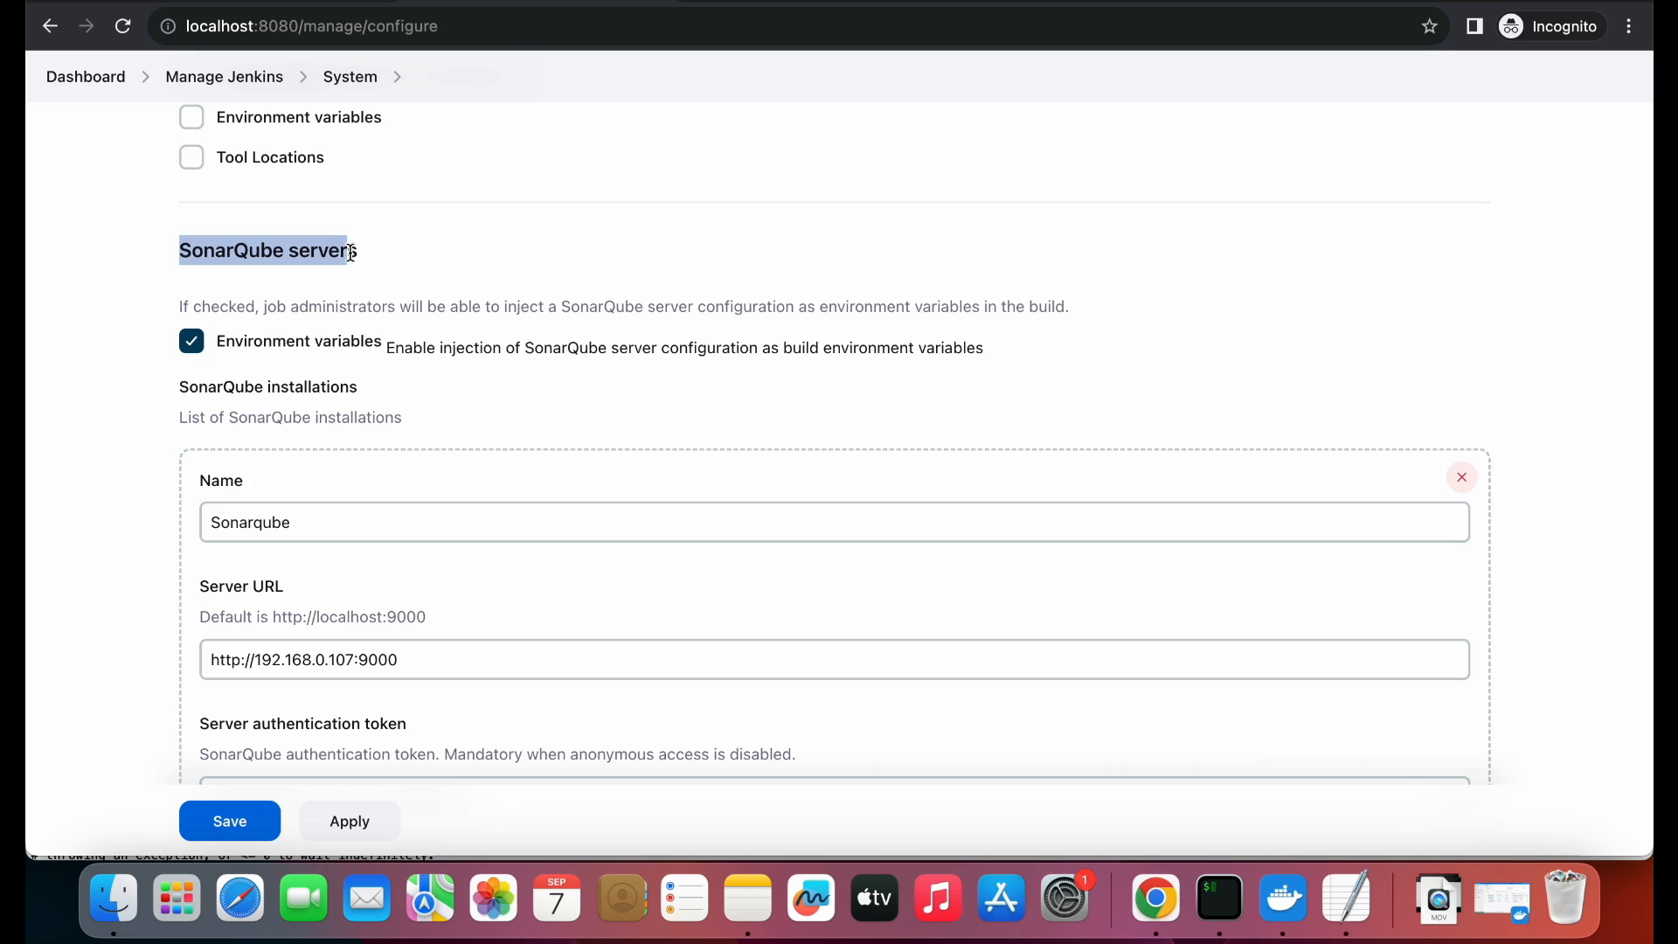
click(191, 340)
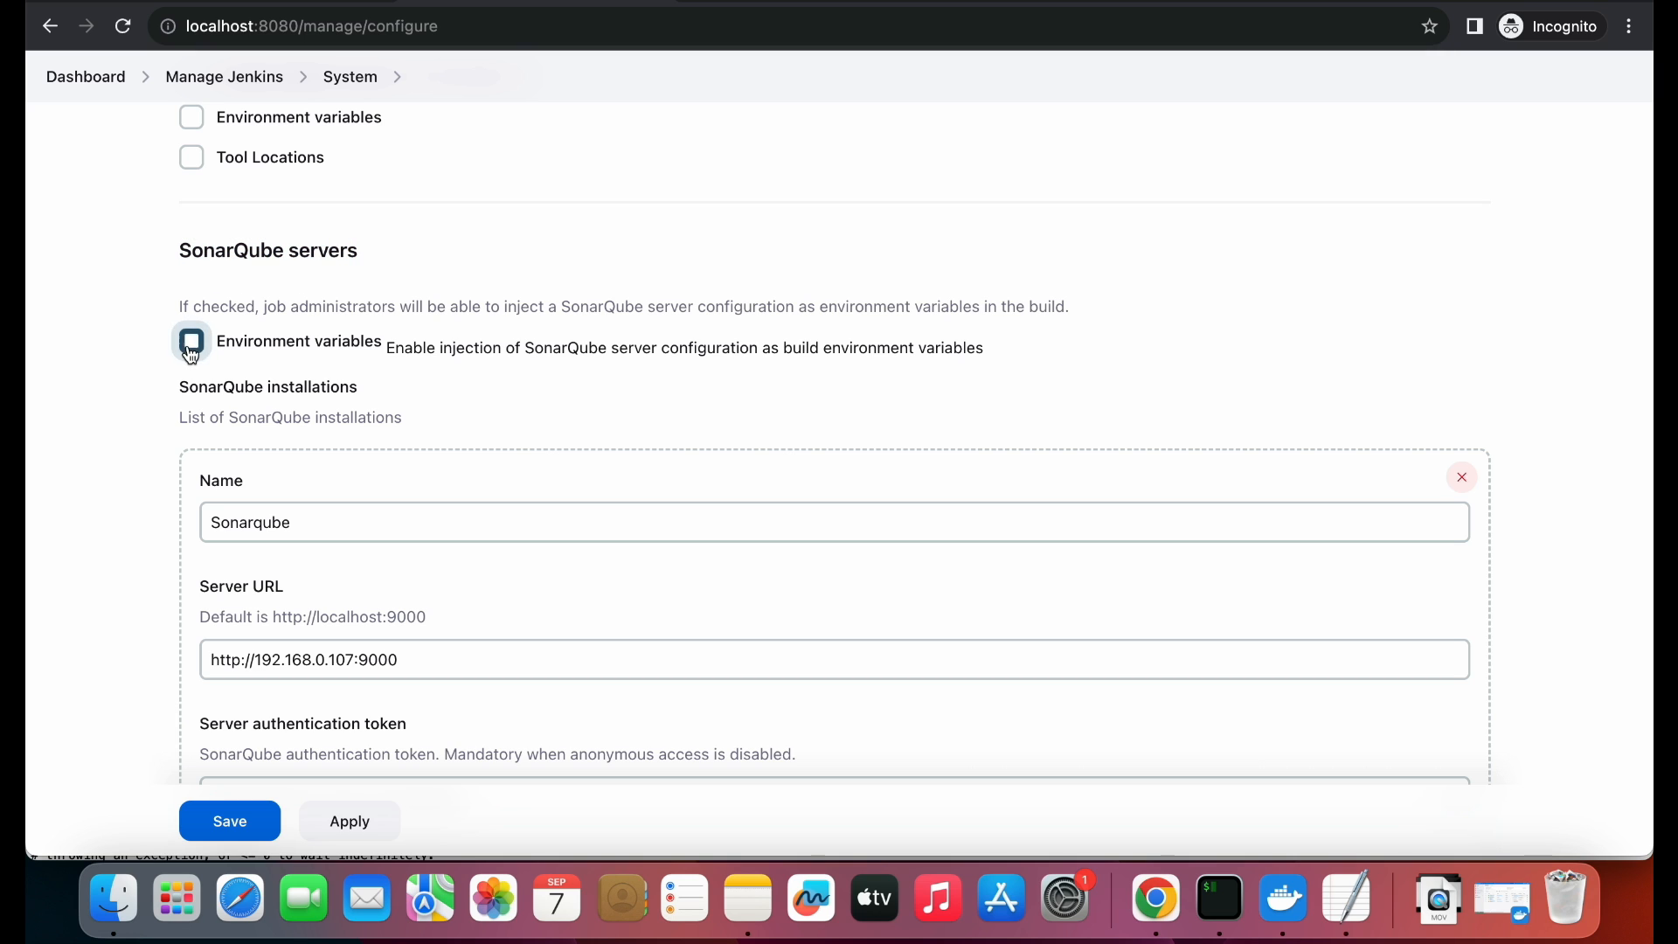
click(190, 340)
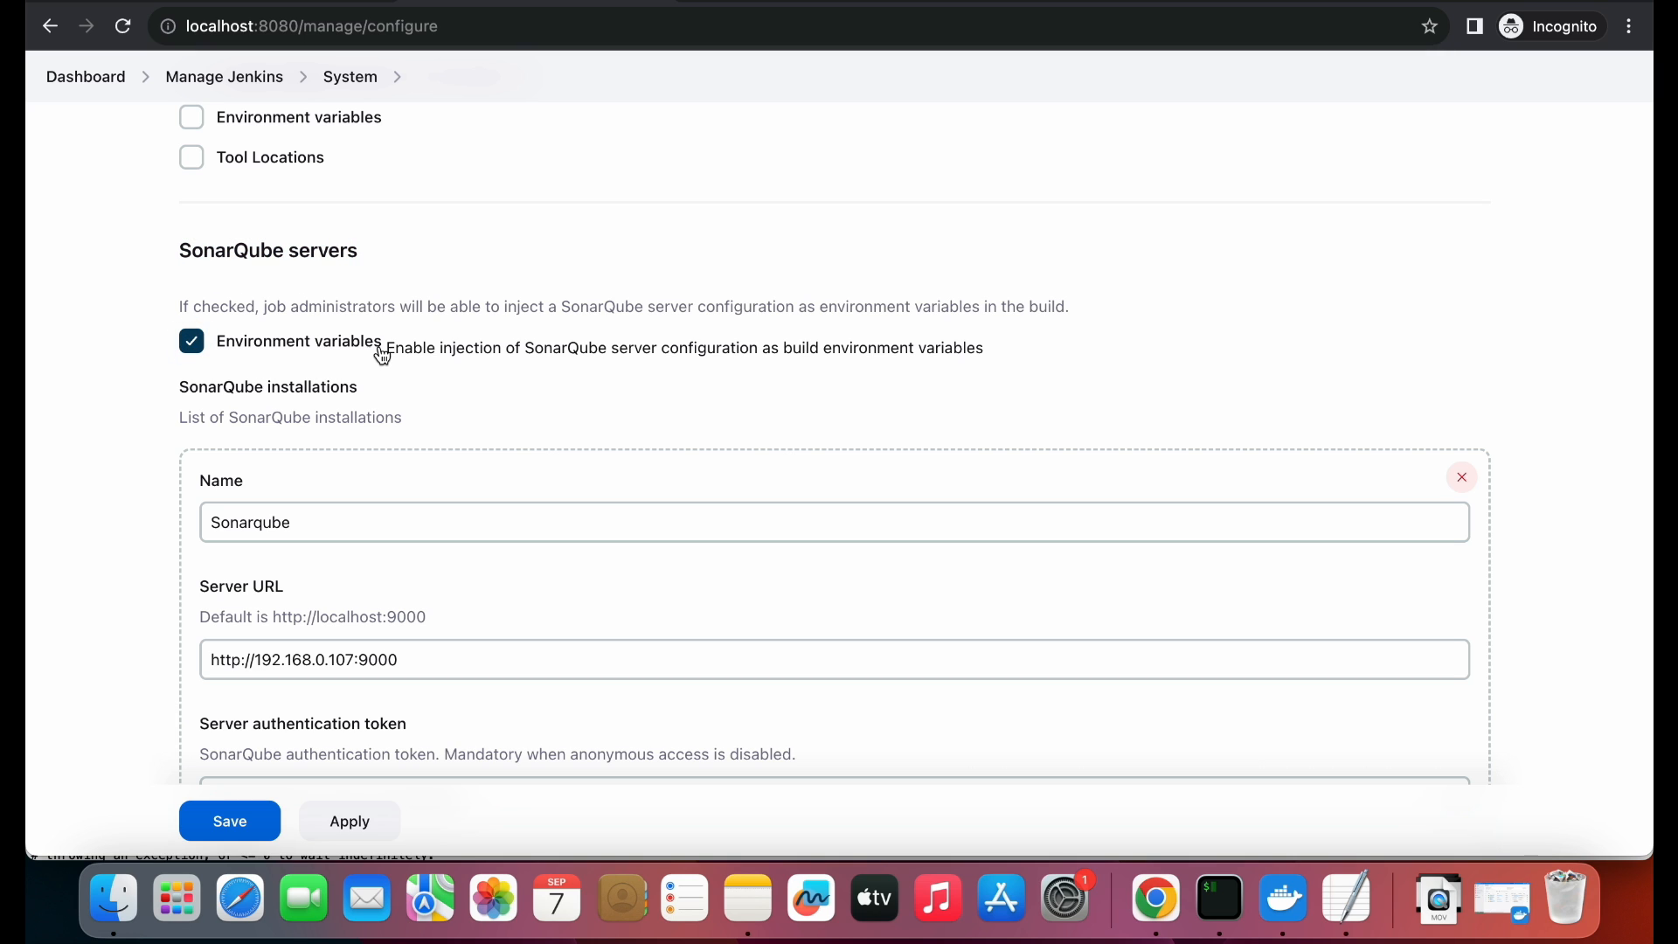
scroll(down, 3)
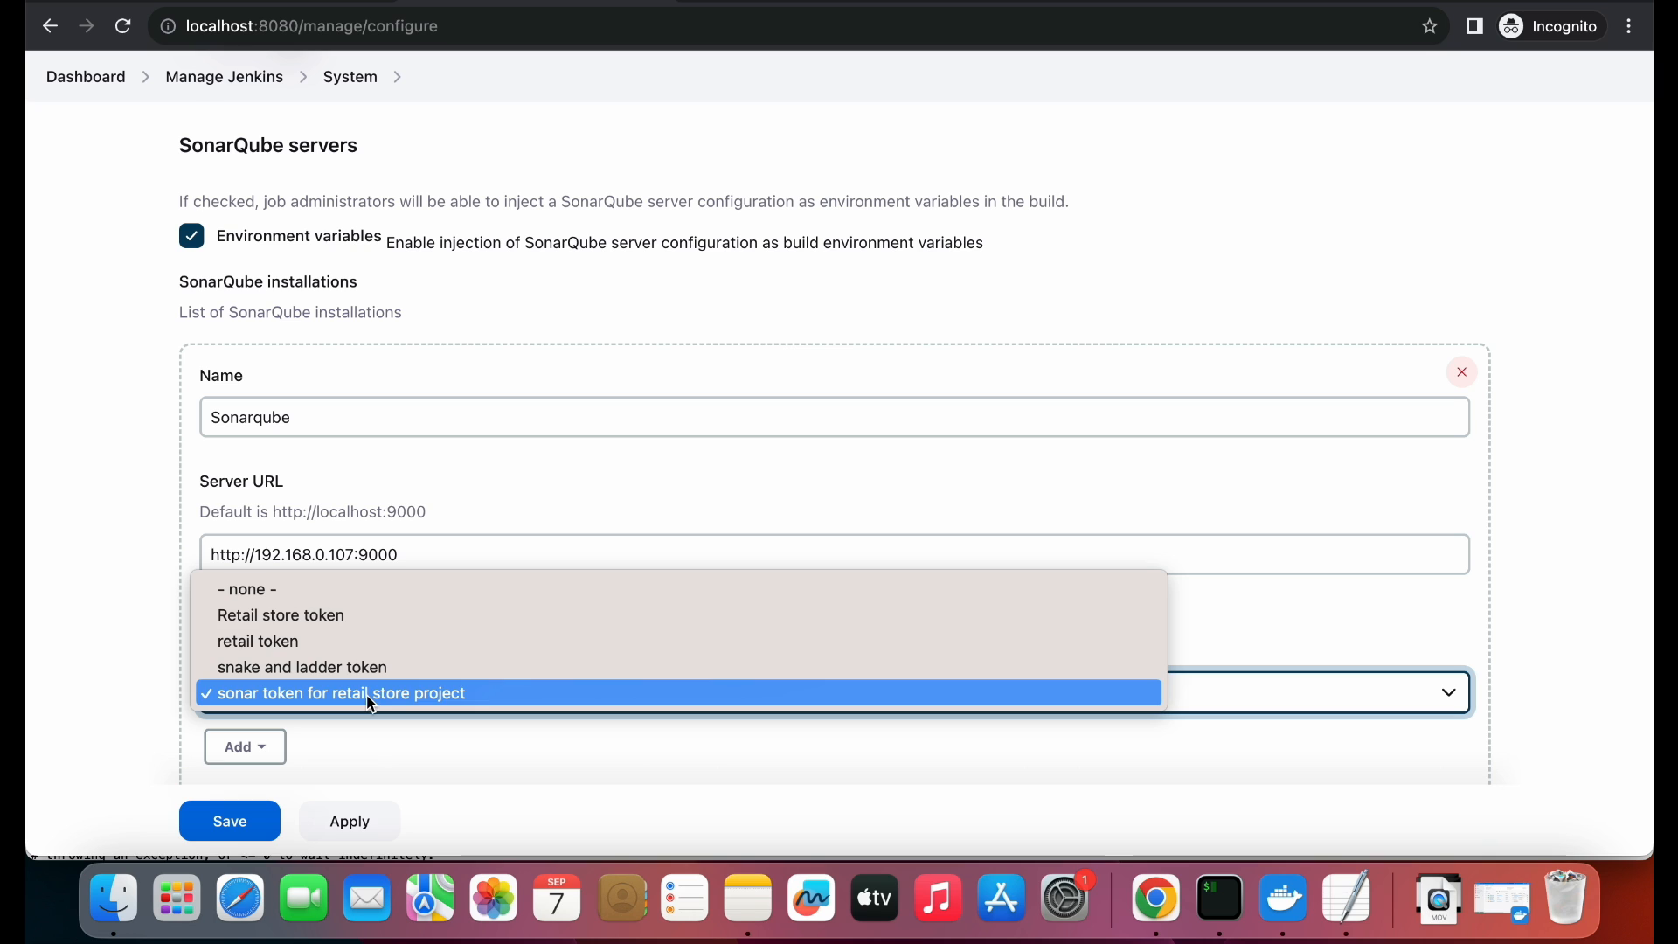
click(341, 693)
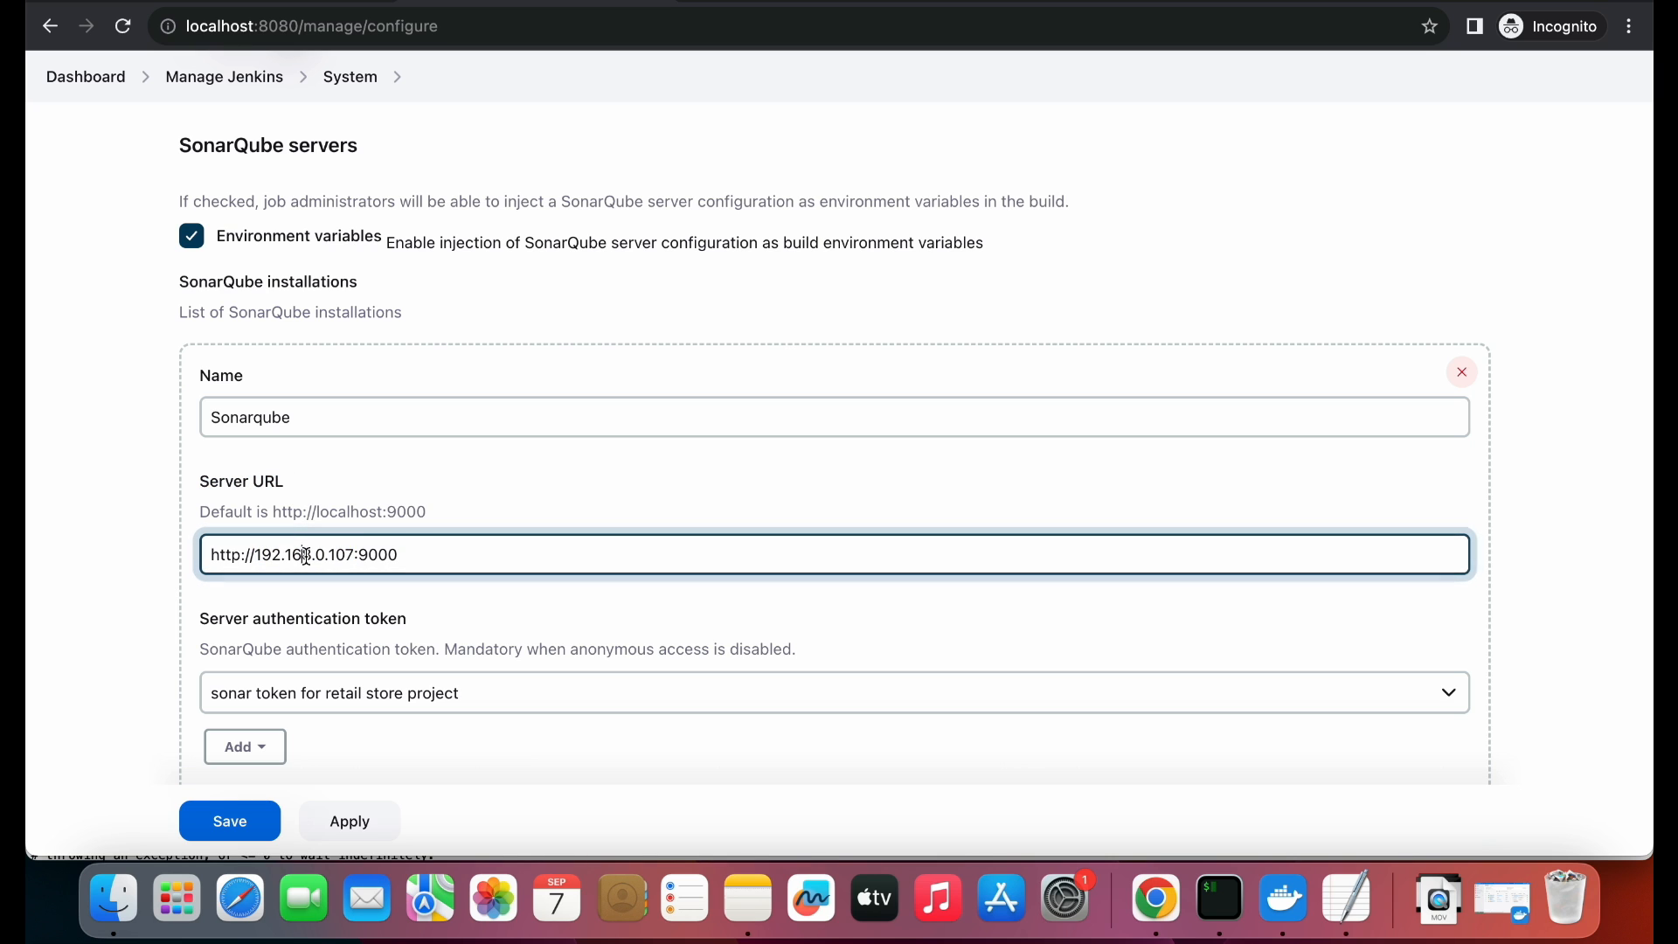
double_click(377, 554)
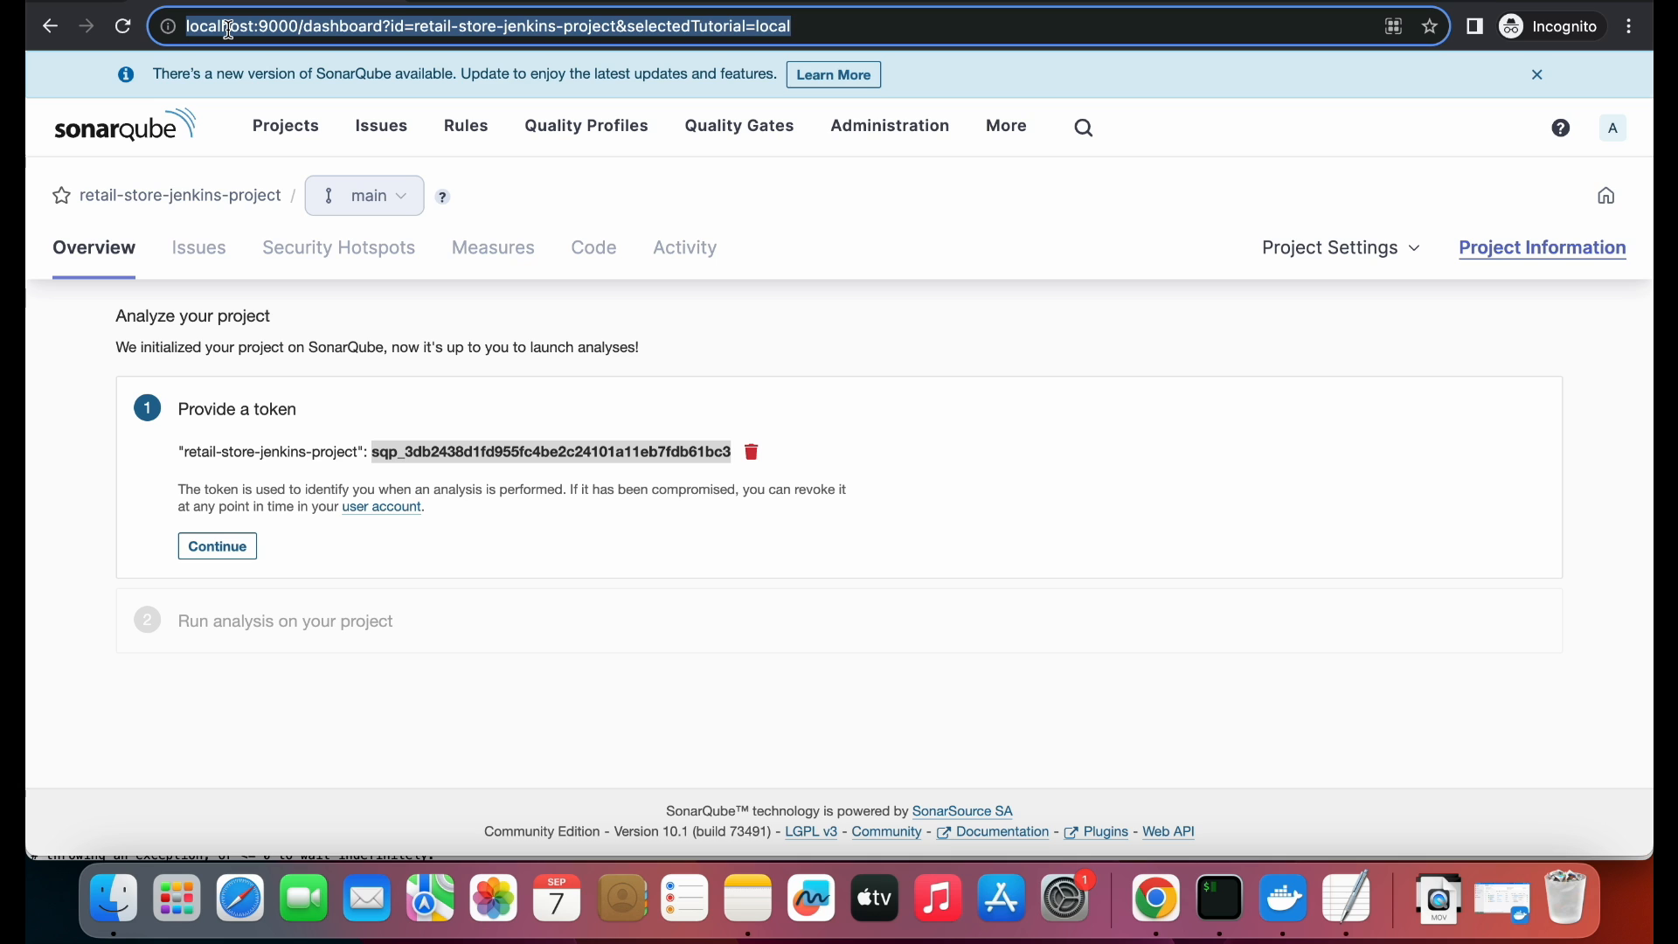
mouse_move(285, 25)
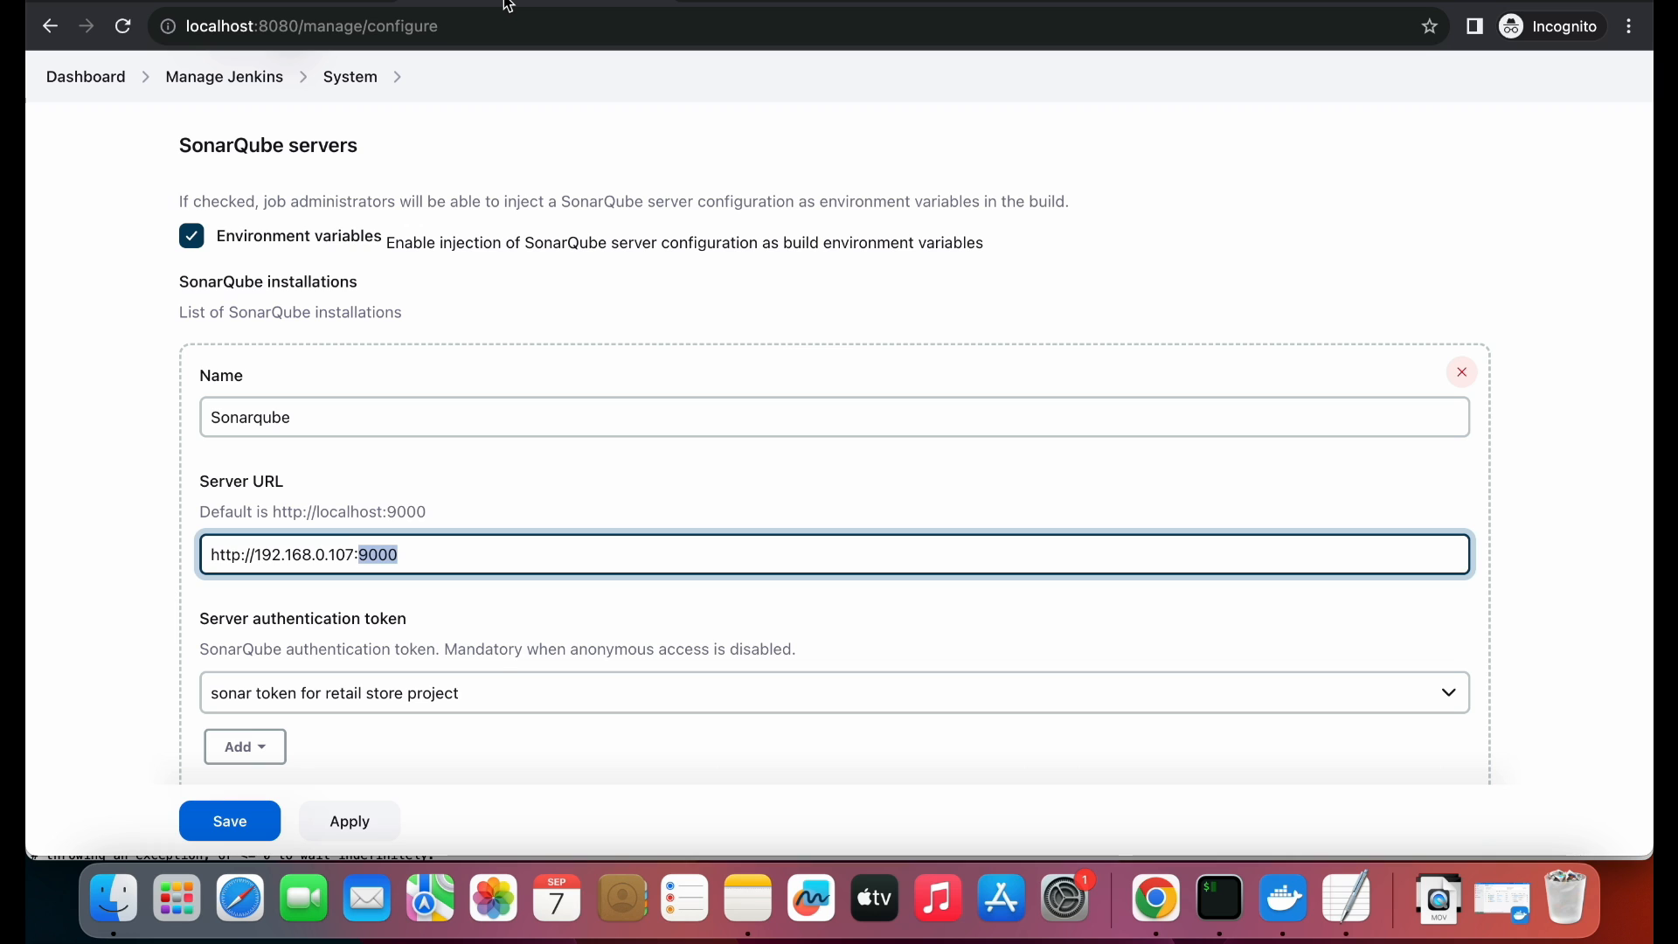
mouse_move(344, 554)
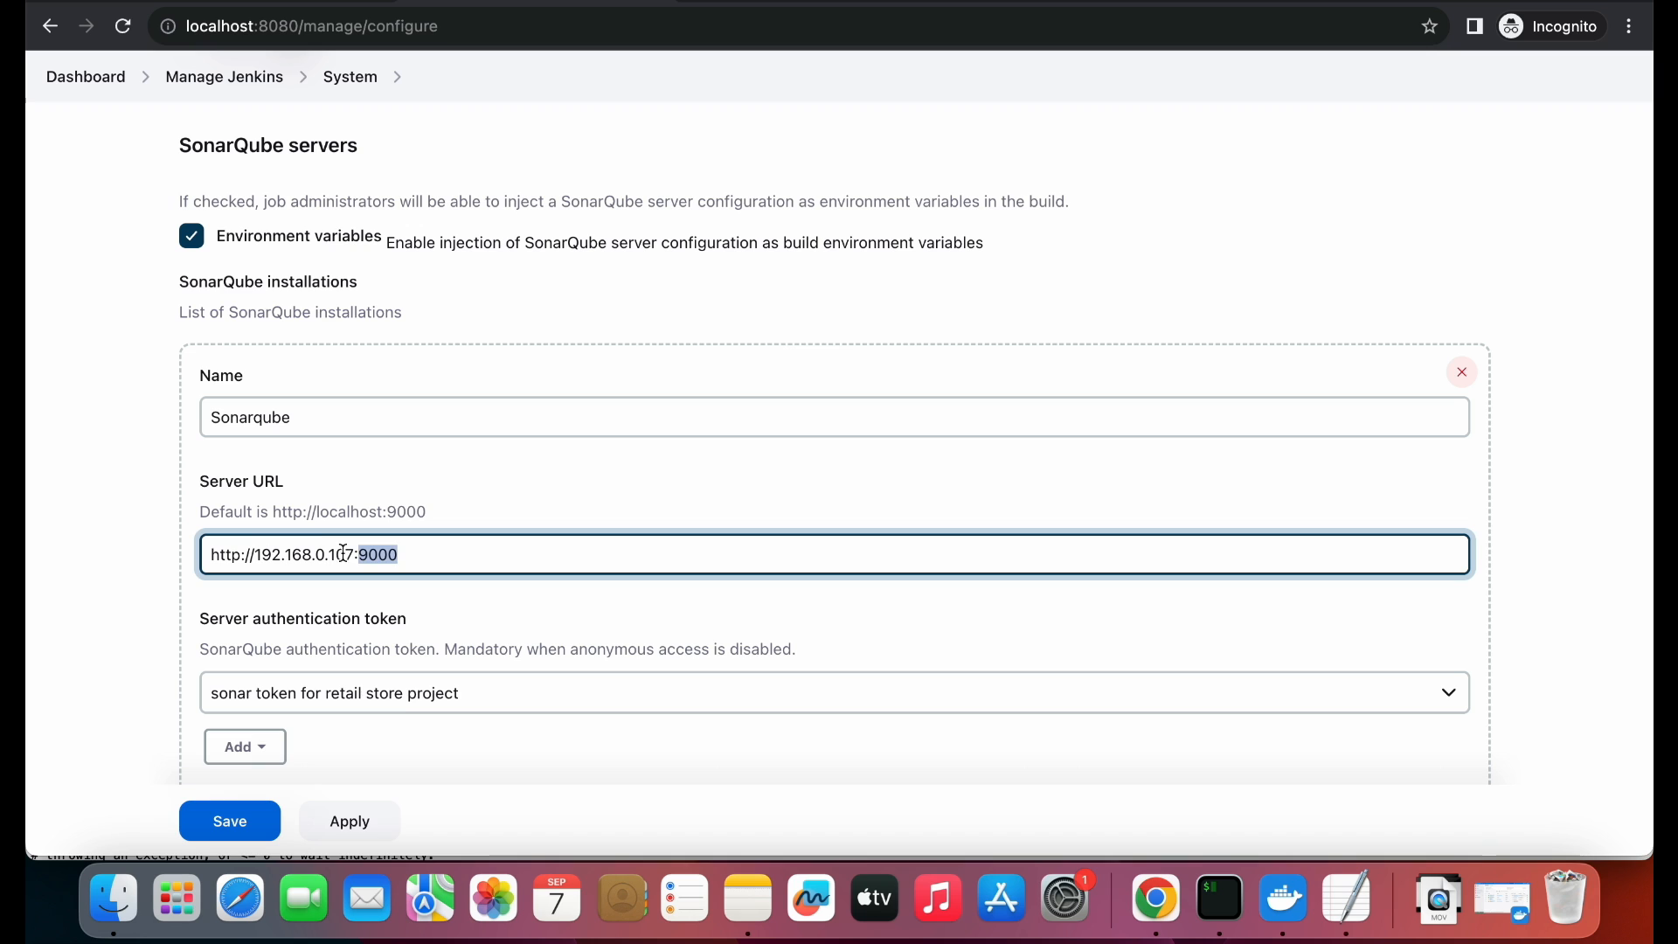
text(http://localhost:9000)
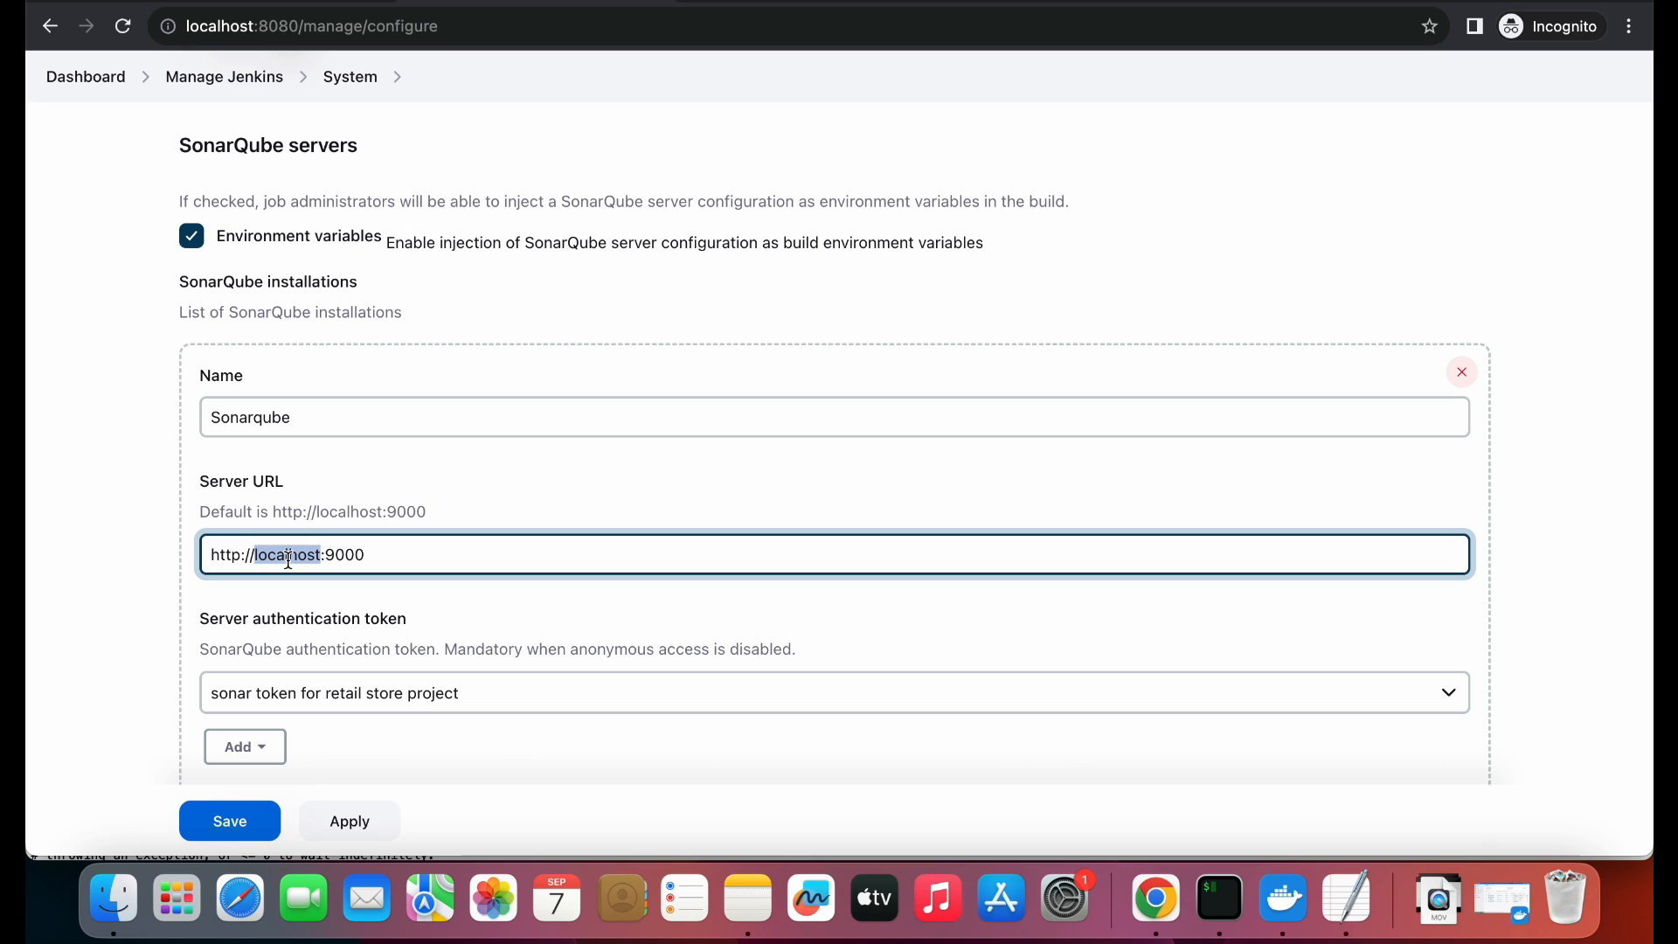
mouse_move(375, 67)
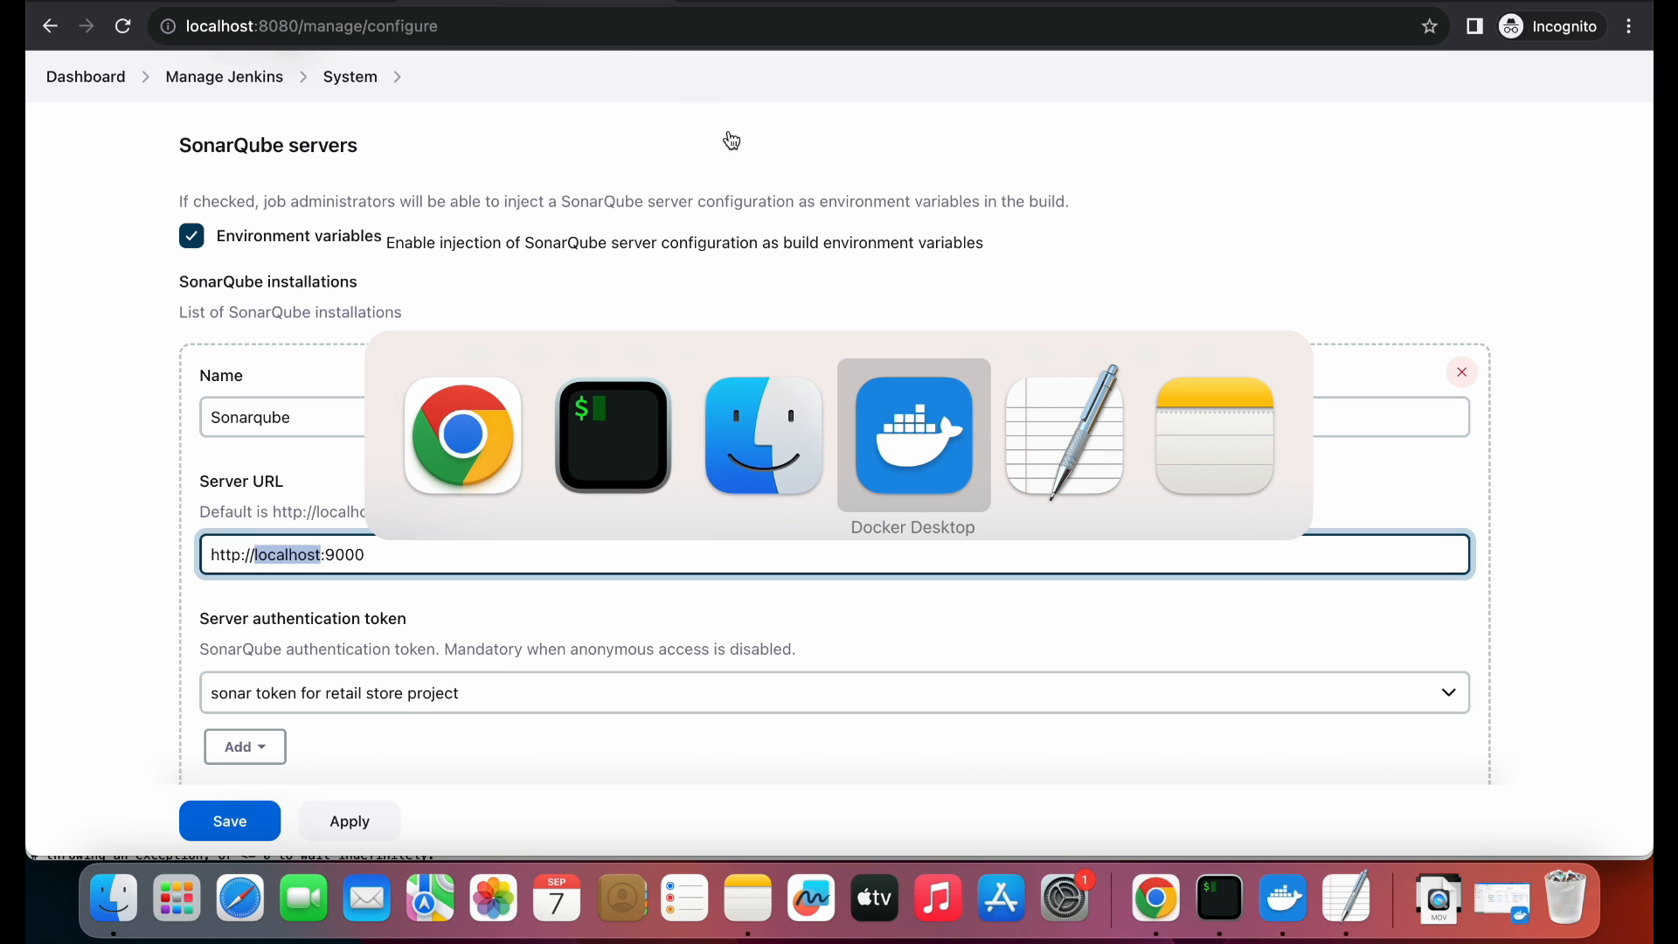
- Switch to the Terminal windows showing SonarQube startup and Java version output
click(612, 434)
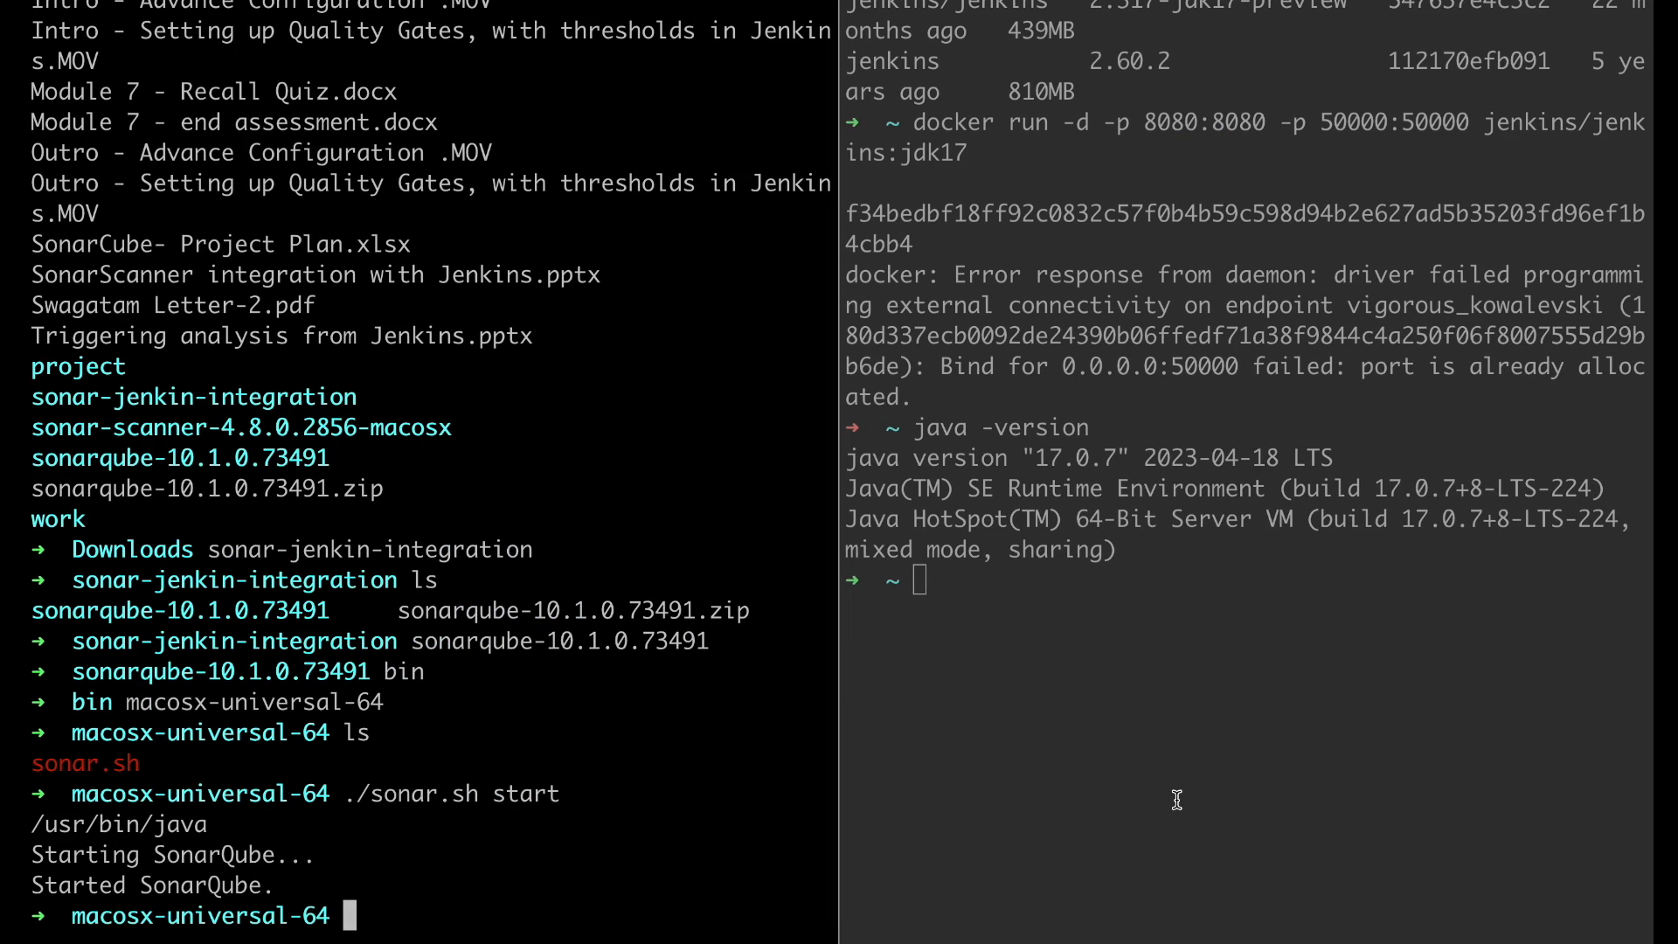
key(ctrl+r)
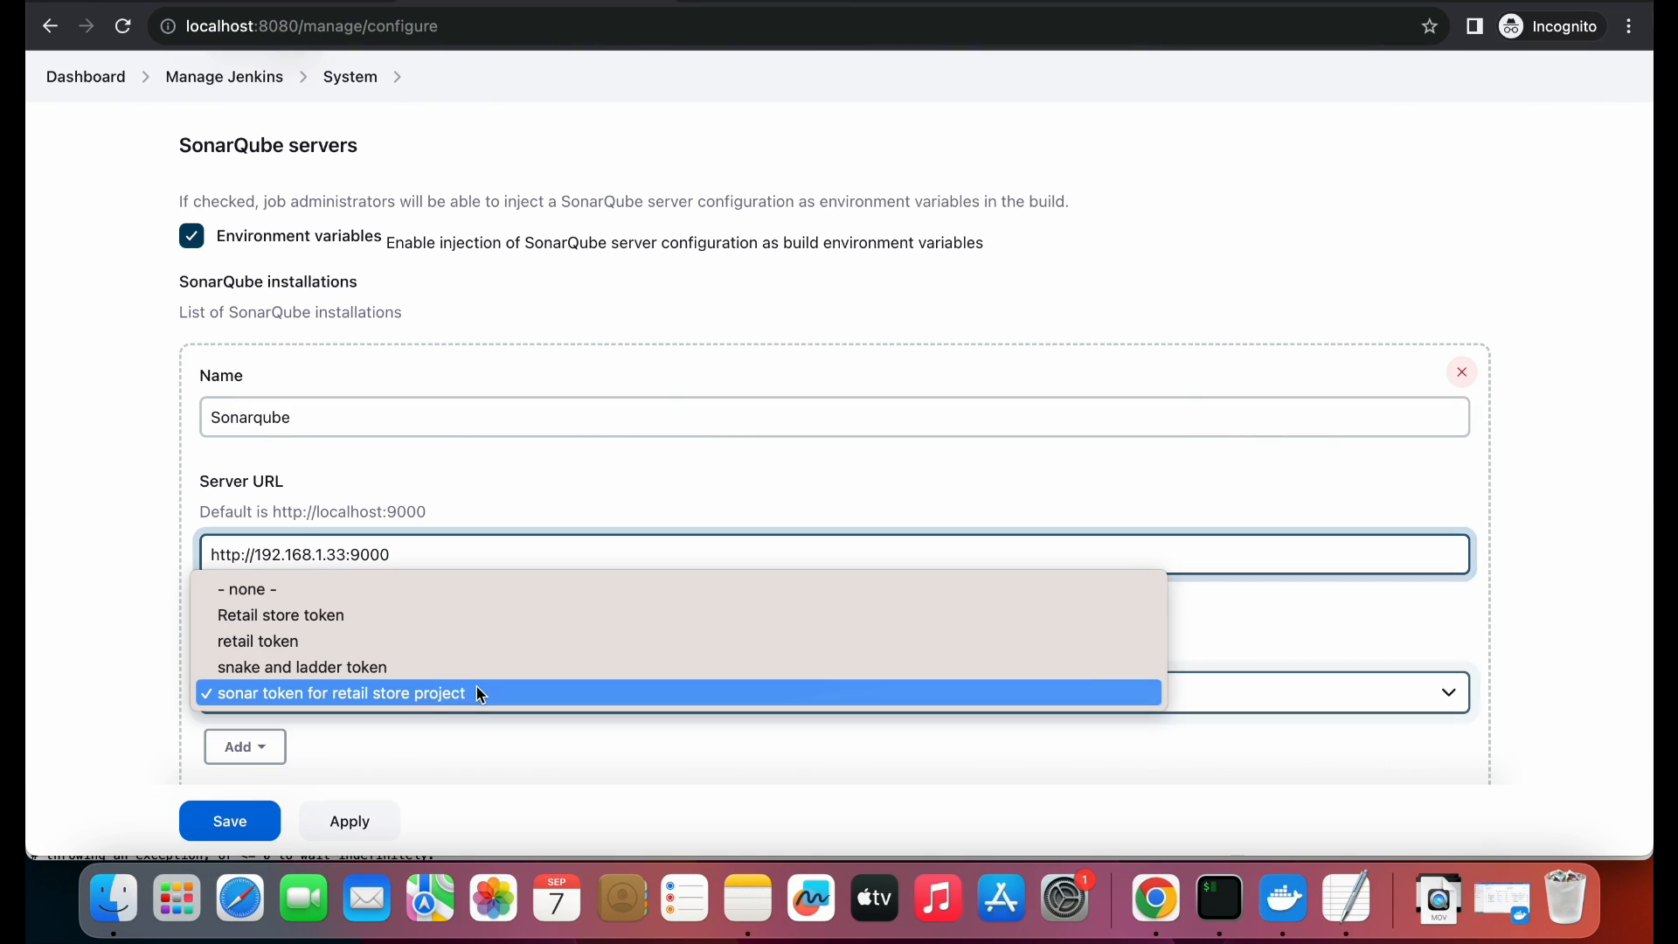
mouse_move(405, 639)
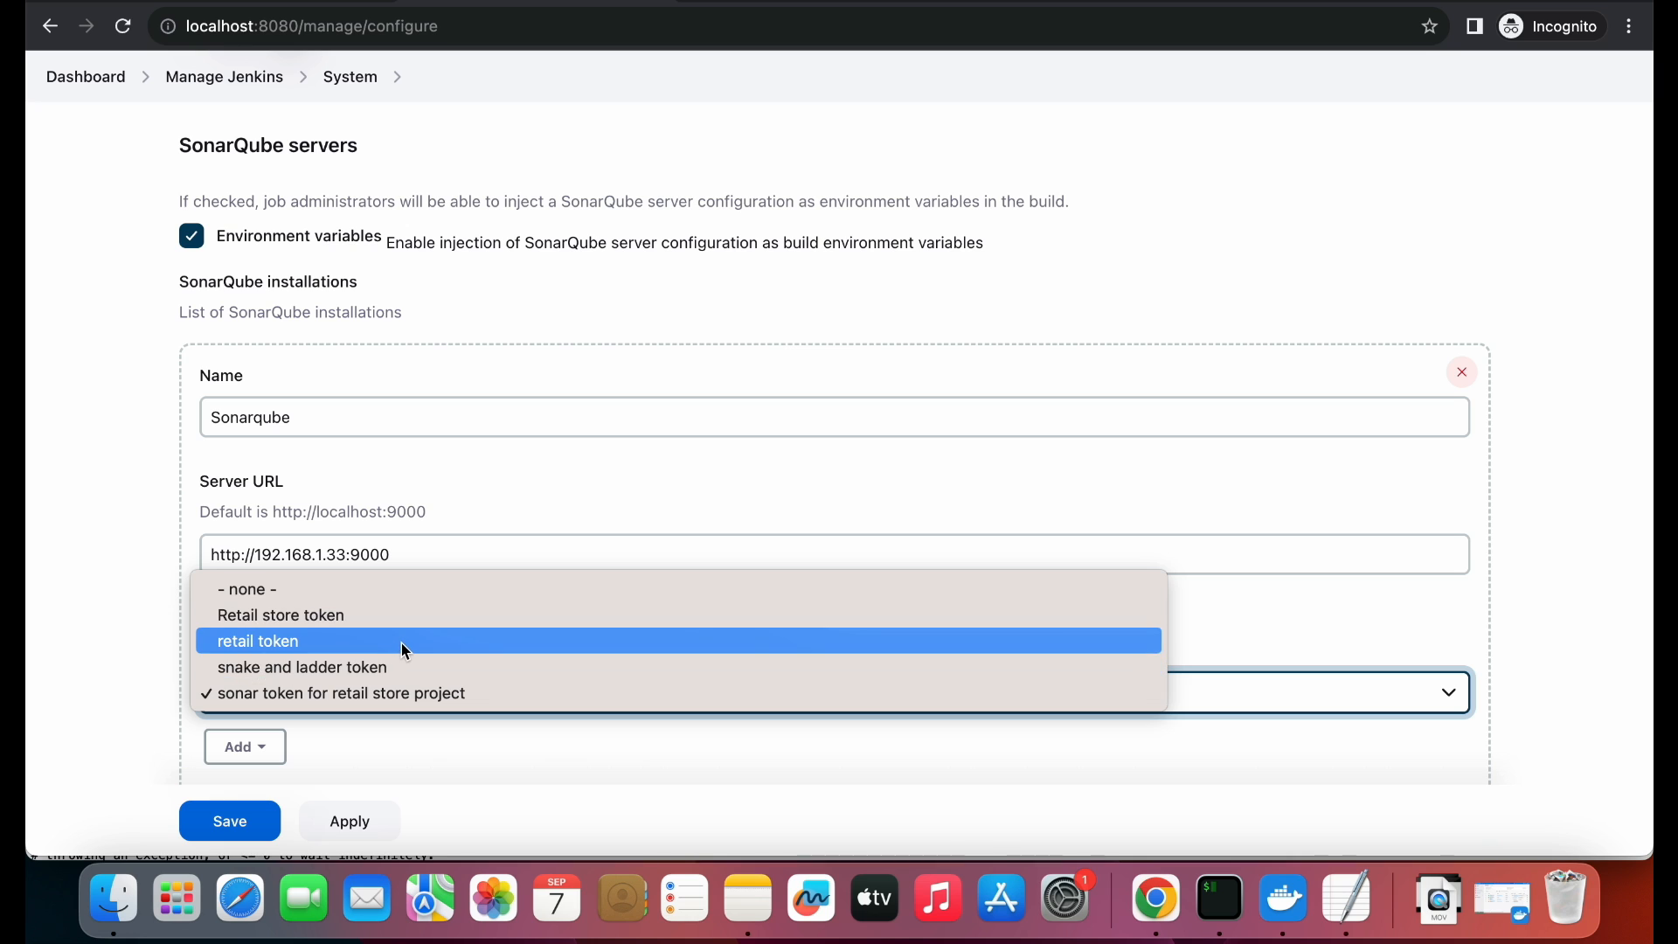
mouse_move(267, 649)
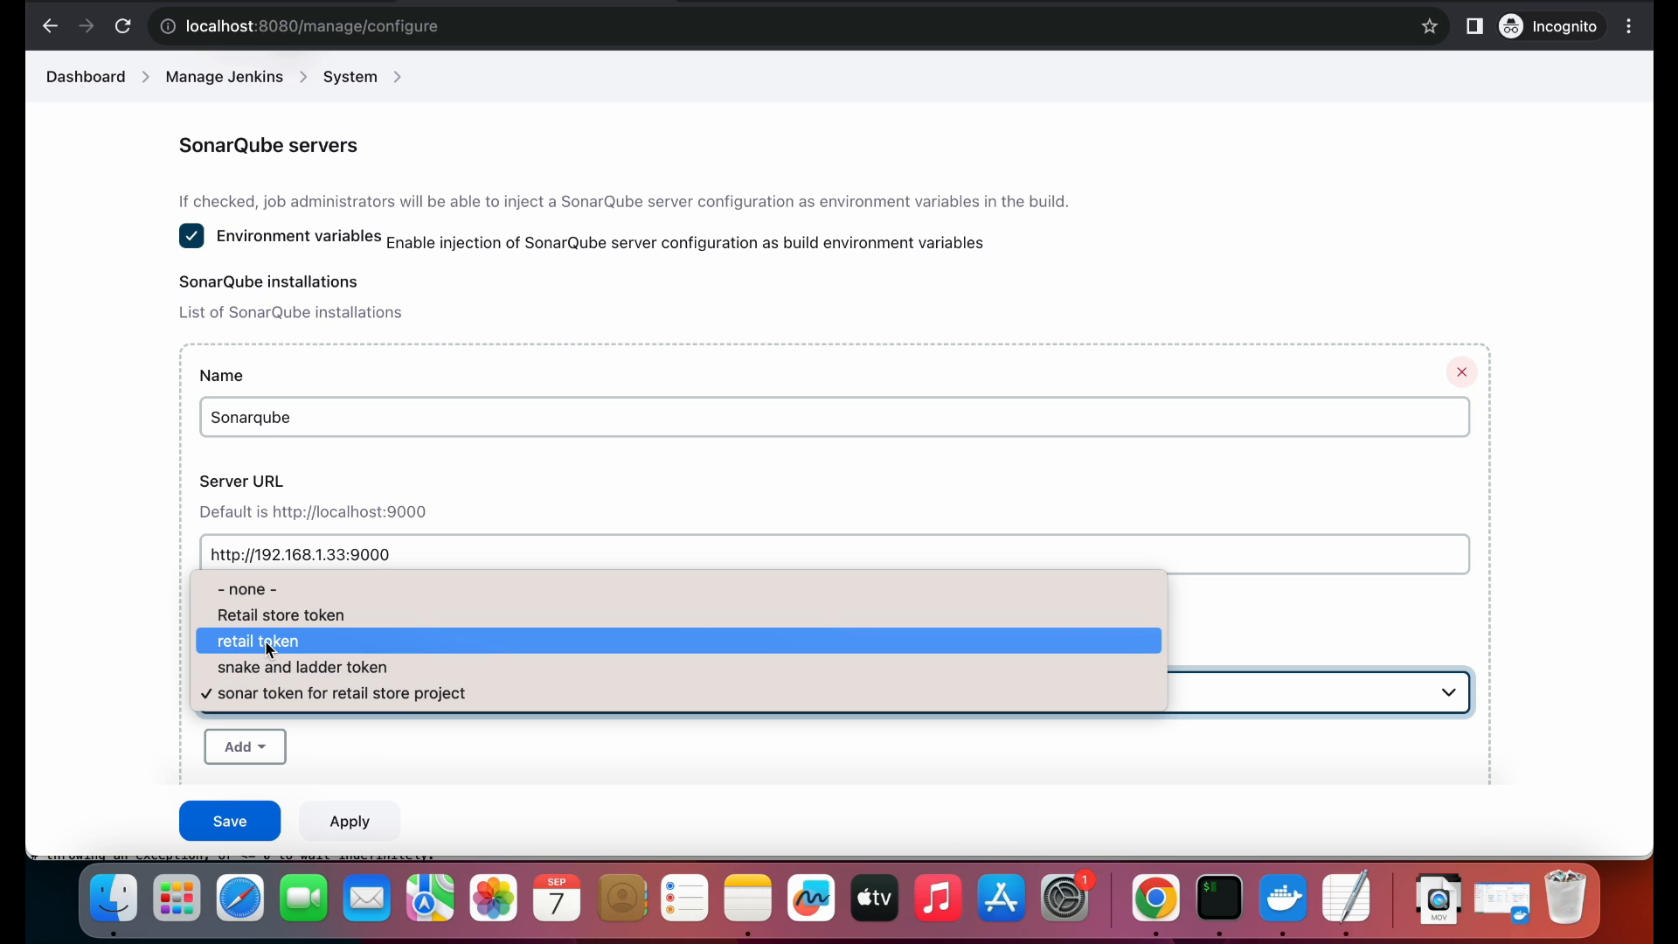
- Select the retail token for authentication and save the system configuration
click(257, 639)
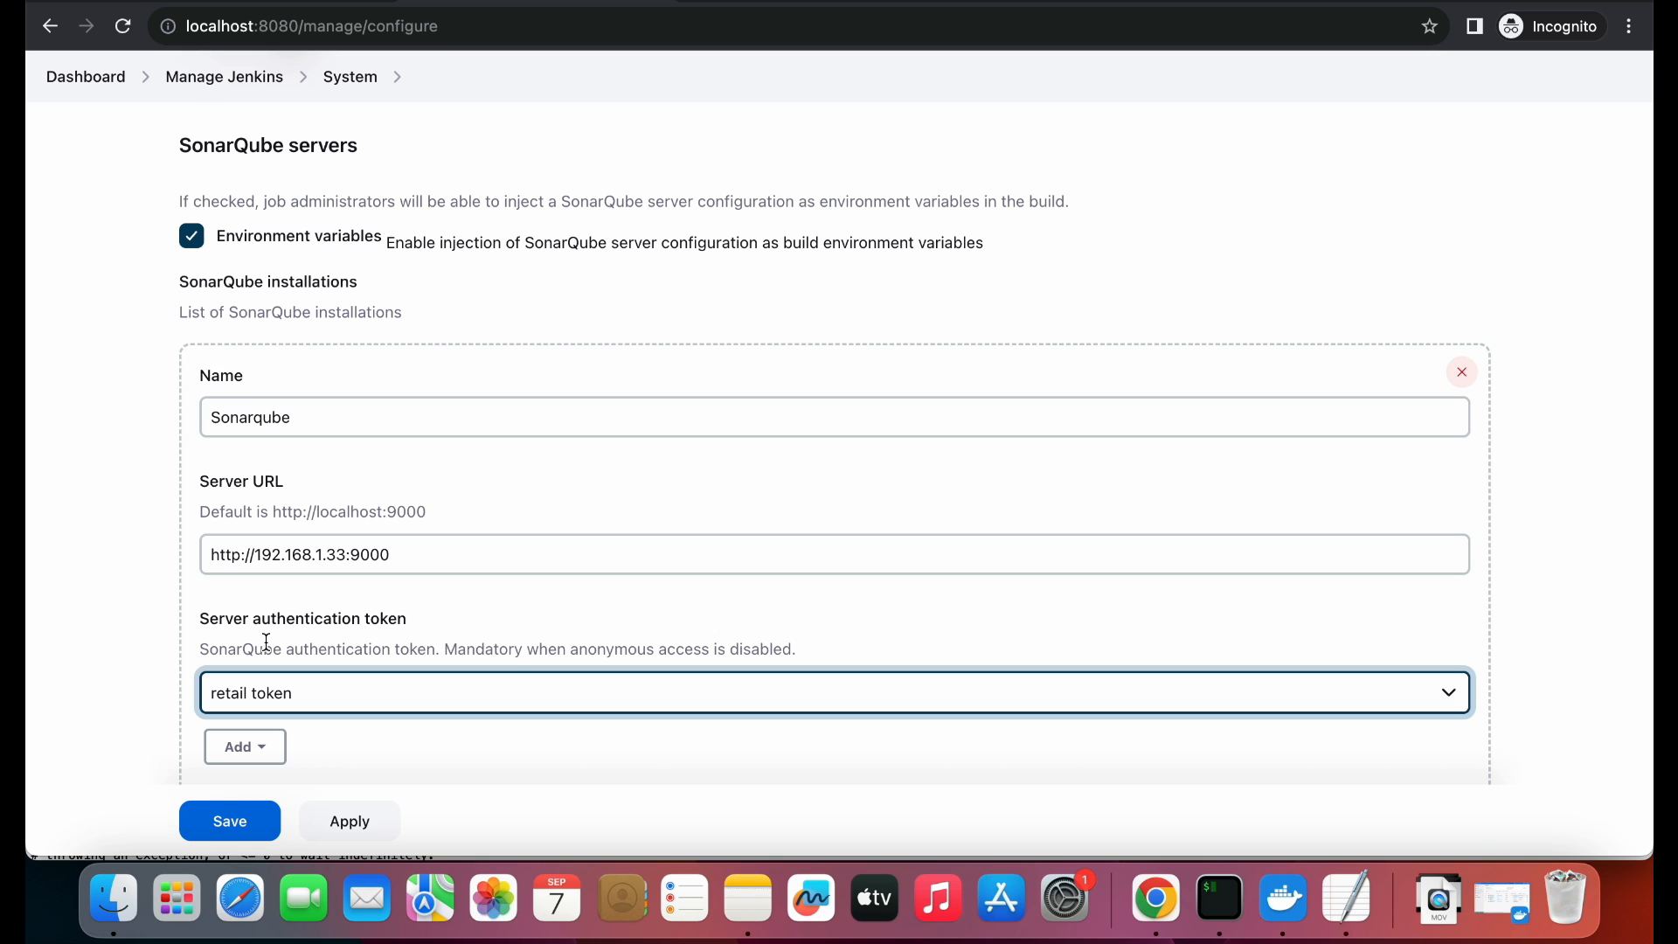
scroll(down, 3)
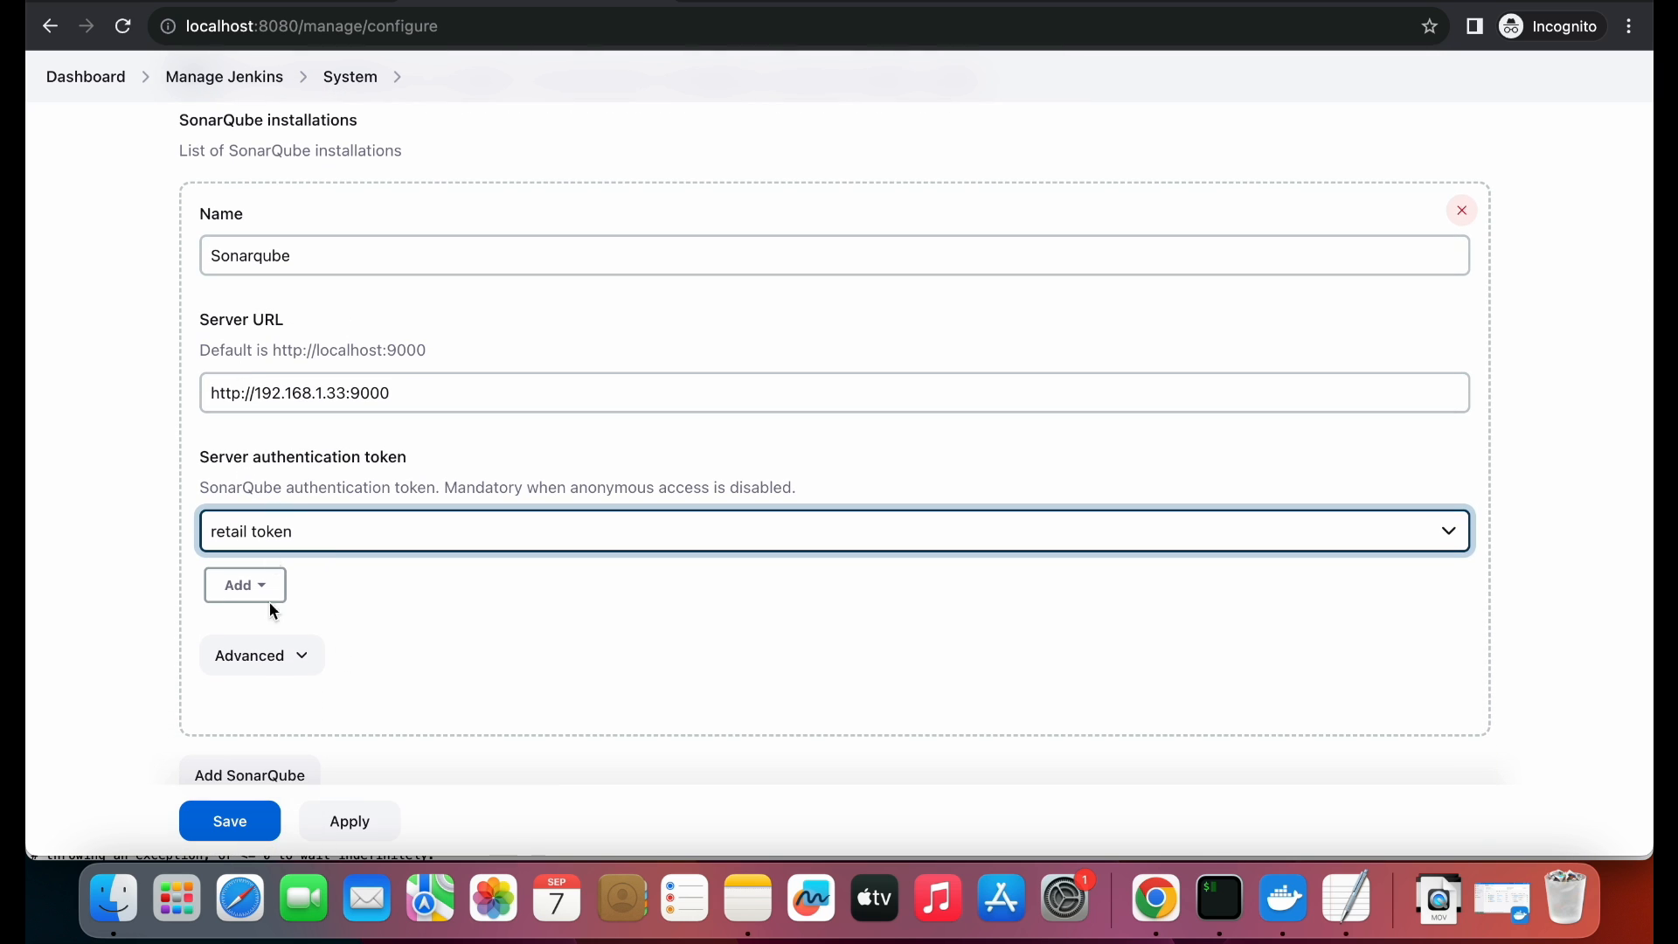
click(229, 820)
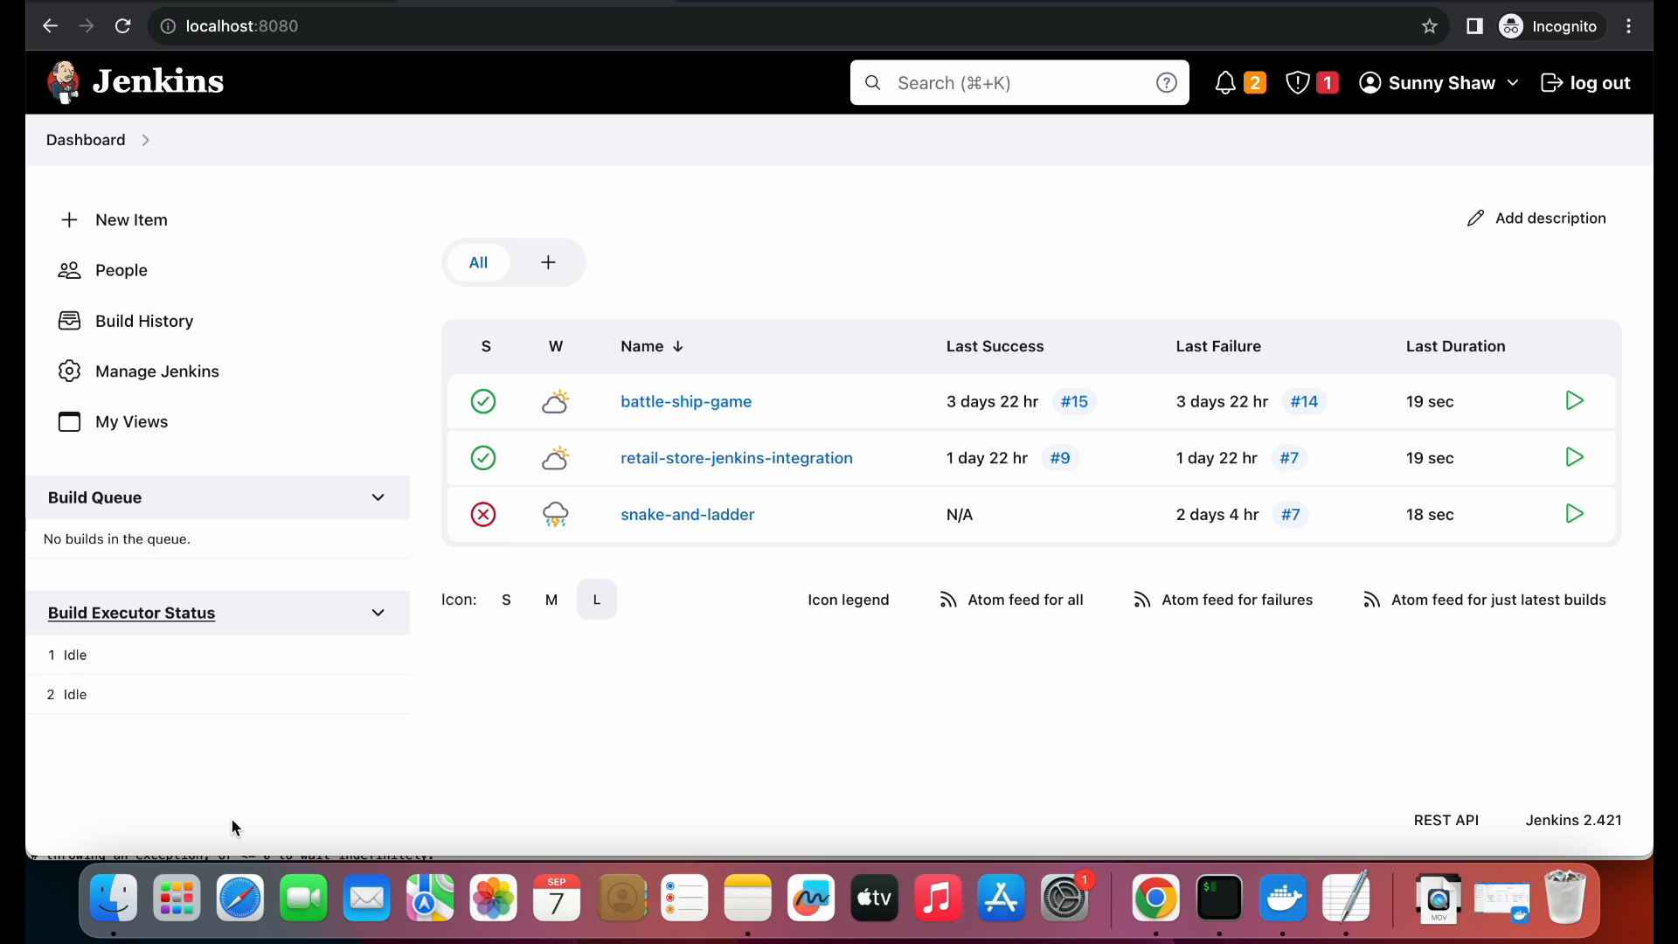
mouse_move(131, 140)
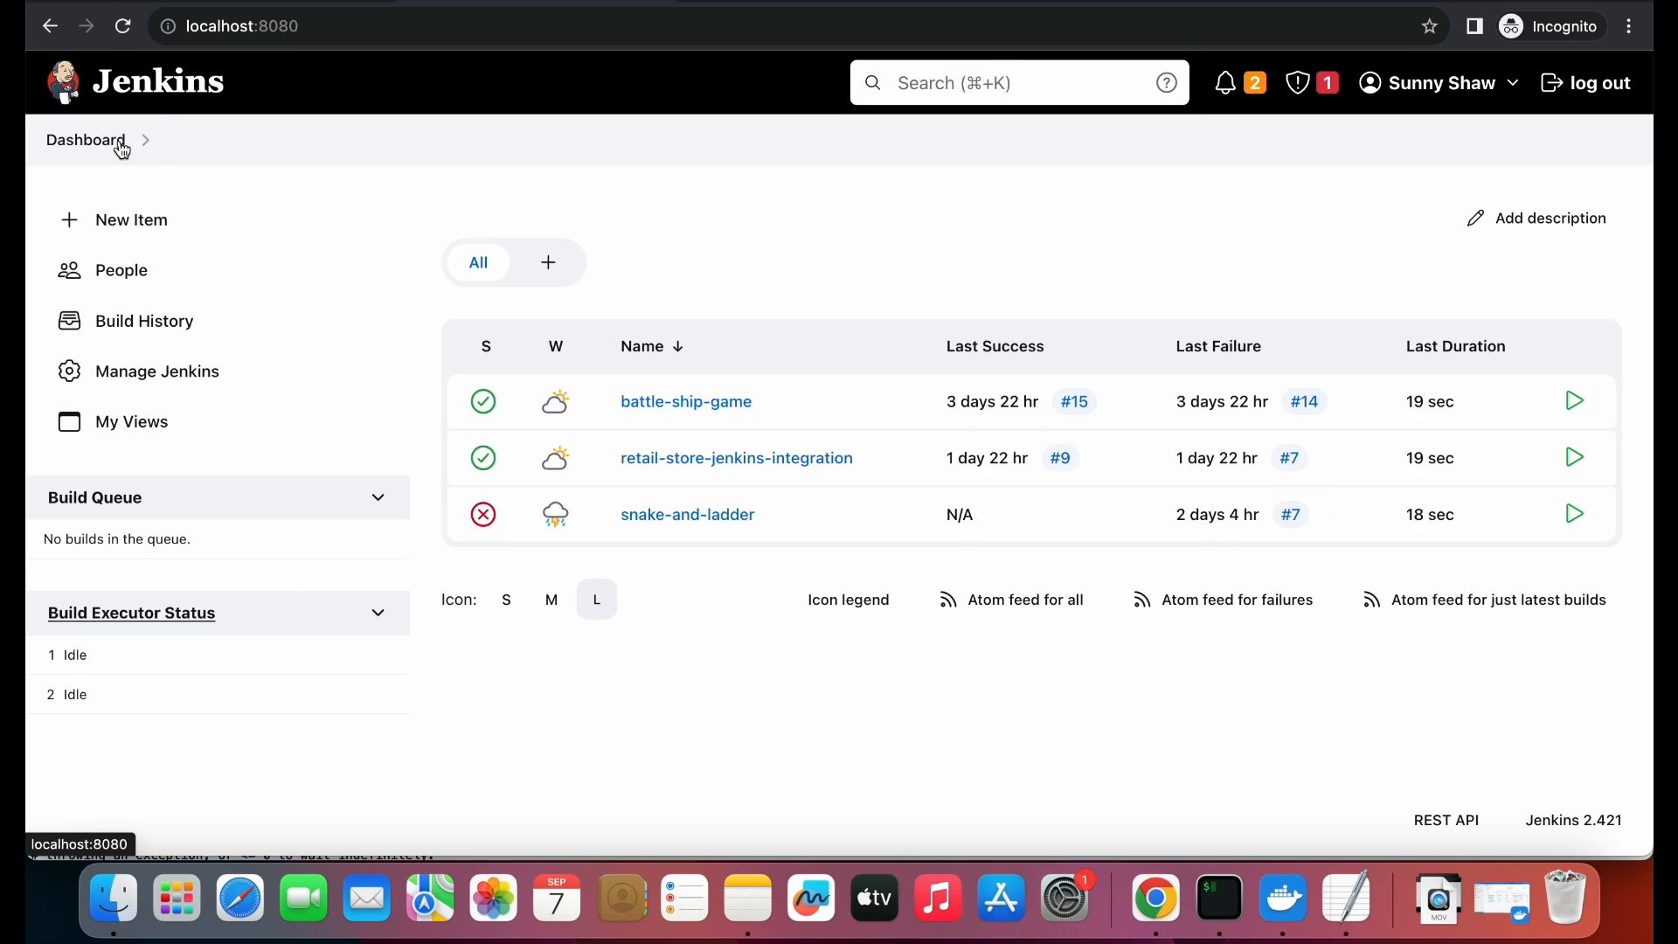
- Search the installed plugins list for 'sona' under Manage Jenkins Plugins
click(156, 371)
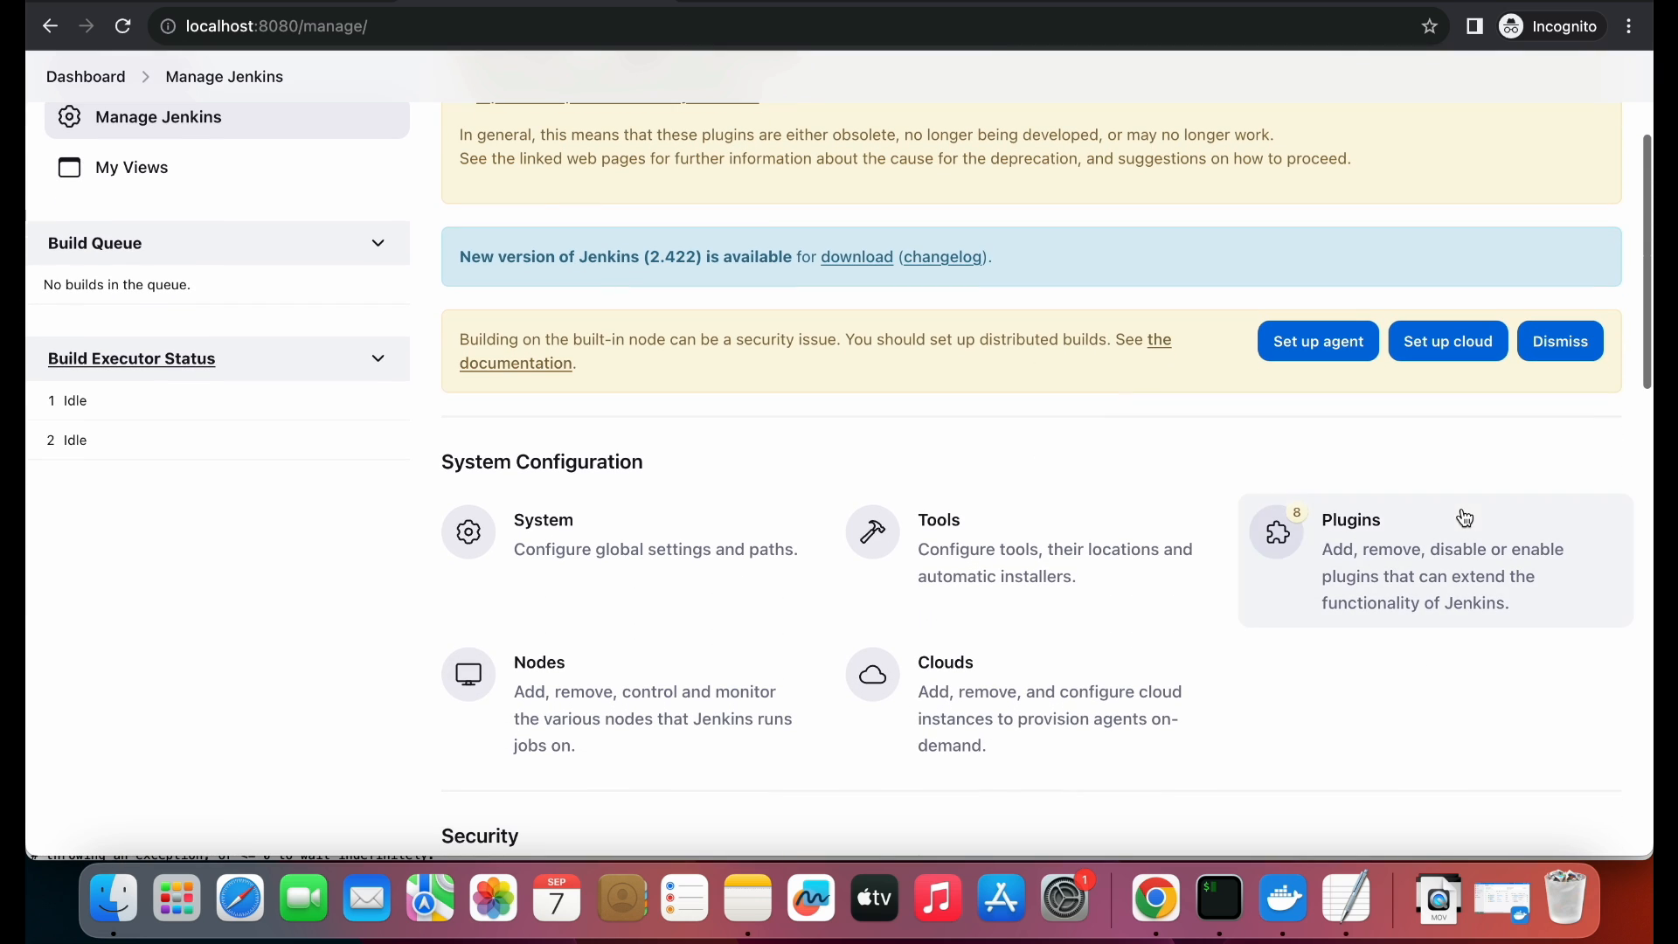
click(1351, 519)
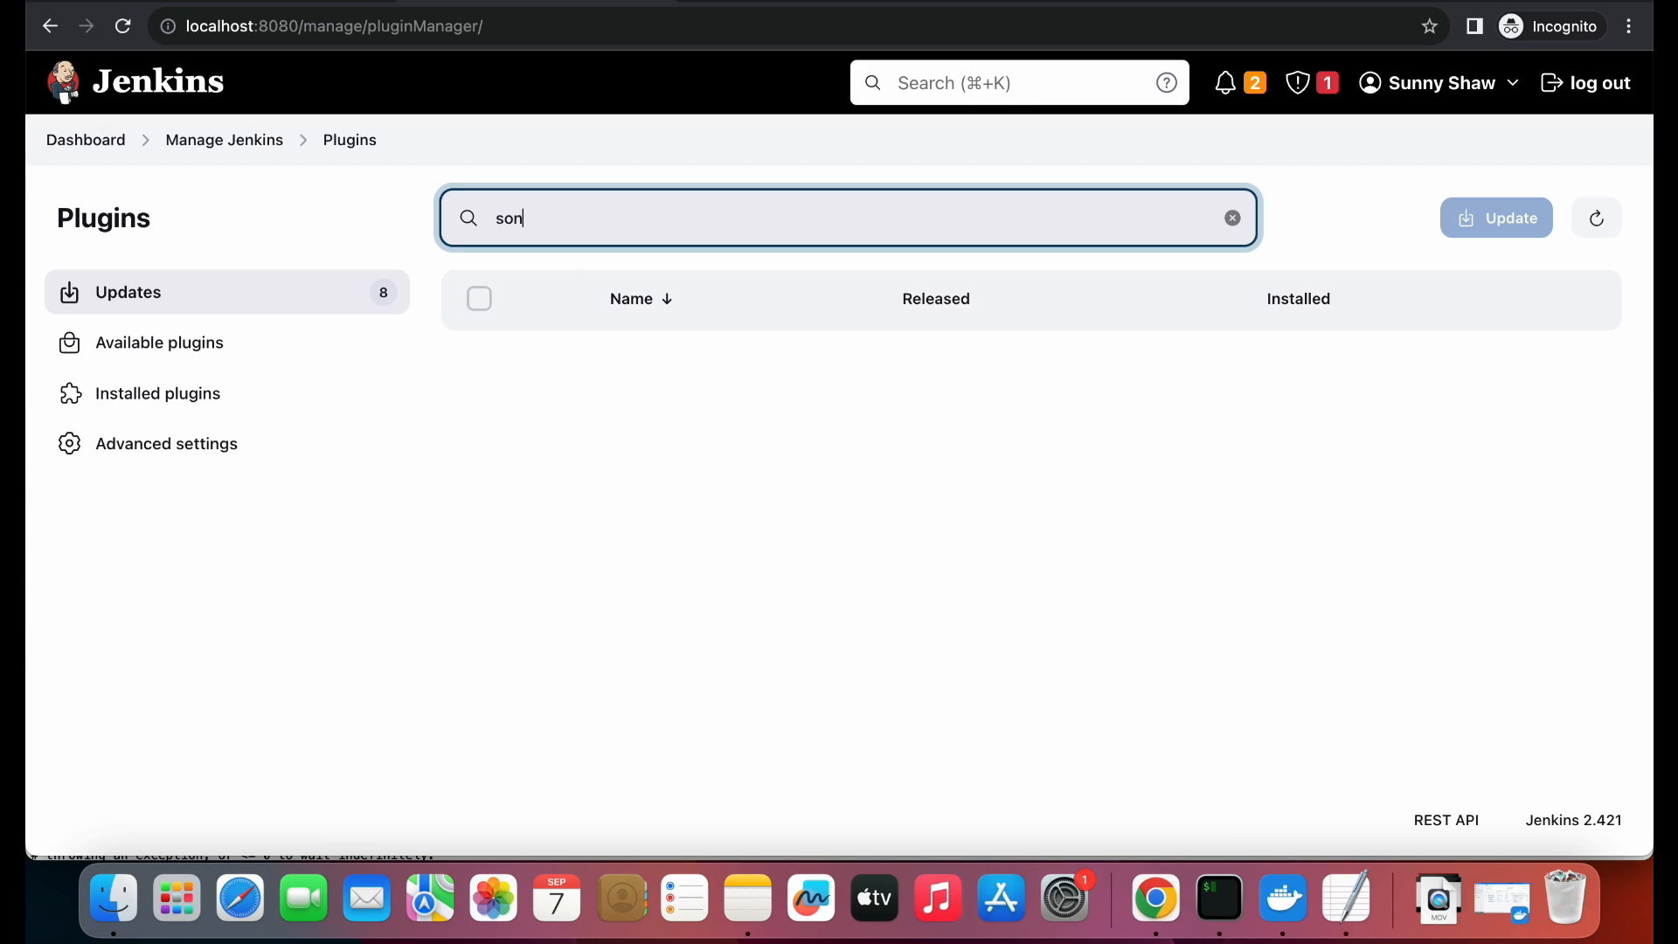
click(159, 392)
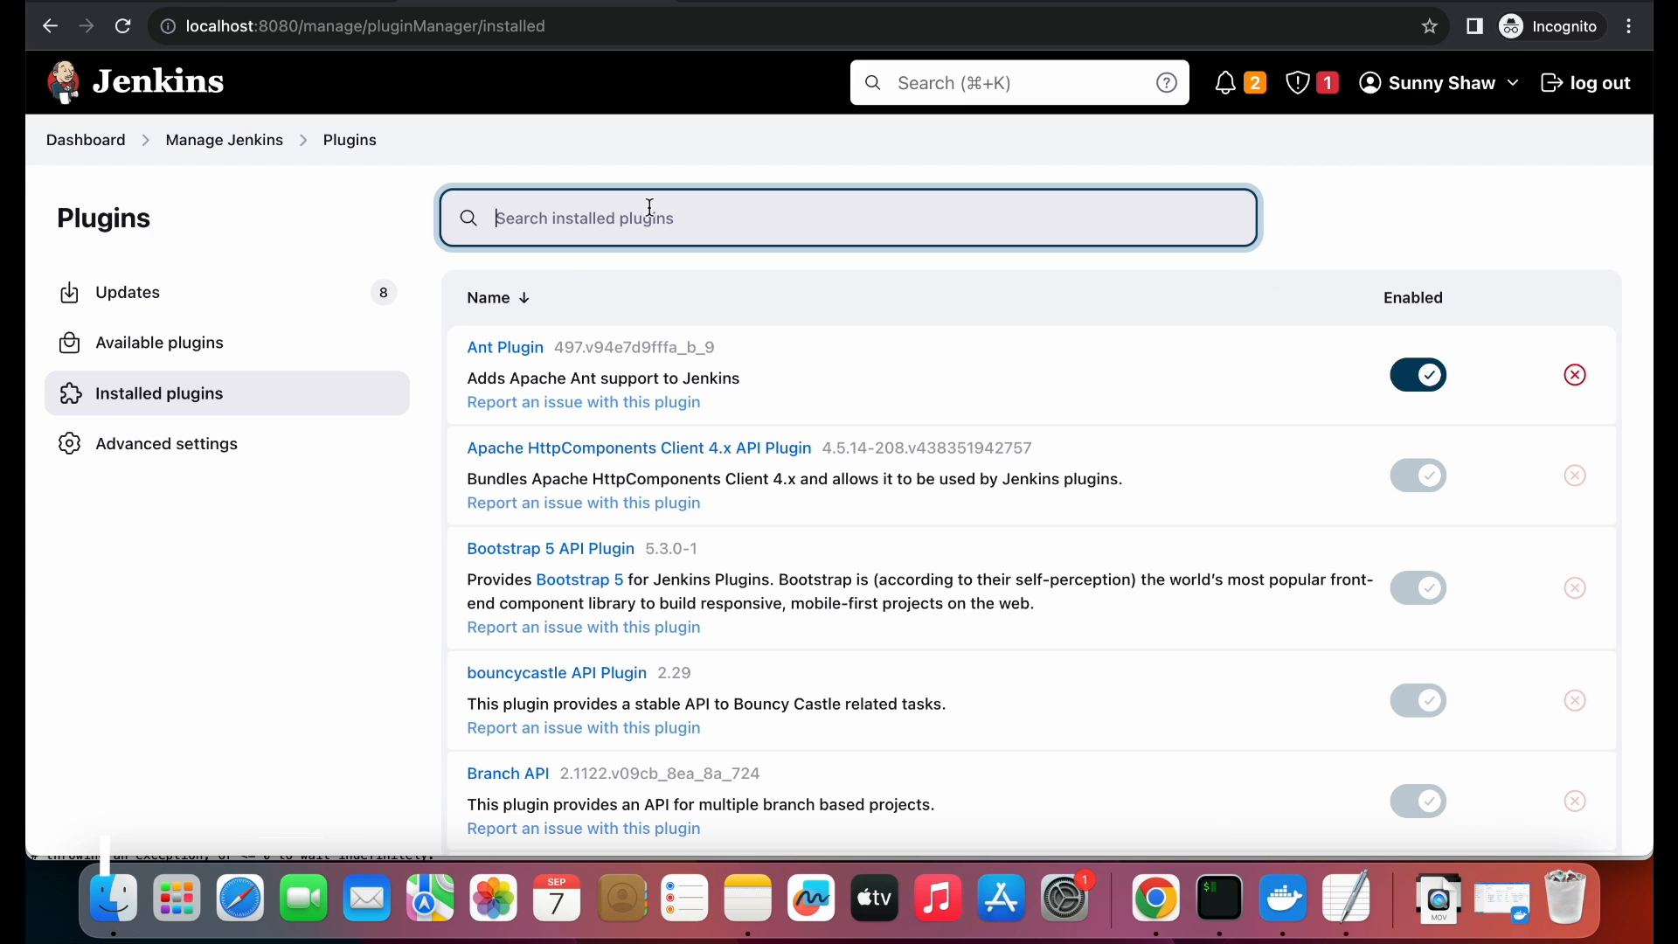
text(sonar)
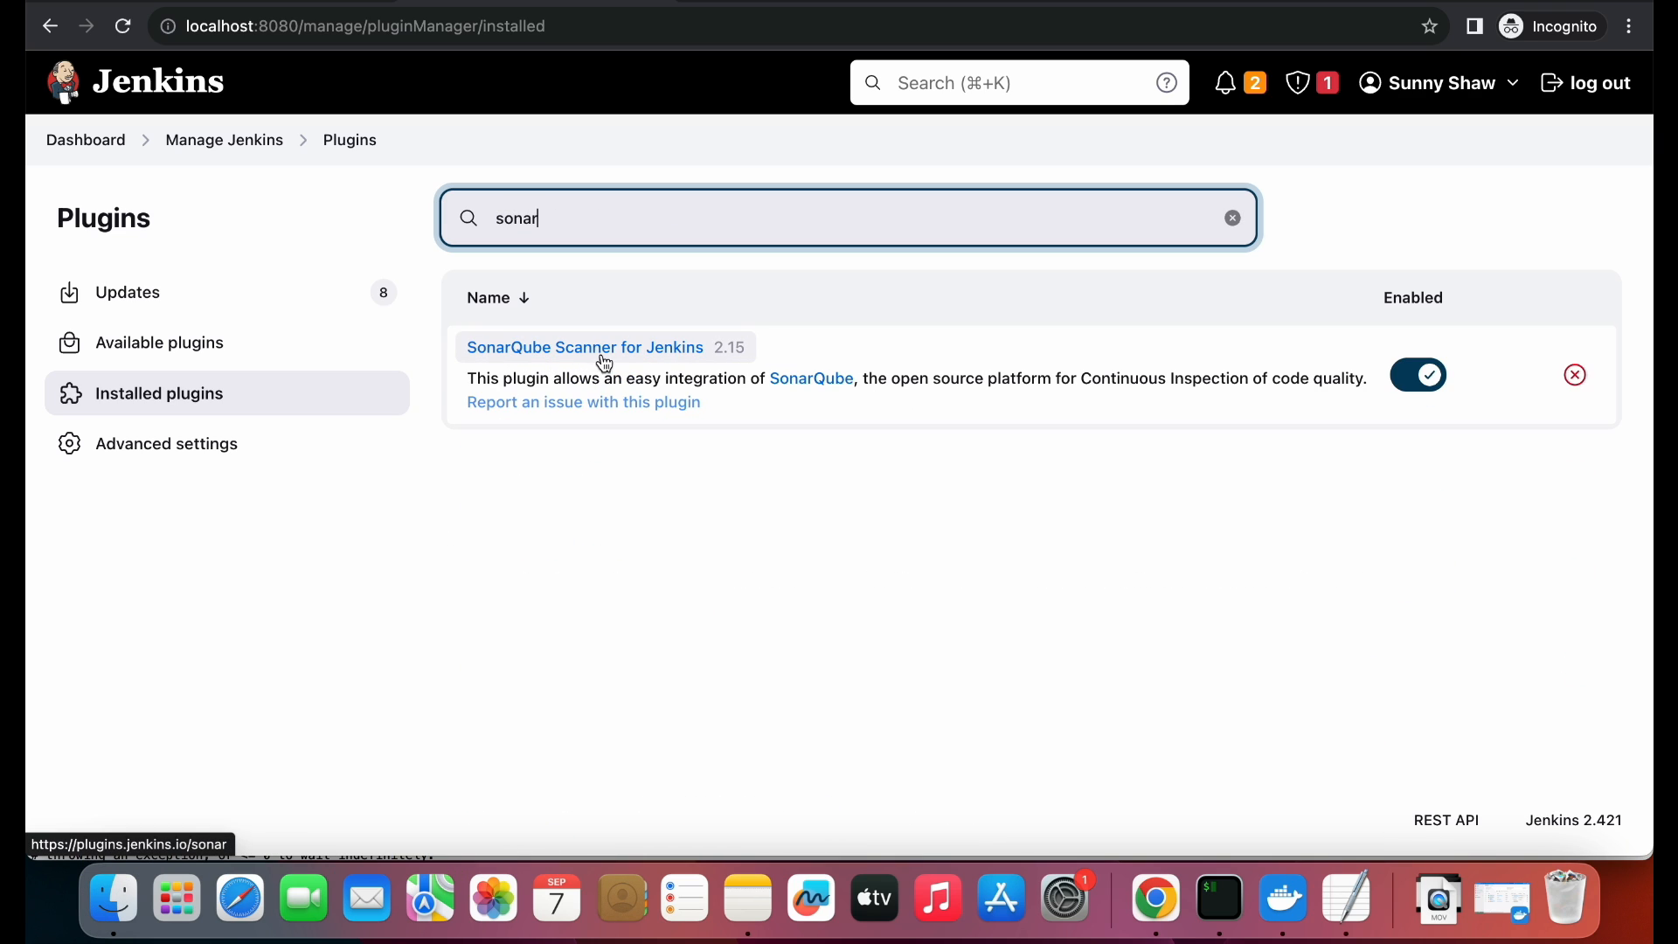
mouse_move(654, 373)
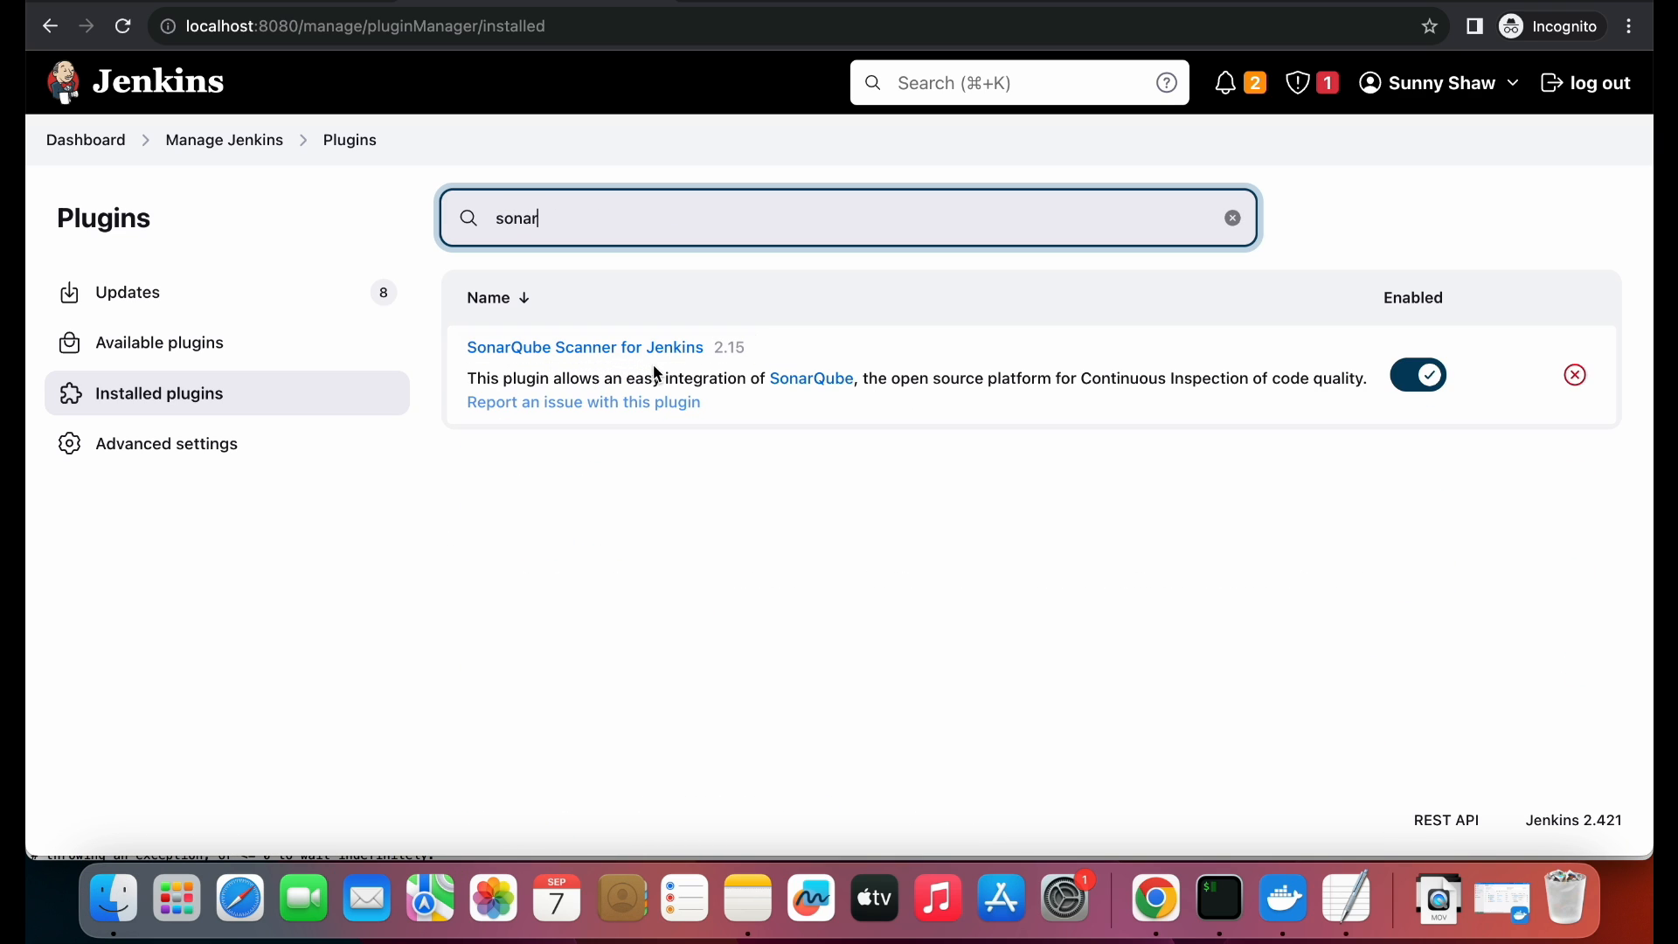
mouse_move(514, 354)
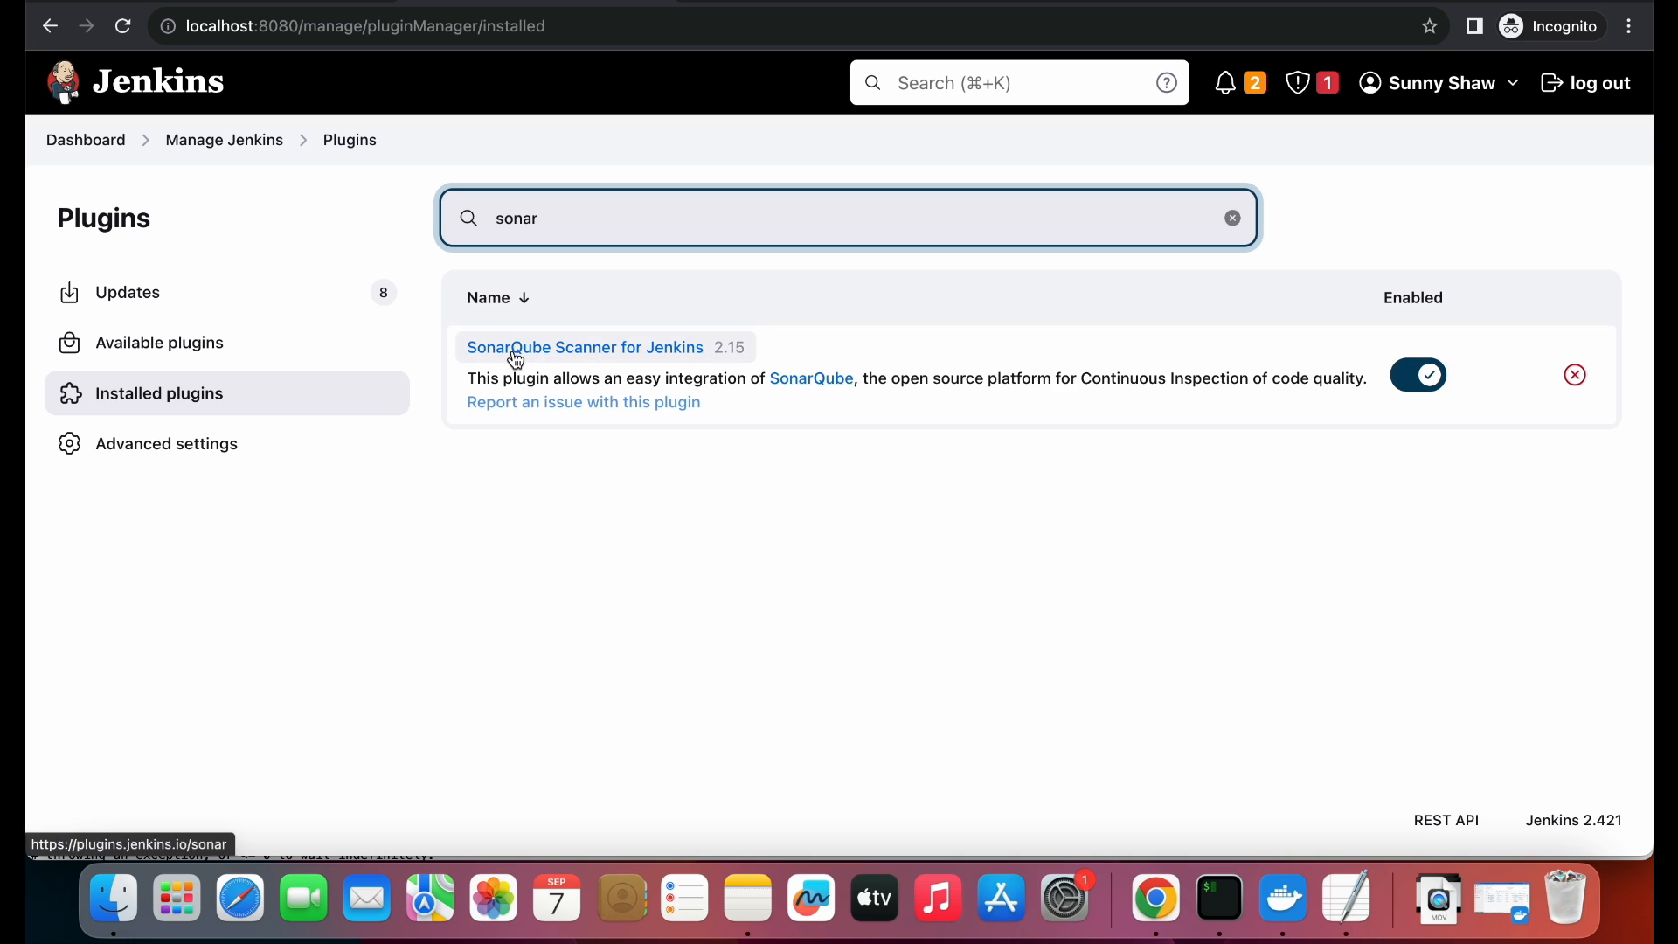
mouse_move(572, 364)
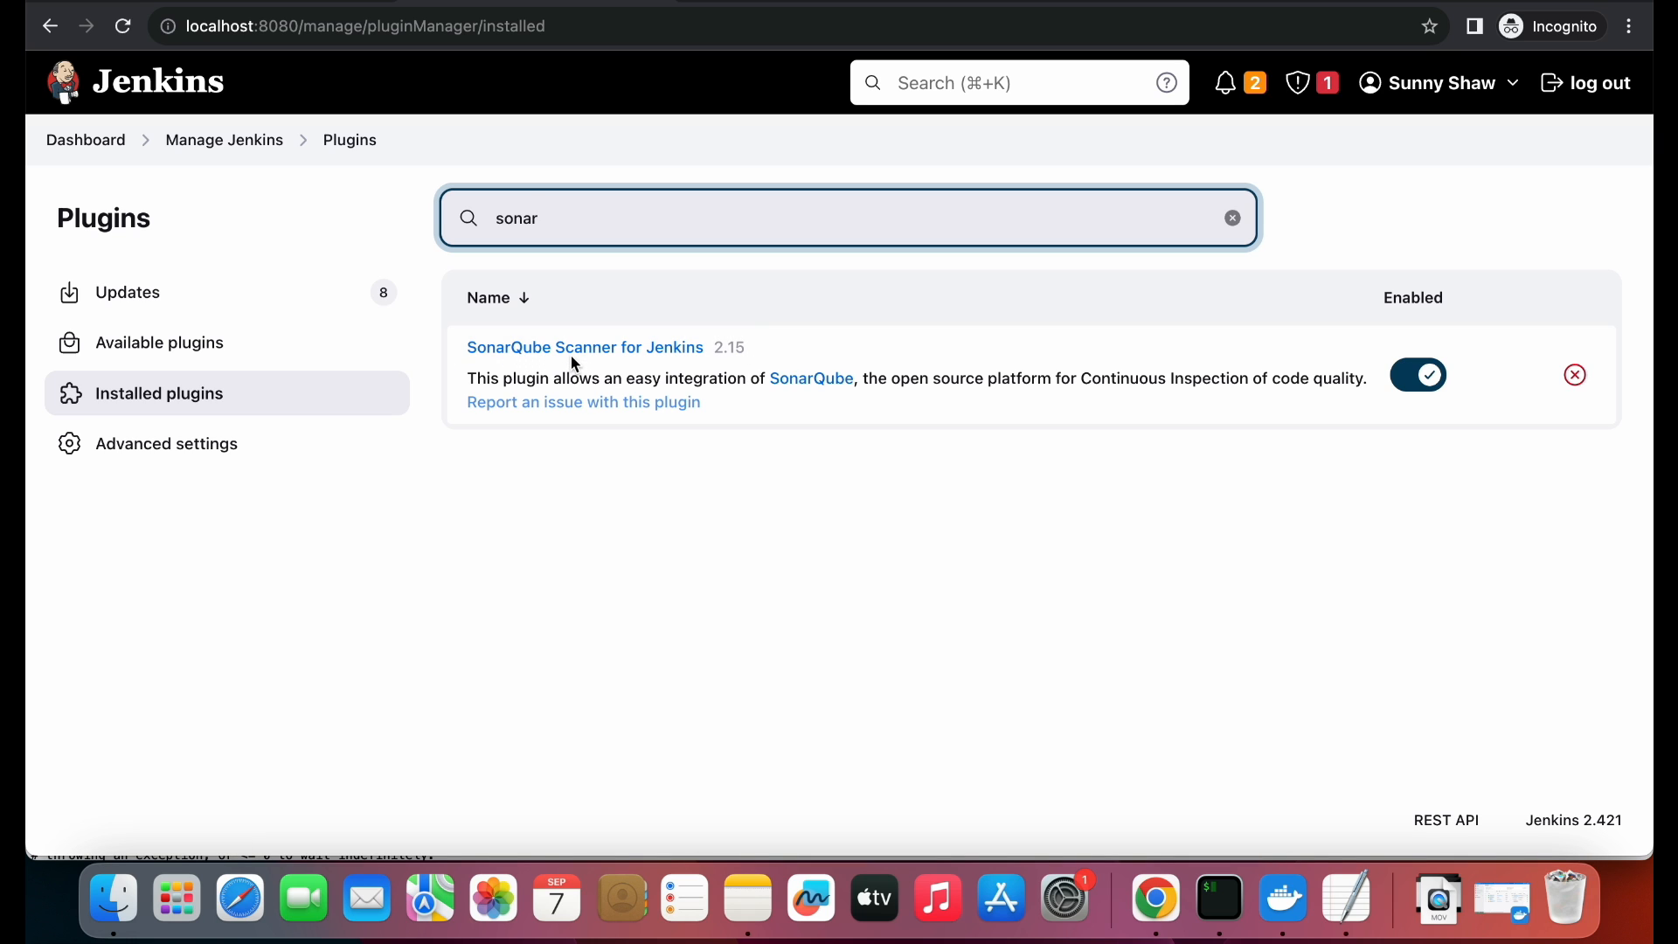
- Search available plugins for 'sonarq', then search installed plugins for 'sona' again
click(161, 343)
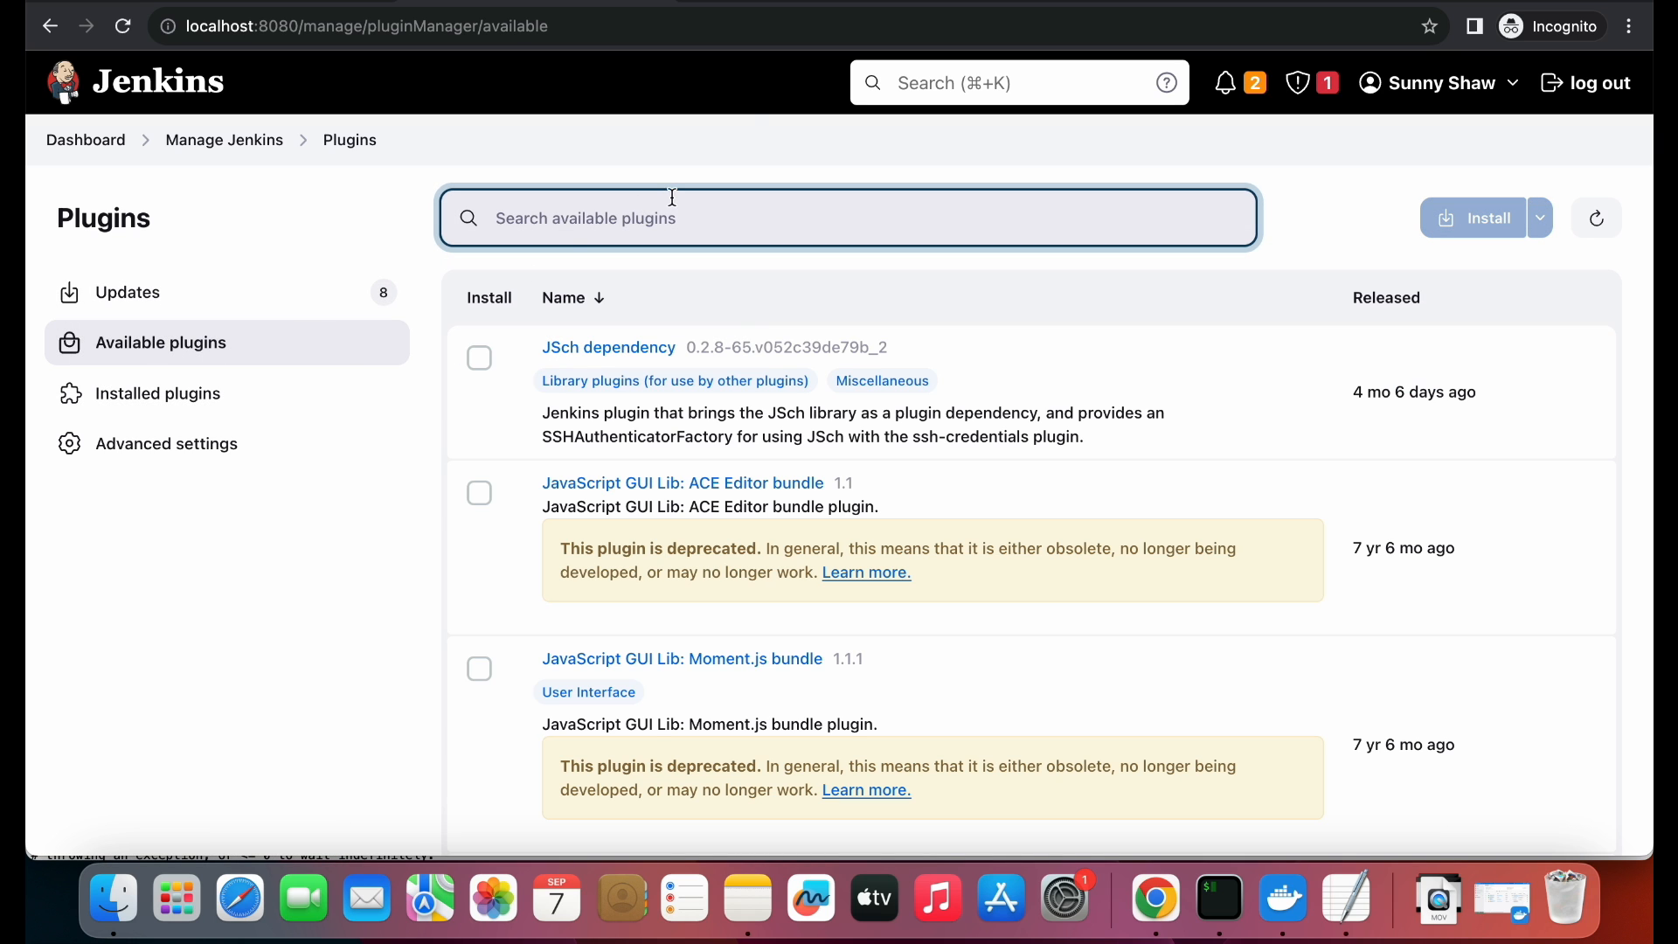
text(sonarqube)
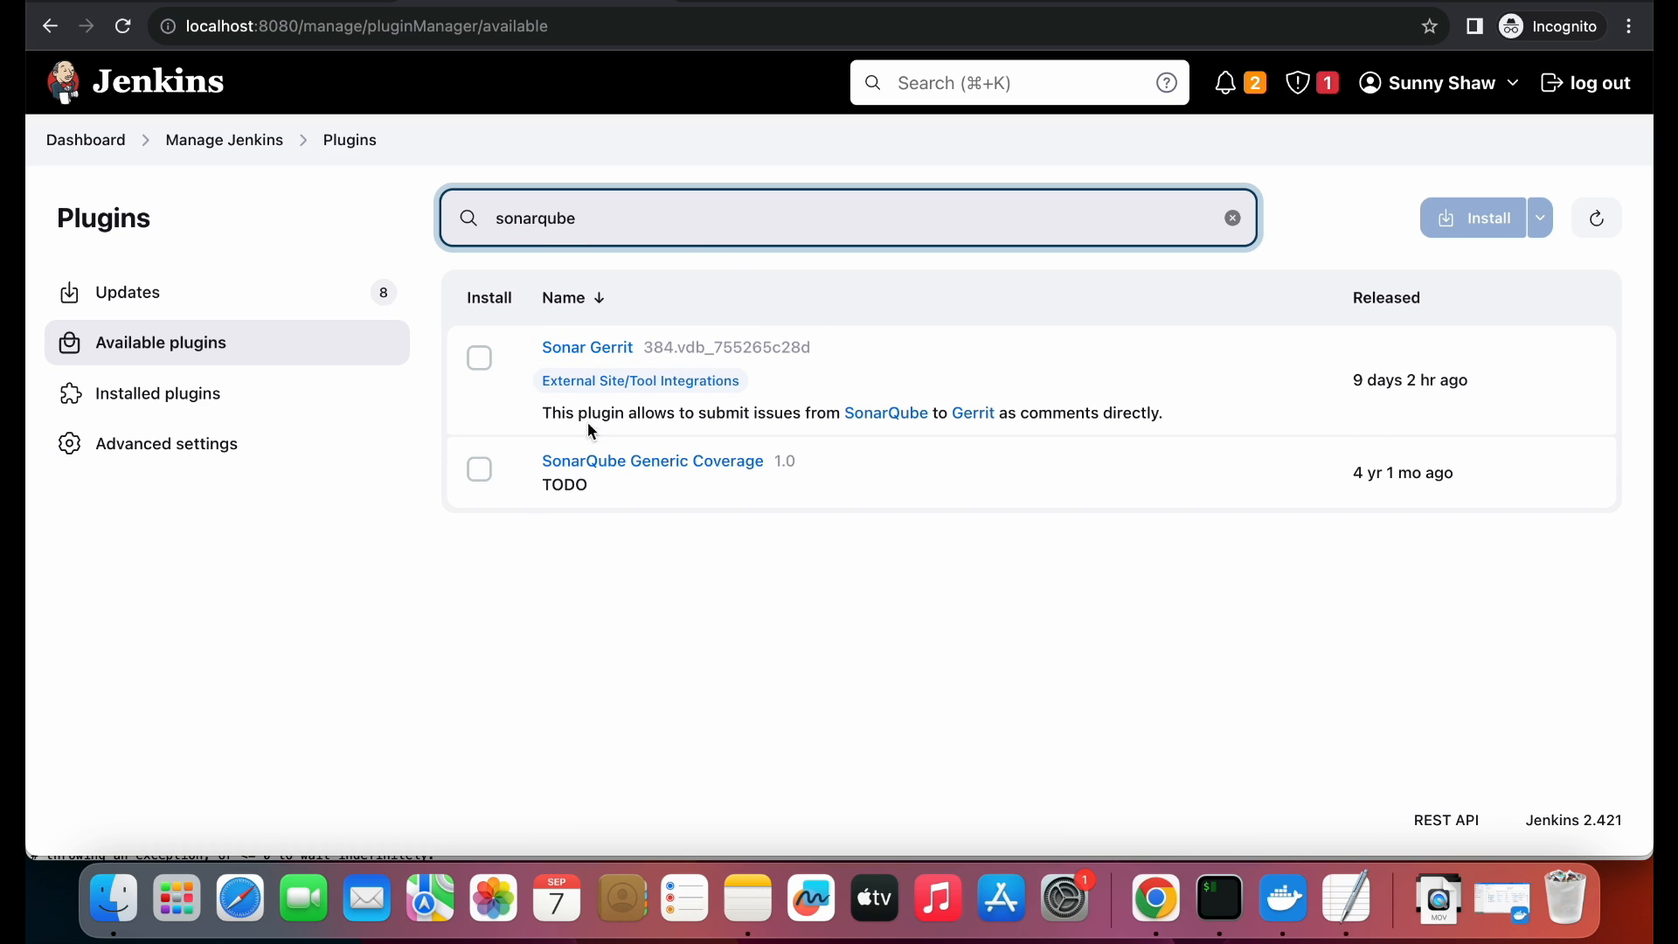
click(479, 469)
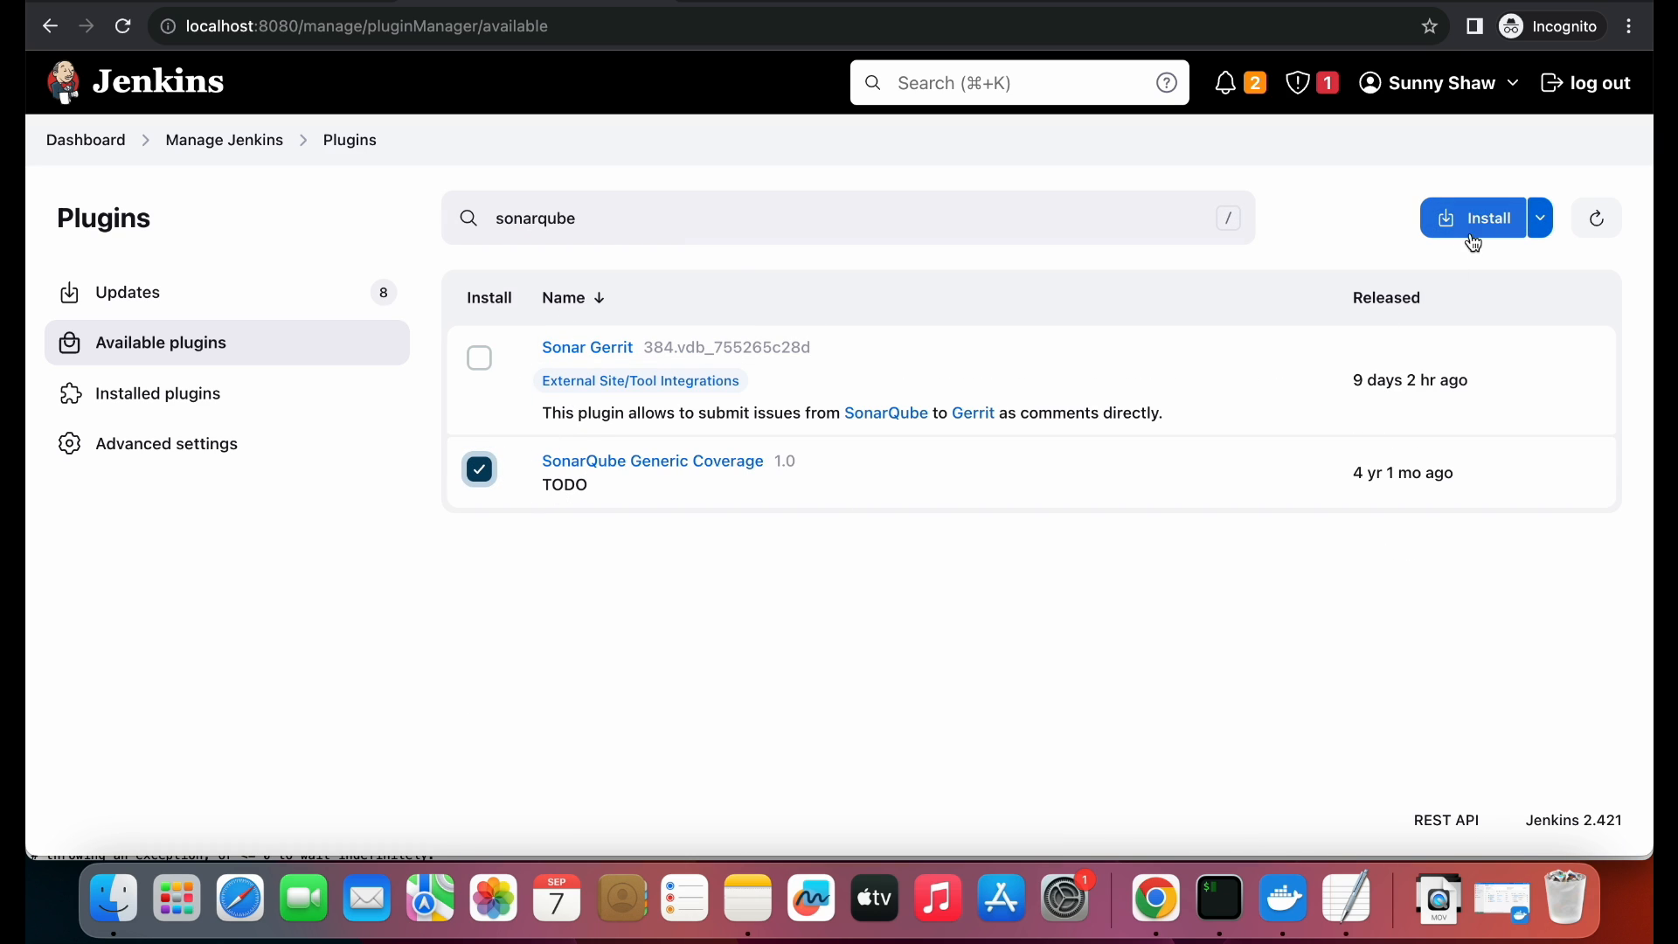
click(478, 469)
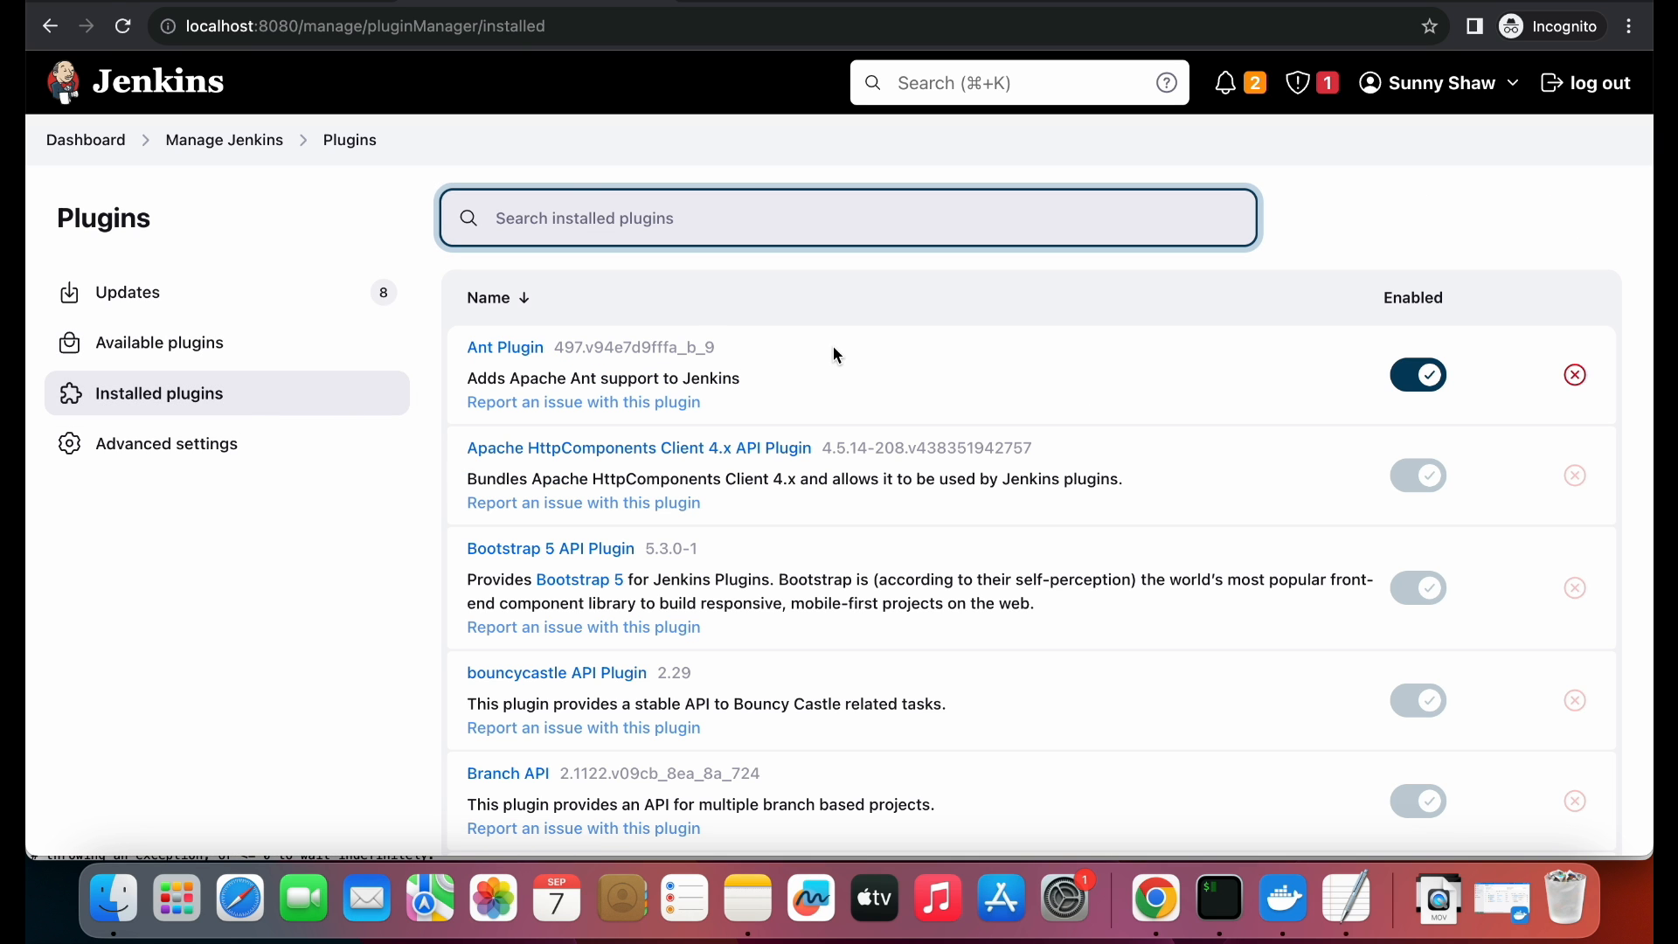
text(sonar)
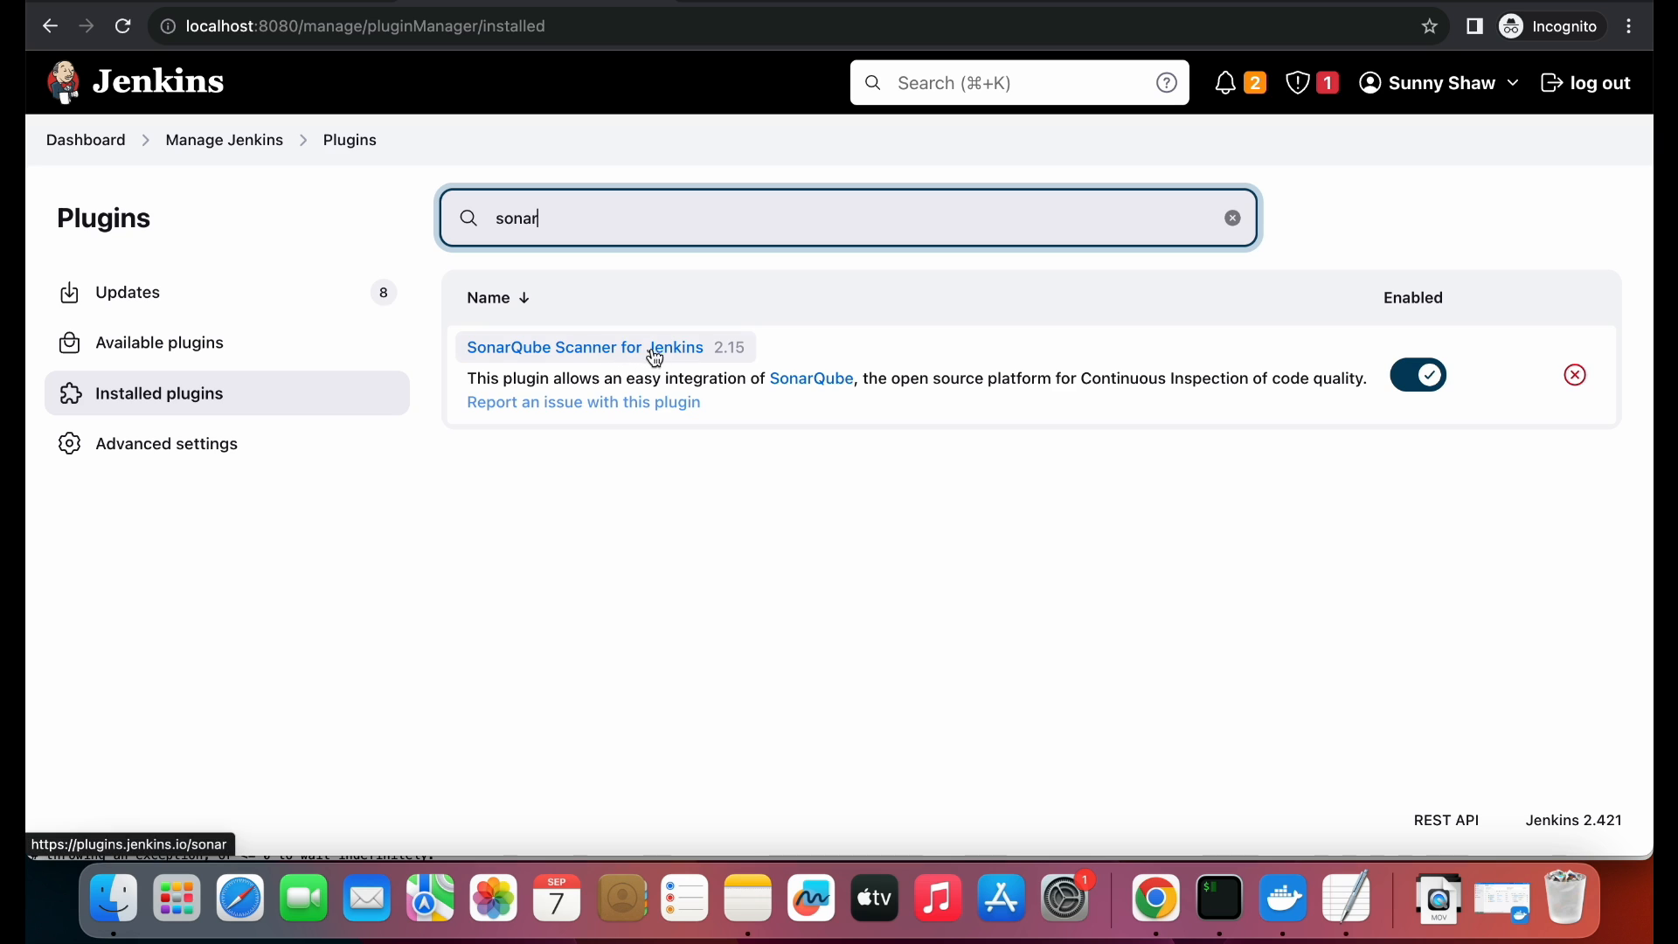
key(Backspace)
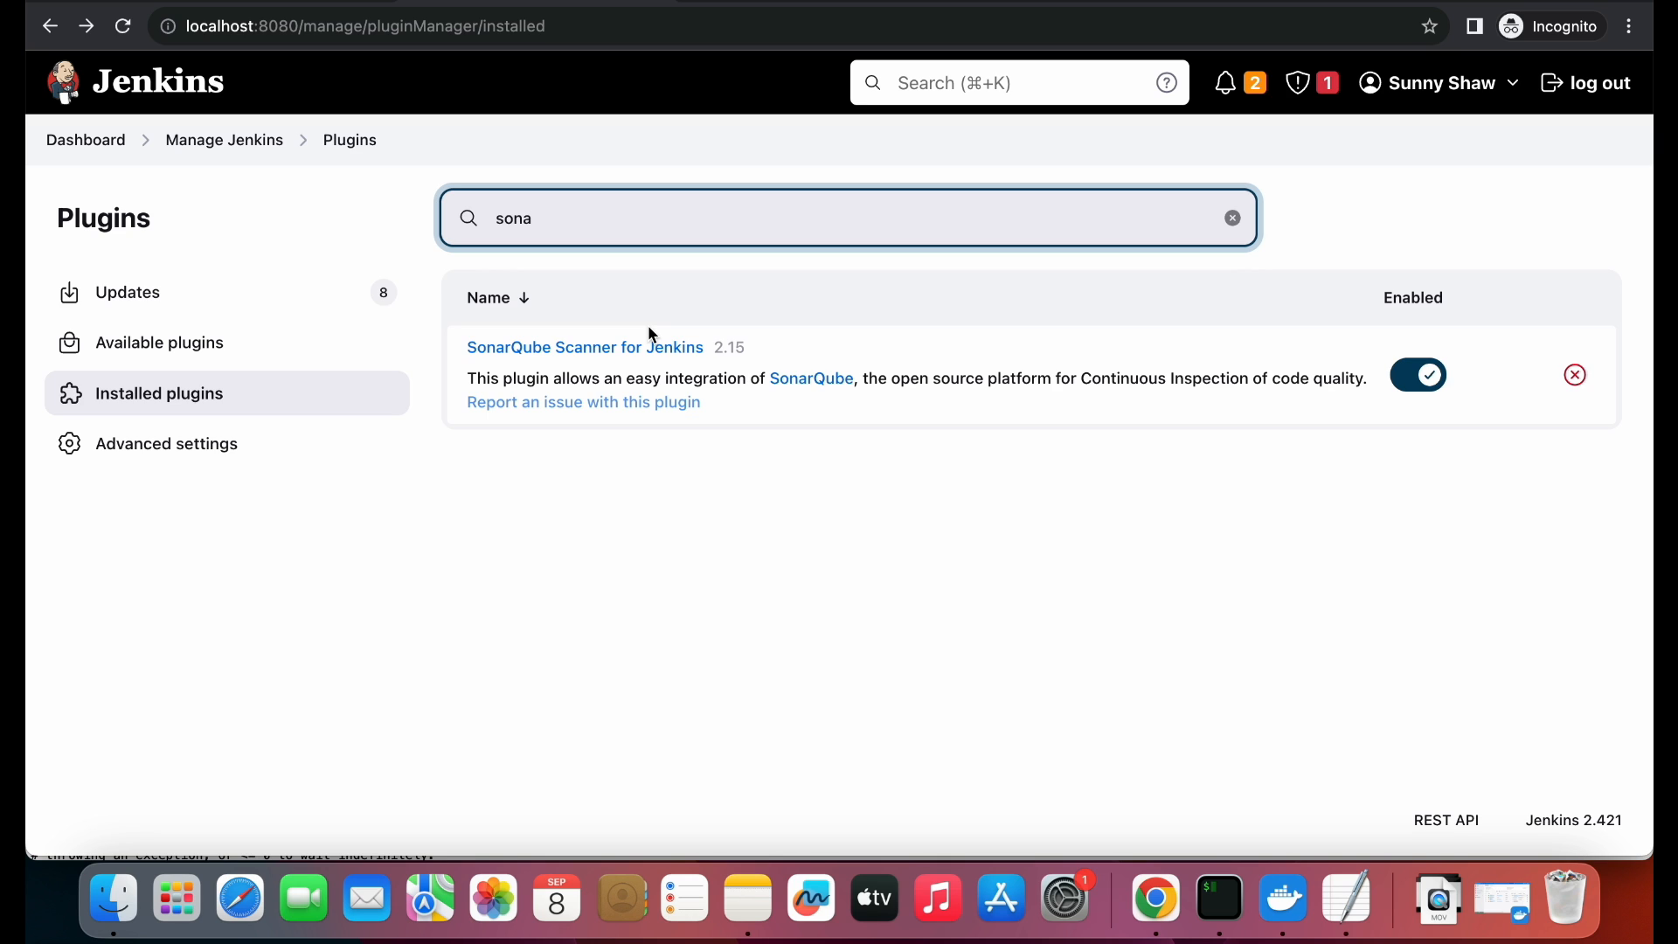
click(86, 139)
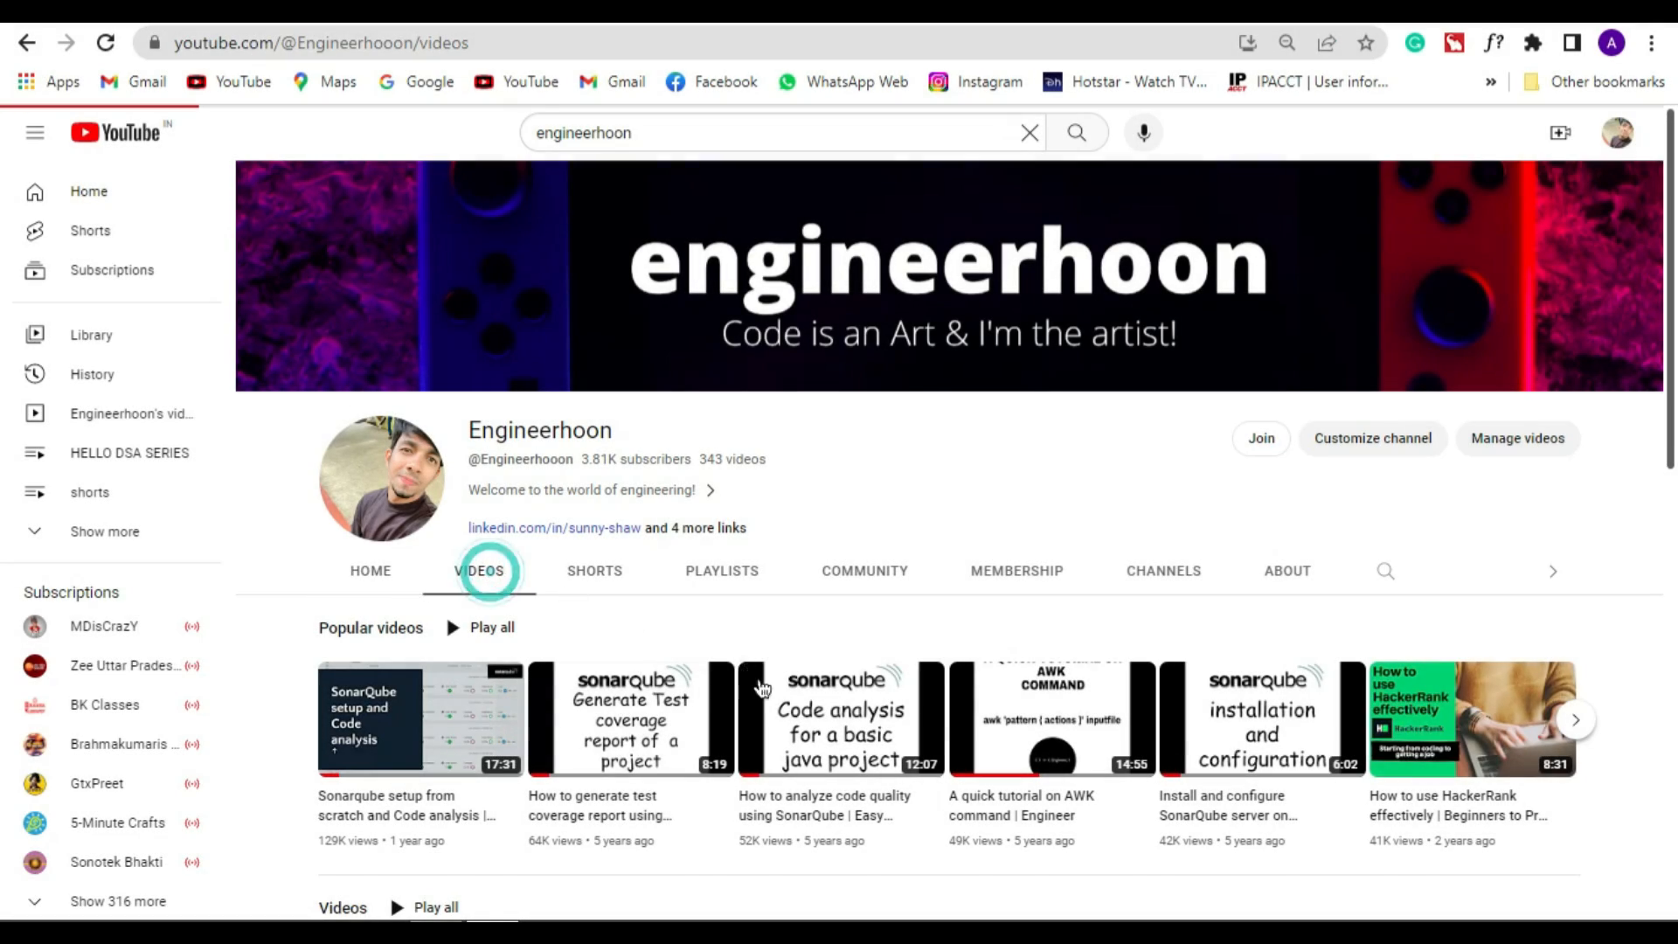
- Scroll the engineerhoon videos grid down to the Placement Series episodes
scroll(down, 3)
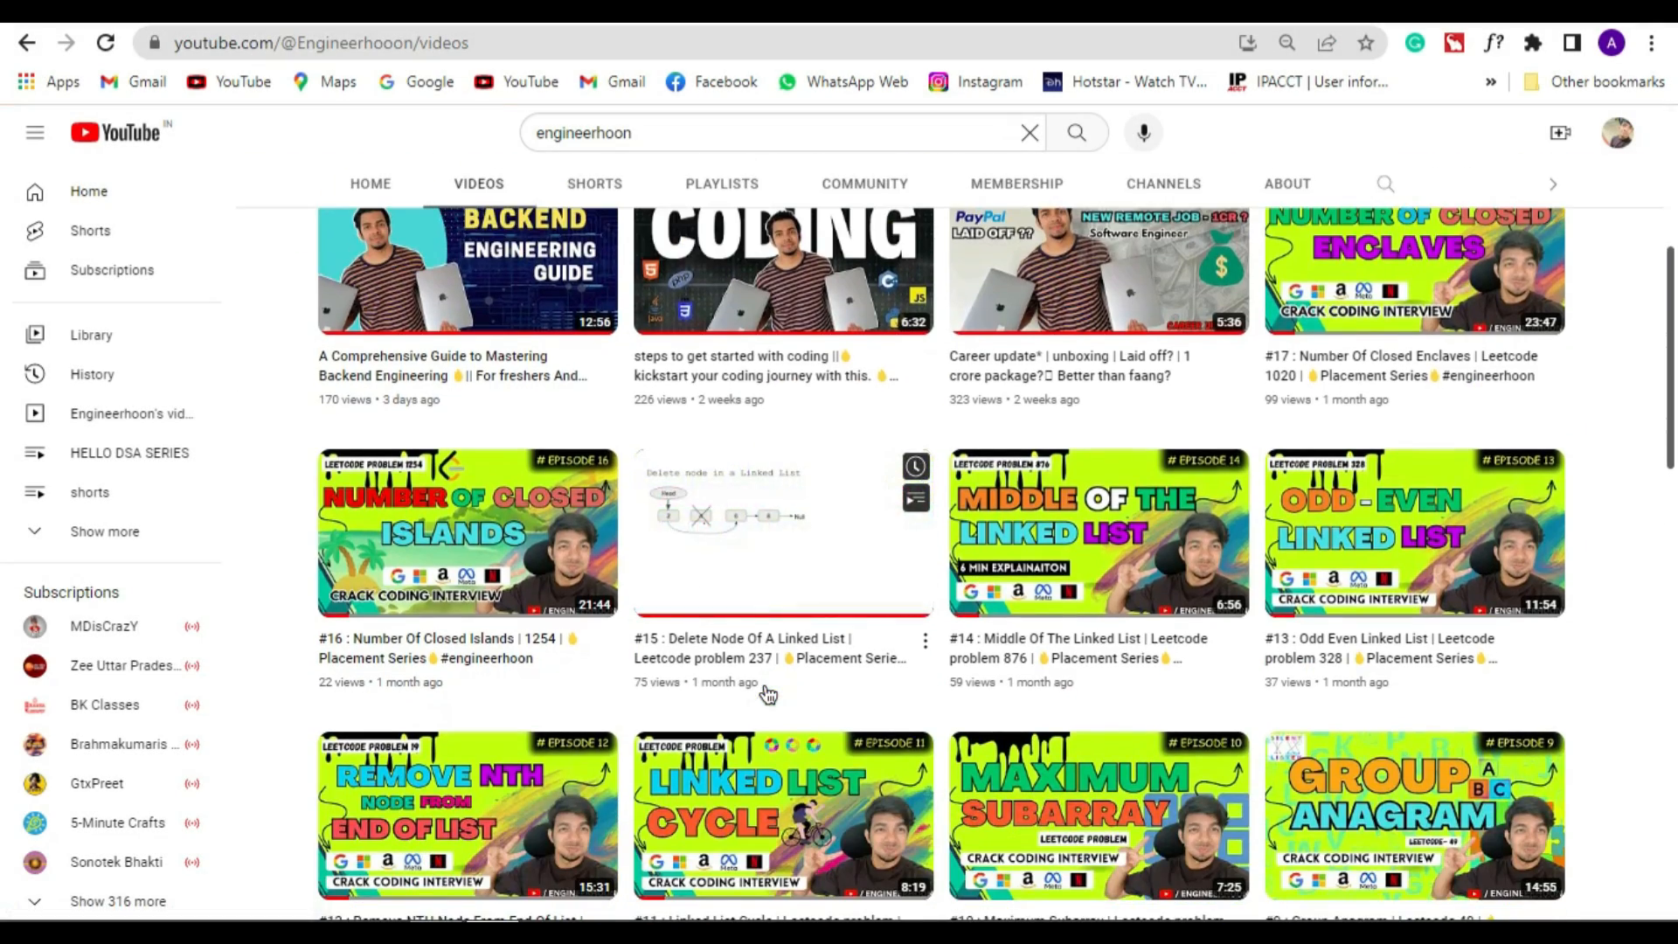
scroll(down, 3)
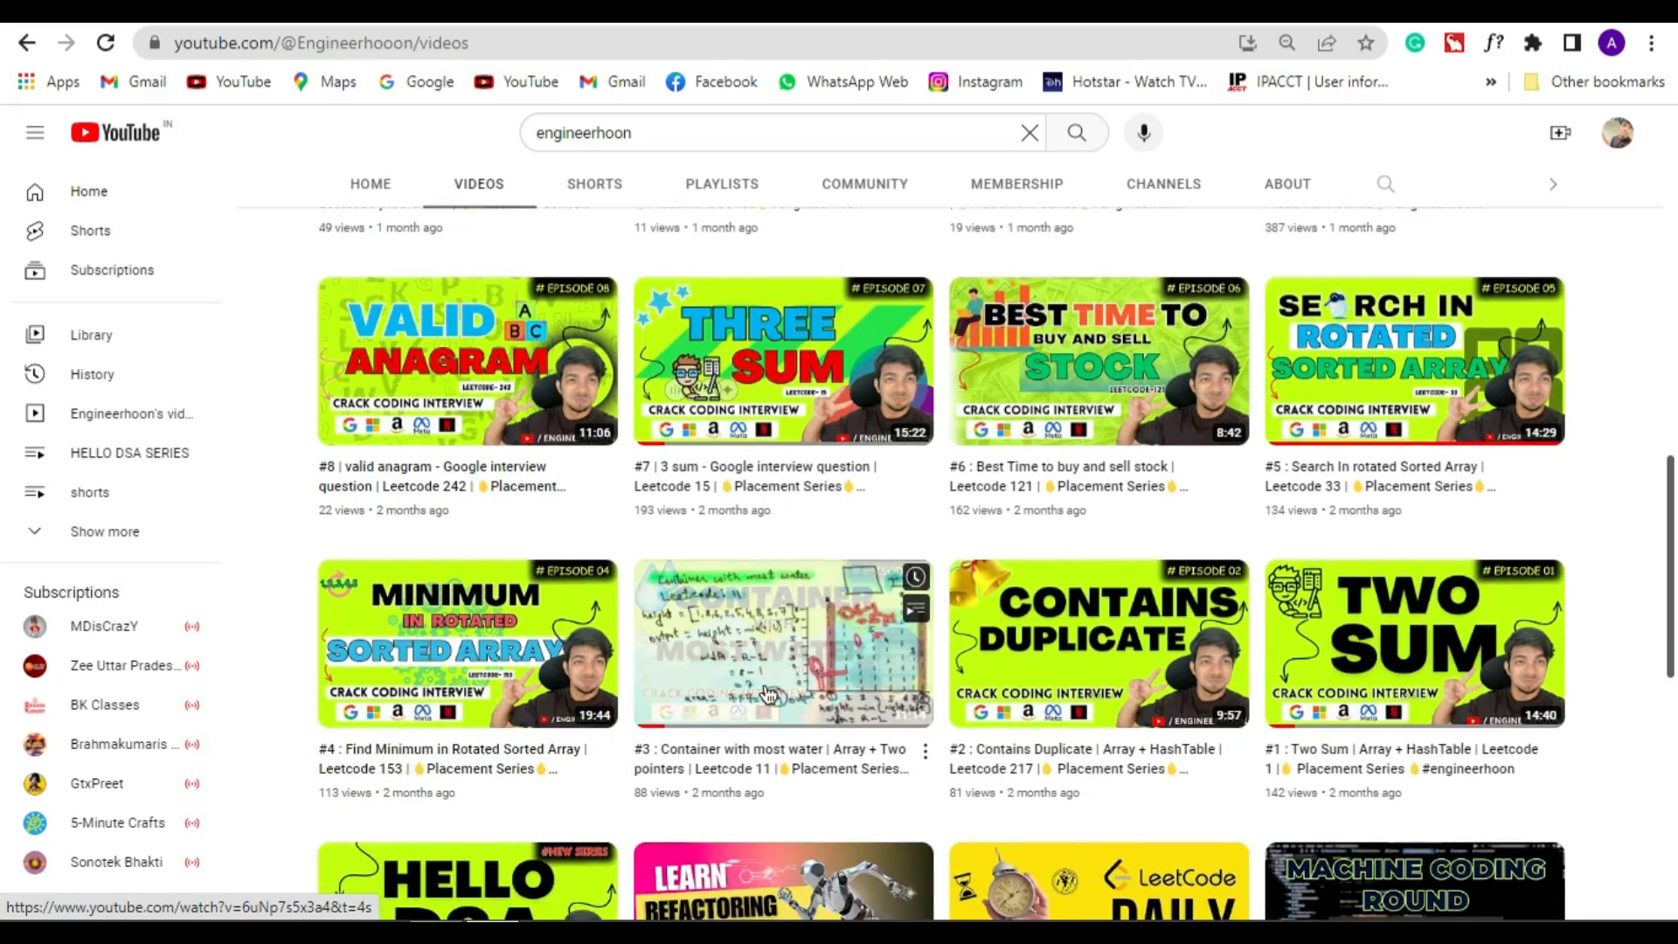